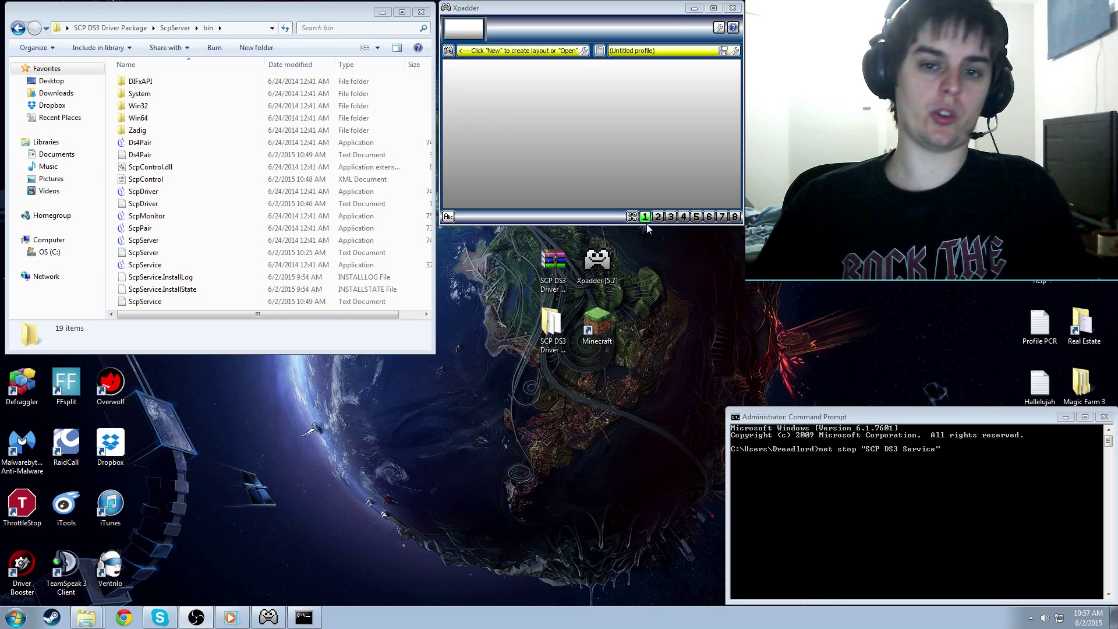
Go up from bin to the SCP DS3 Driver Package folder
left_click(16, 27)
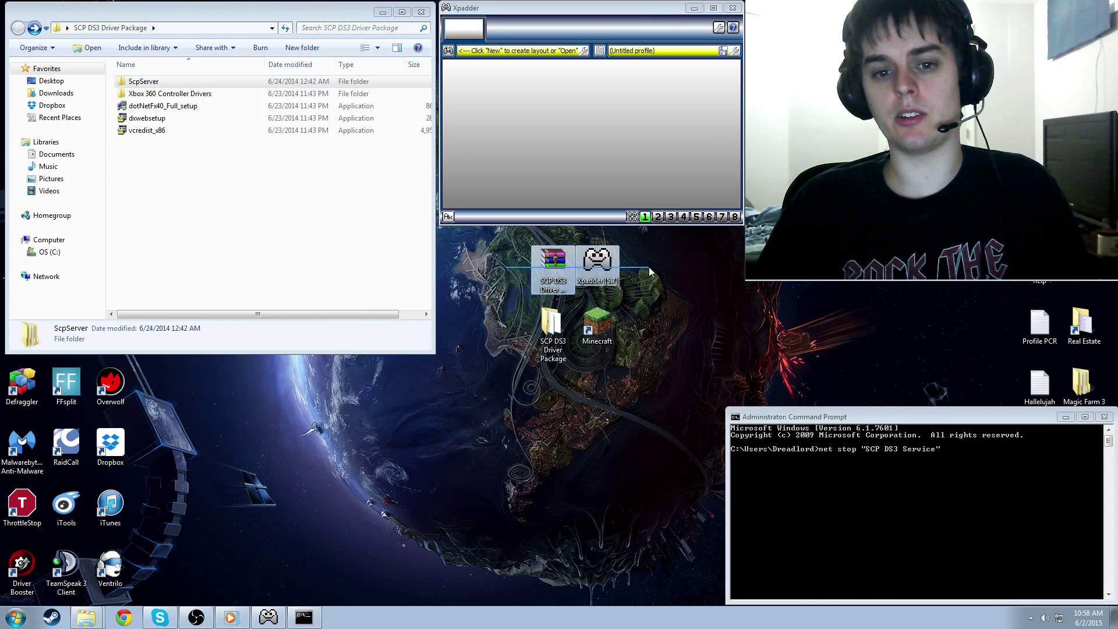
mouse_move(553, 292)
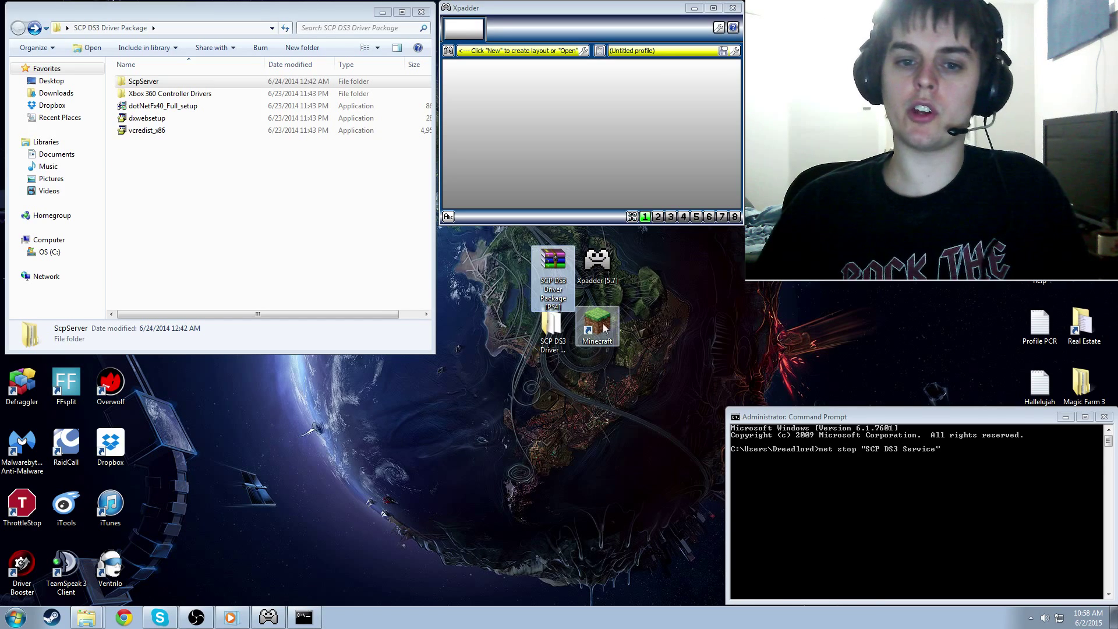
mouse_move(552, 331)
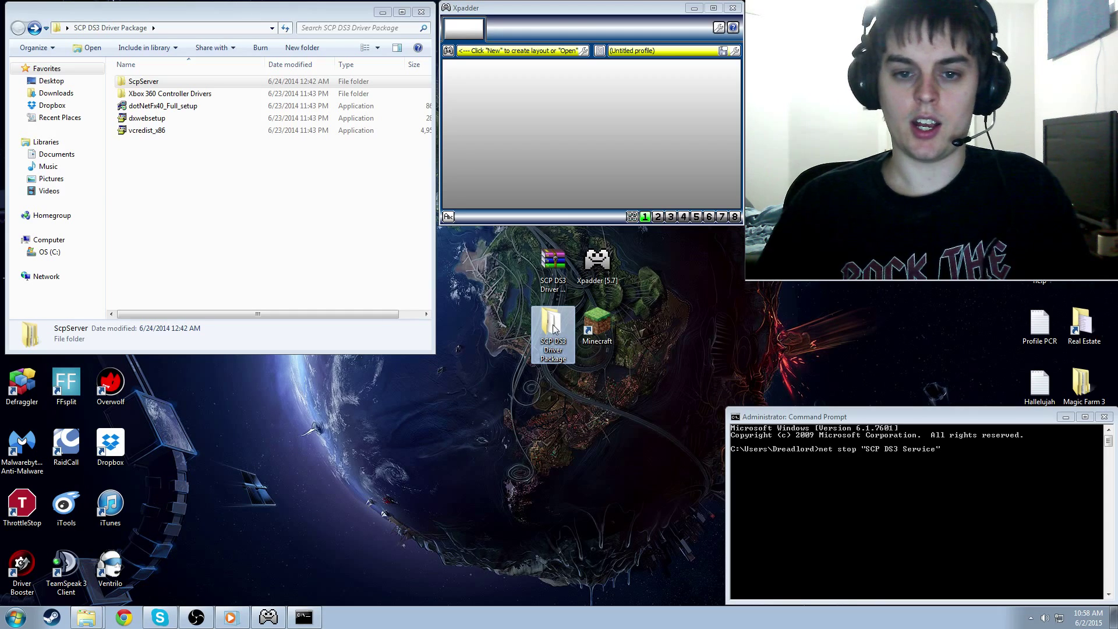
left_click(222, 190)
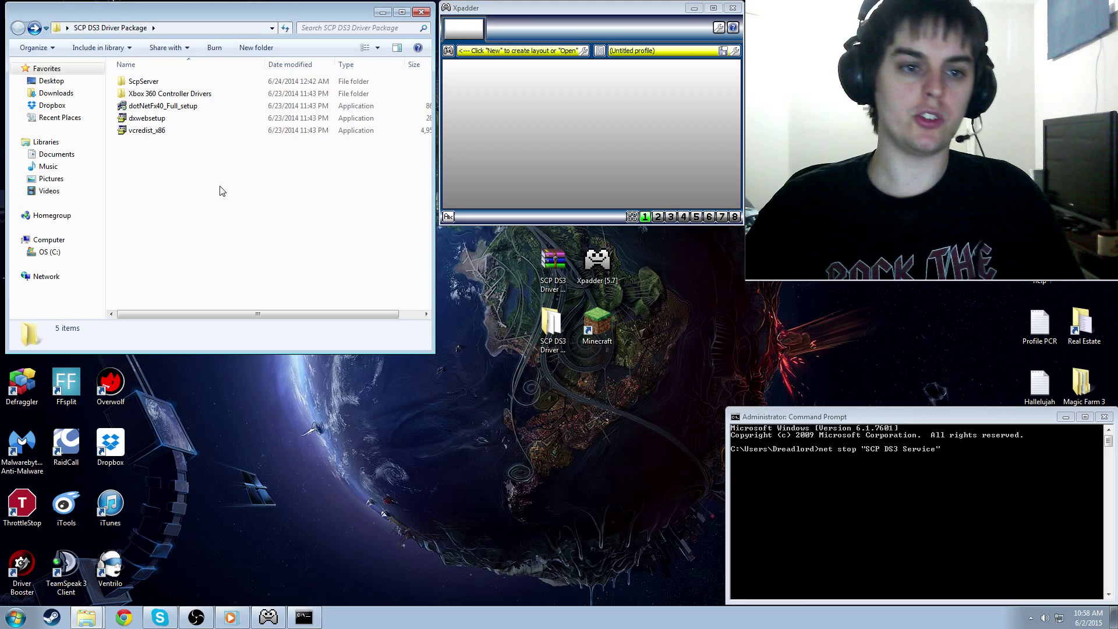
mouse_move(179, 127)
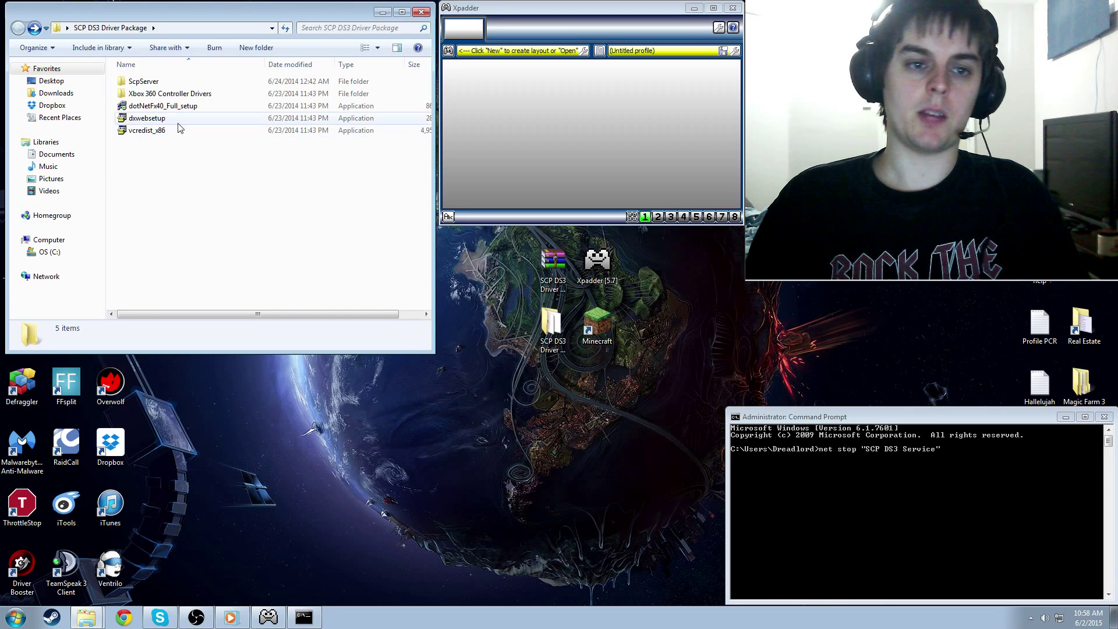
mouse_move(169, 93)
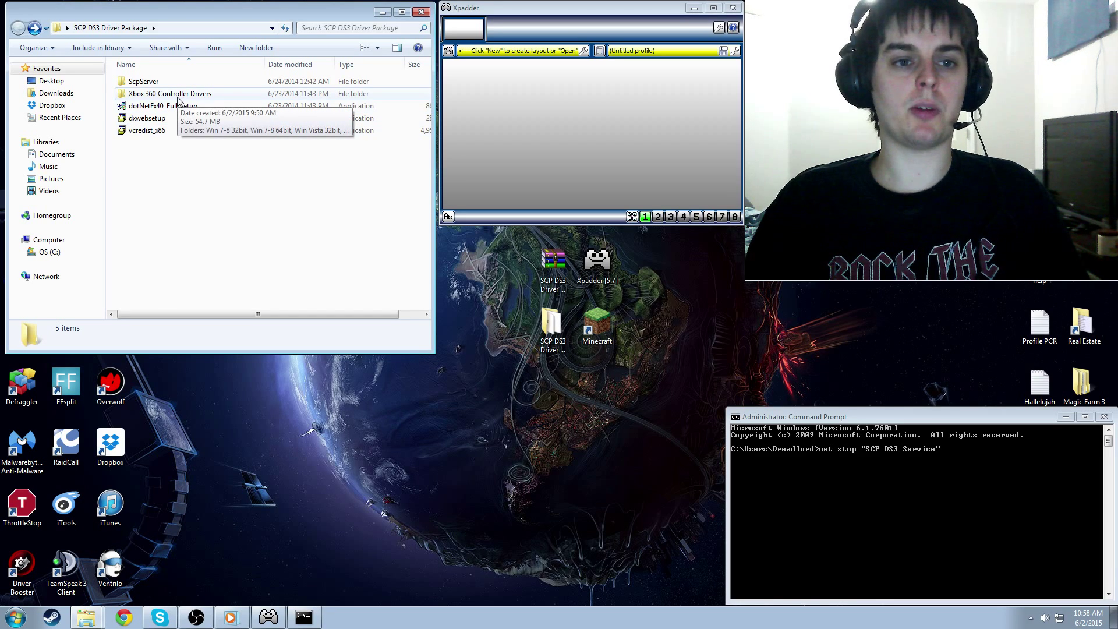
Open Xbox 360 Controller Drivers to see the Win 7-8, Vista and XP folders
double_click(169, 93)
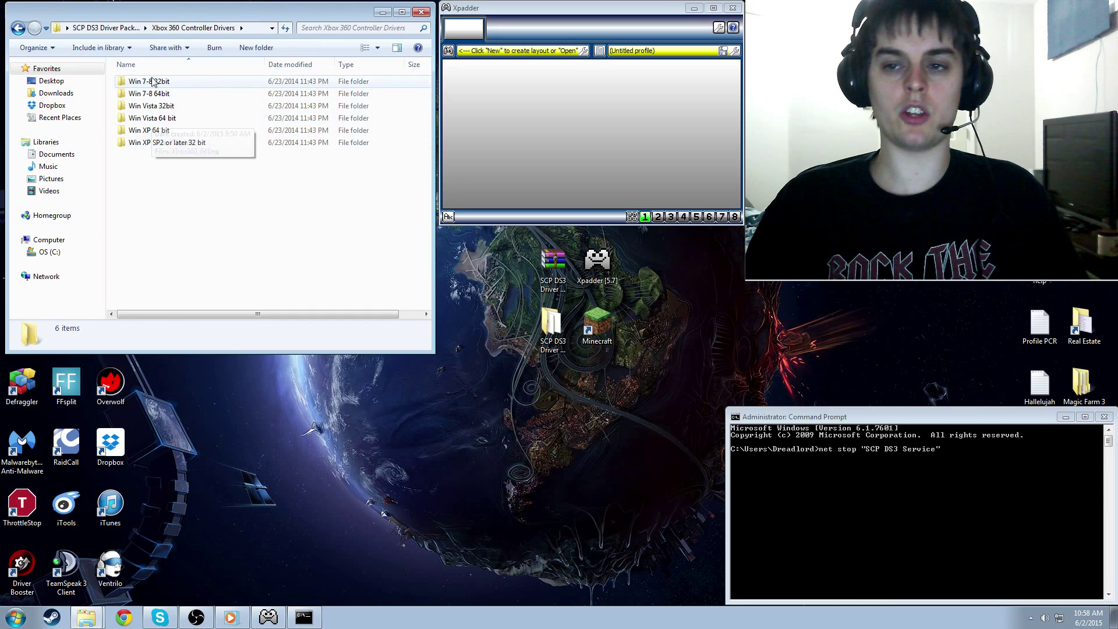
mouse_move(149, 93)
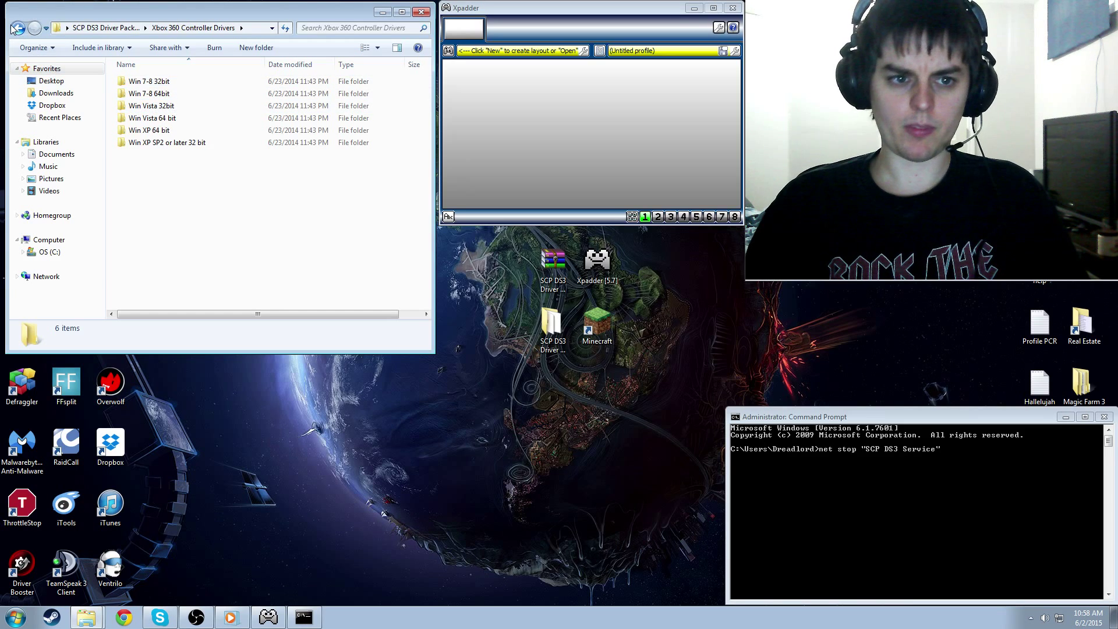
mouse_move(13, 28)
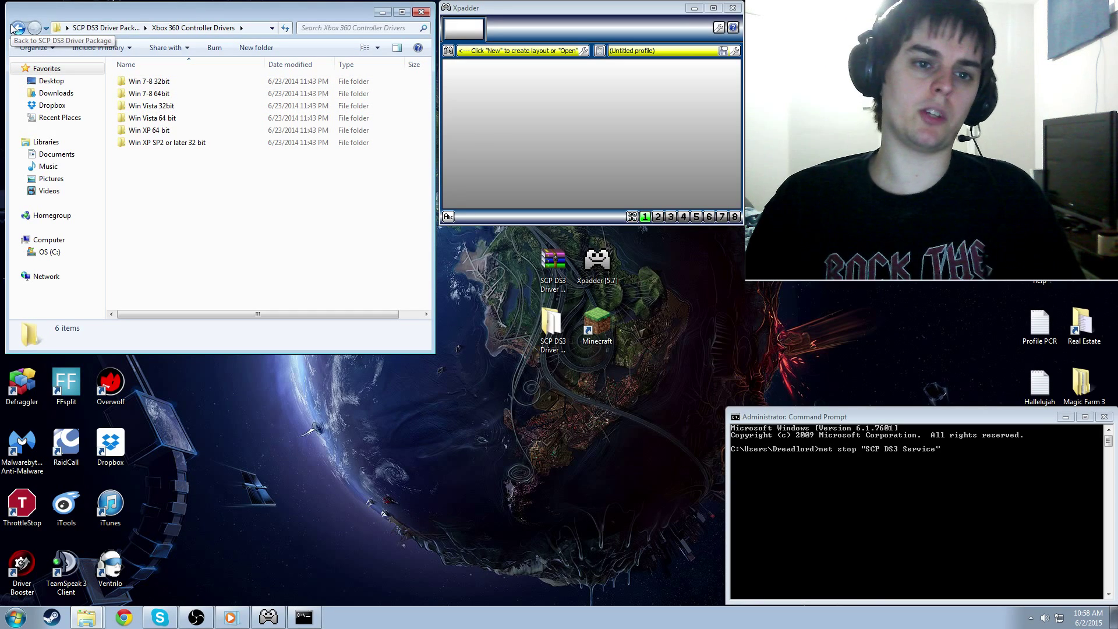
mouse_move(96, 47)
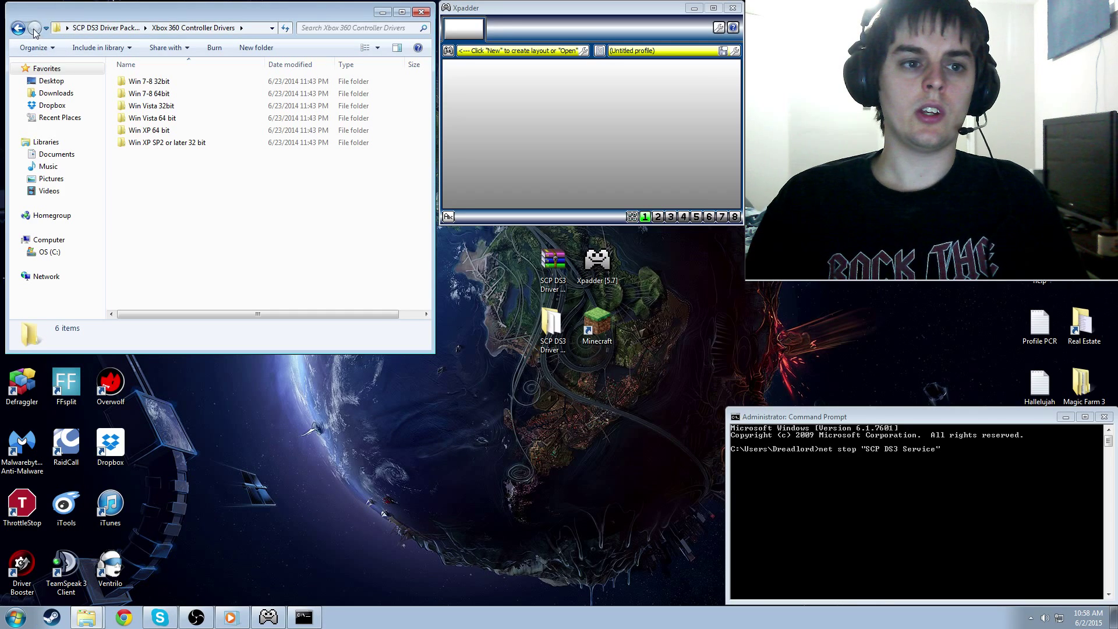
Navigate to ScpServer\bin\Zadig and launch zadig.exe
left_click(18, 28)
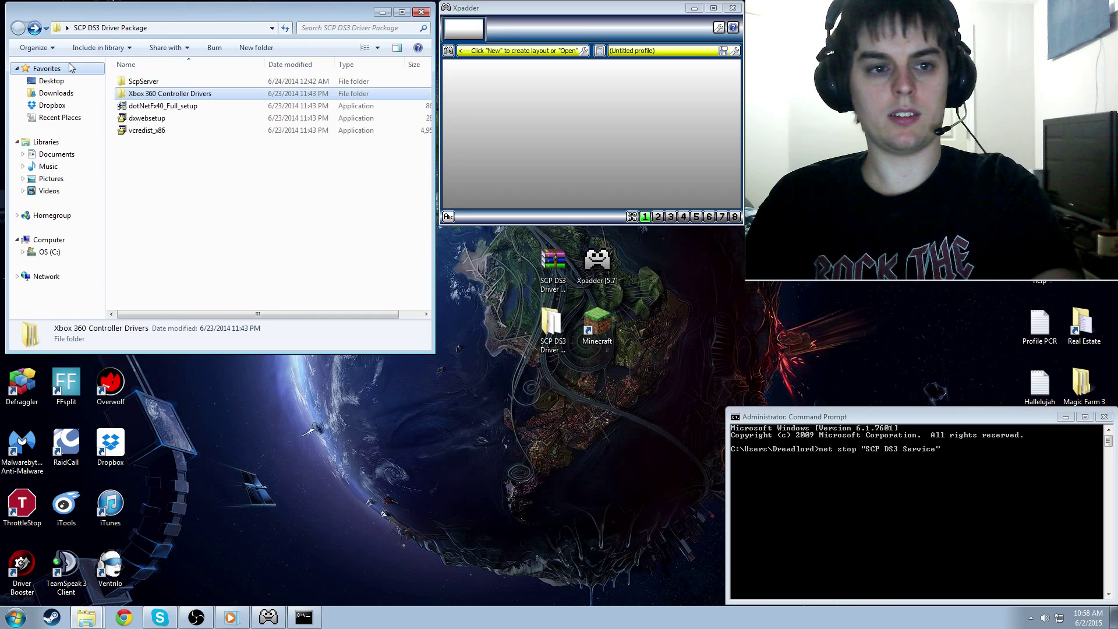
left_click(142, 80)
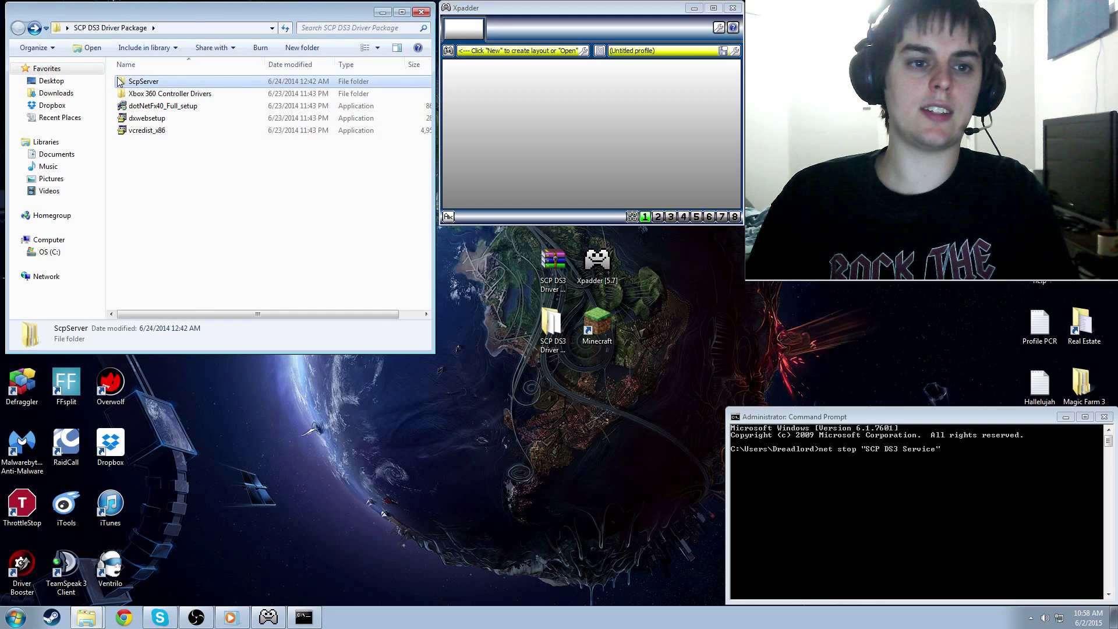
double_click(143, 80)
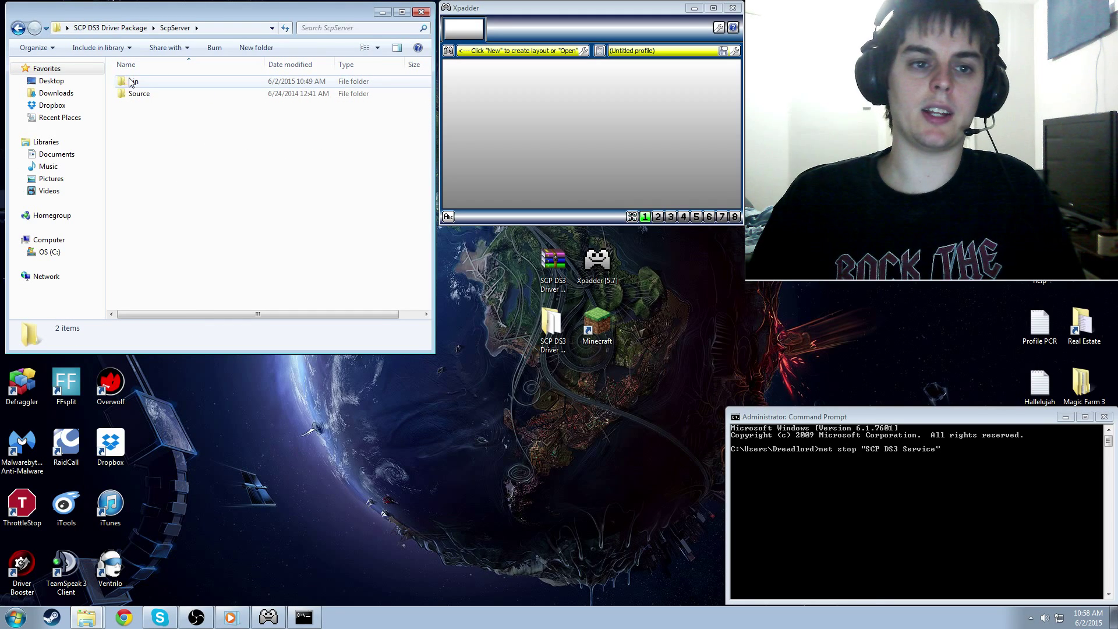
double_click(131, 80)
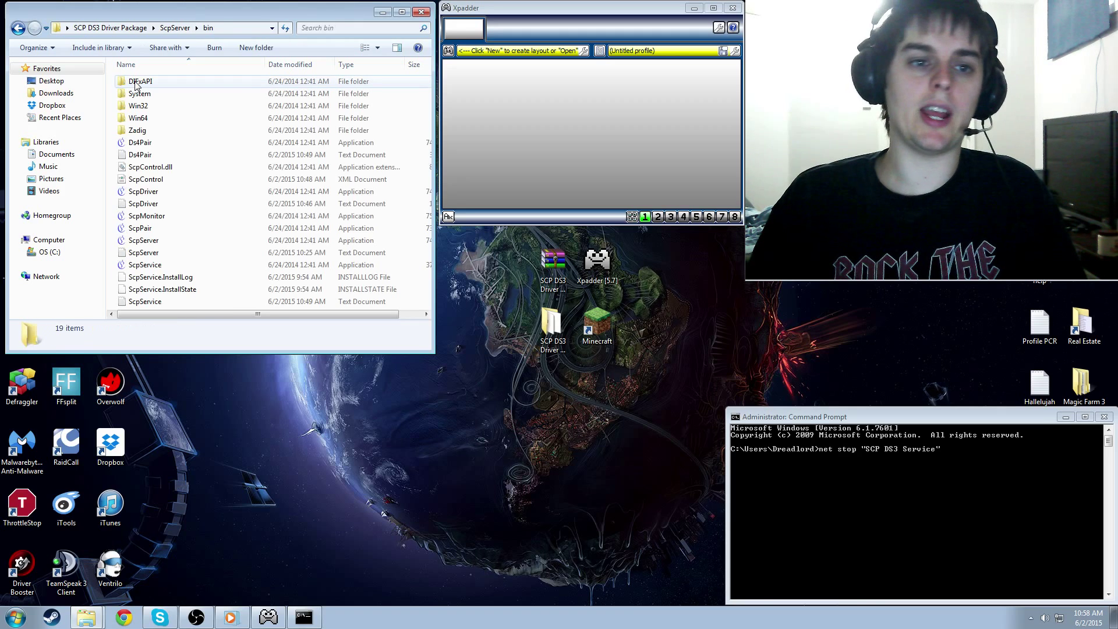
mouse_move(158, 130)
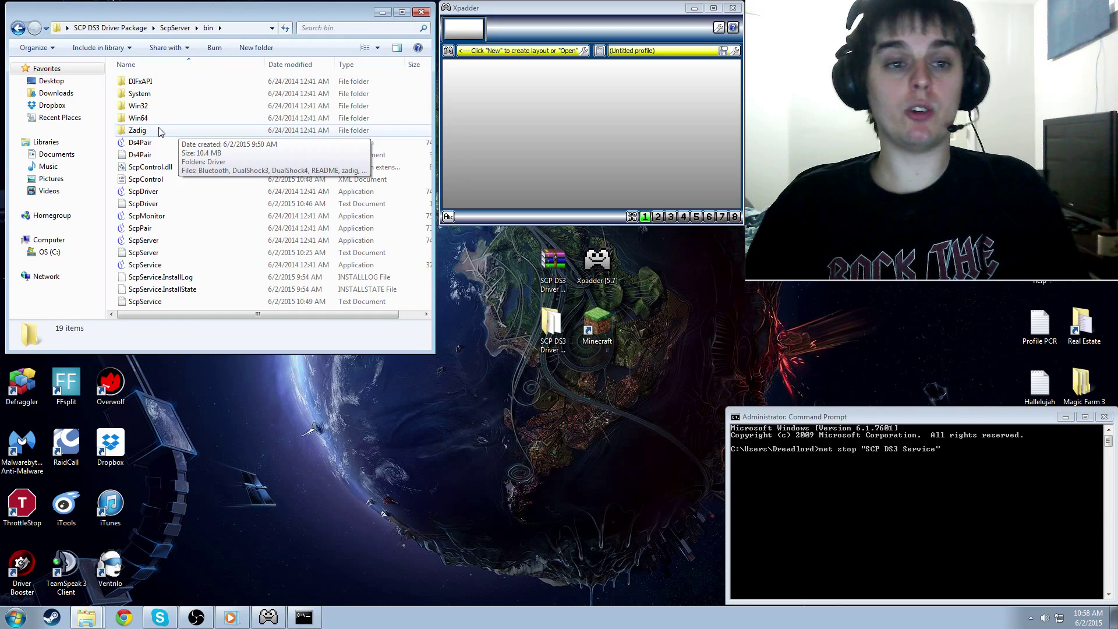
double_click(136, 130)
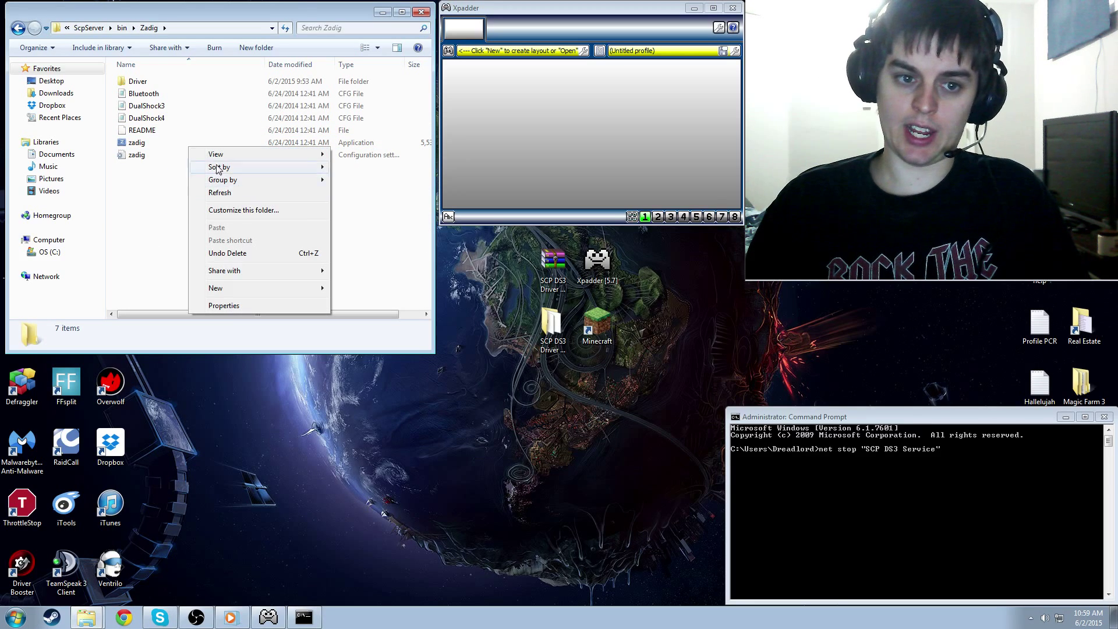
double_click(136, 142)
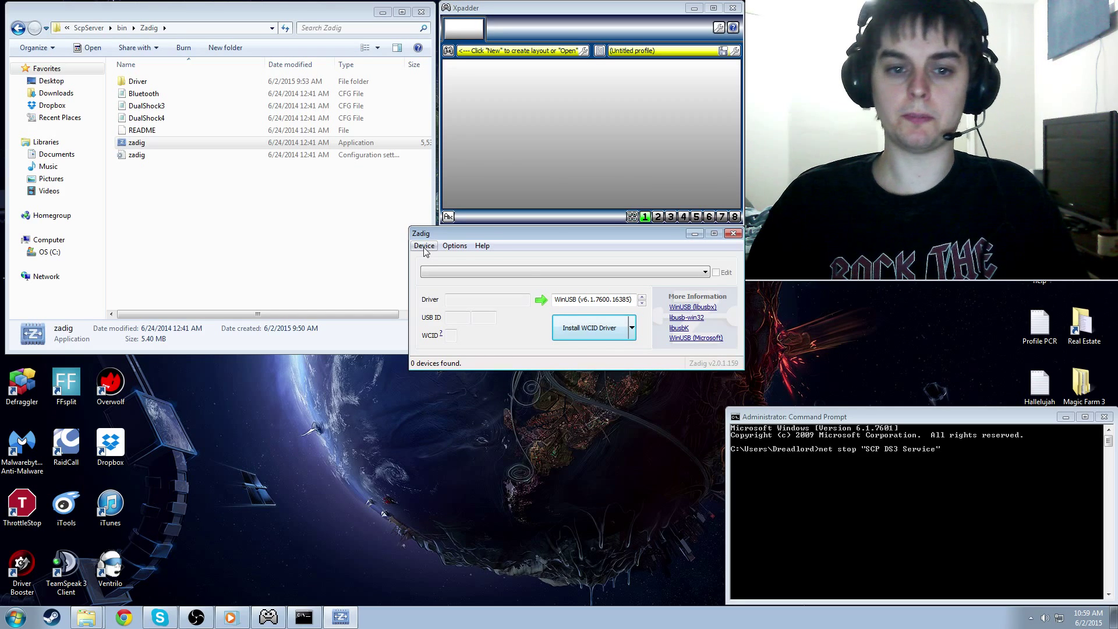
Load the DualShock4 preset and install WinUSB for the Wireless Controller (054C 05C4)
left_click(424, 245)
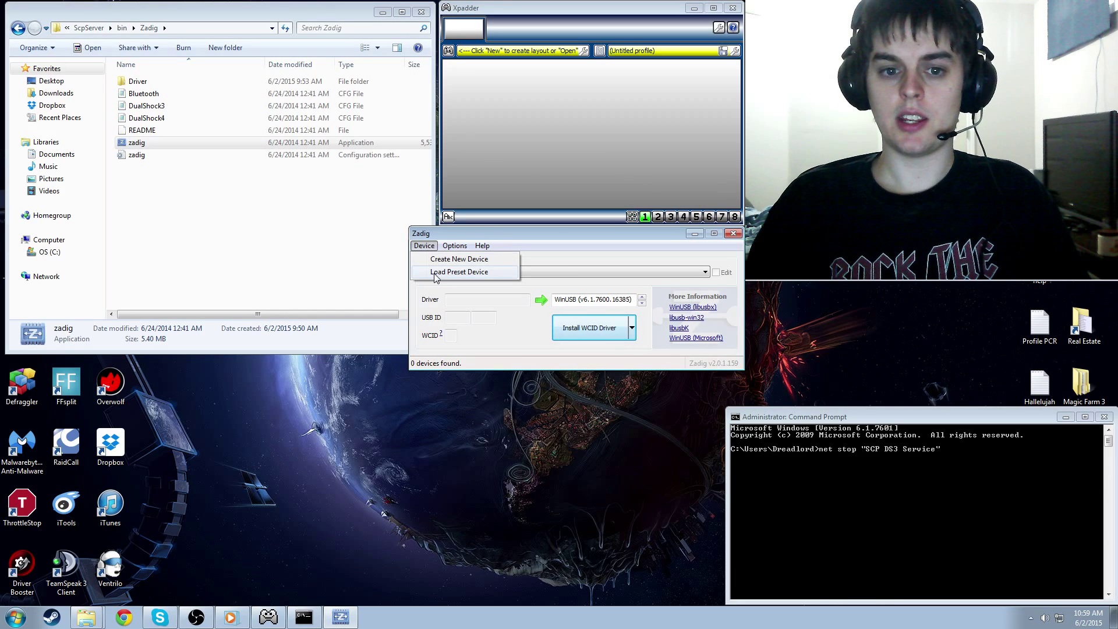
left_click(458, 272)
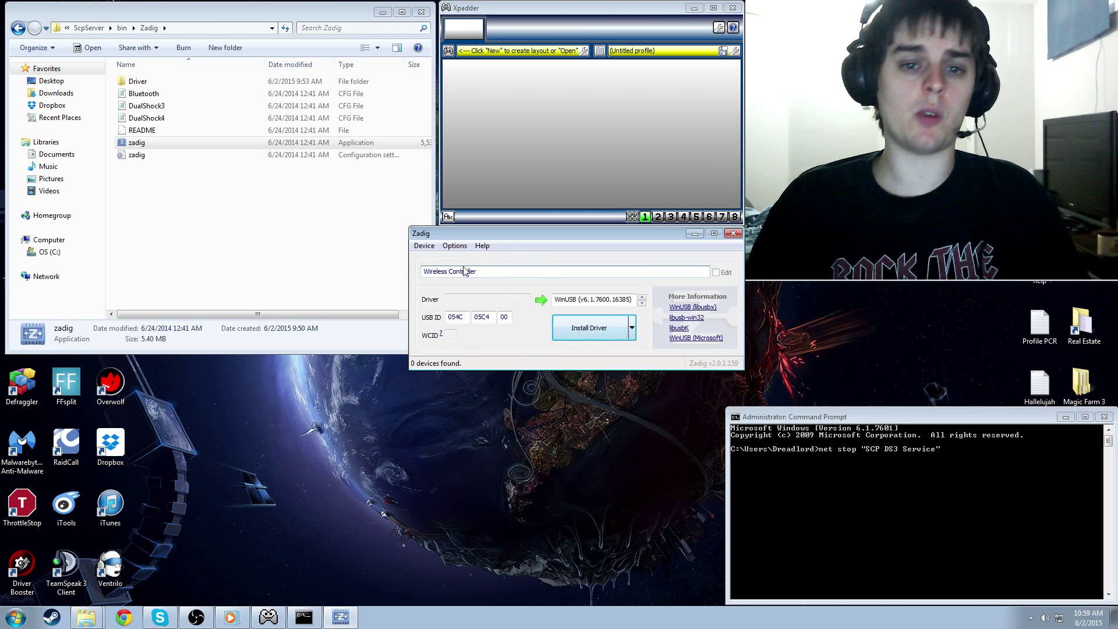
left_click(704, 271)
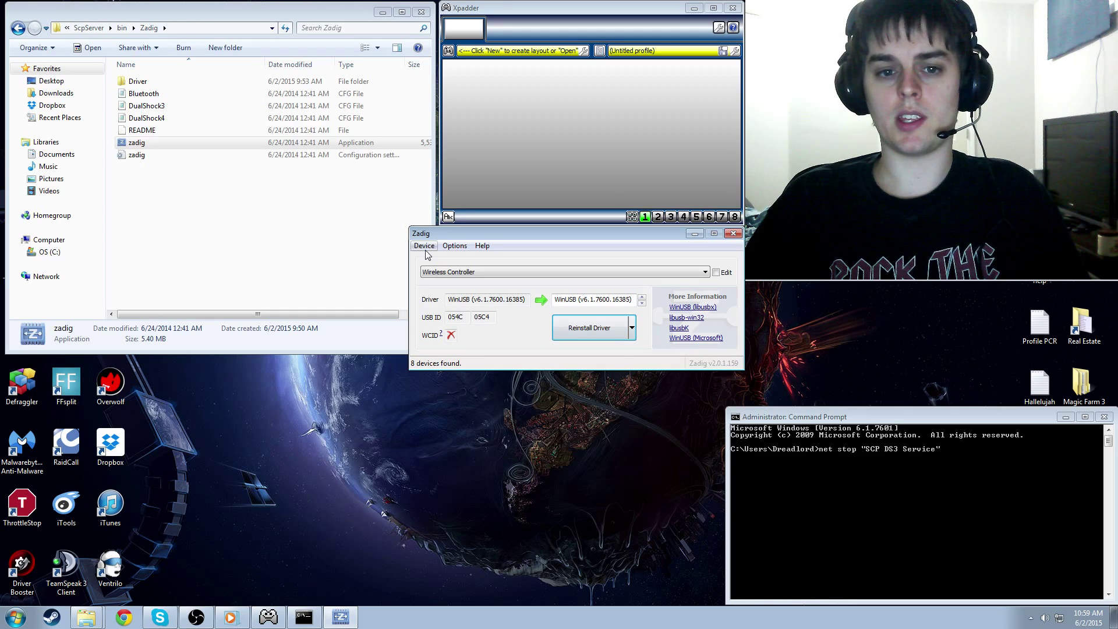
List all devices and select the Intel Centrino Wireless Bluetooth 4.0 adapter with WinUSB
left_click(423, 245)
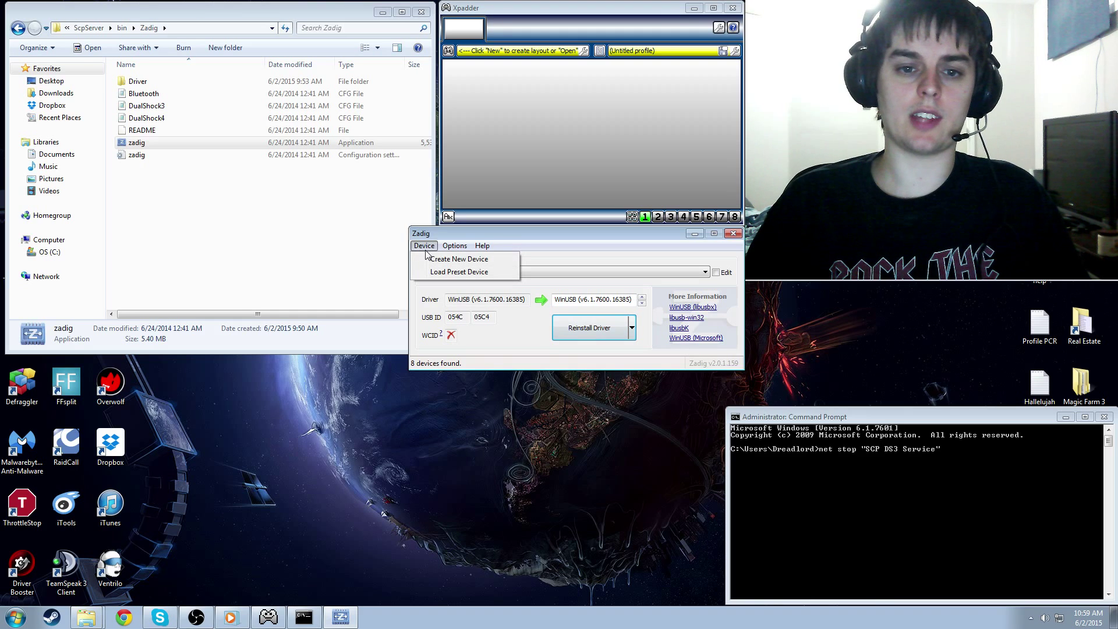
mouse_move(445, 276)
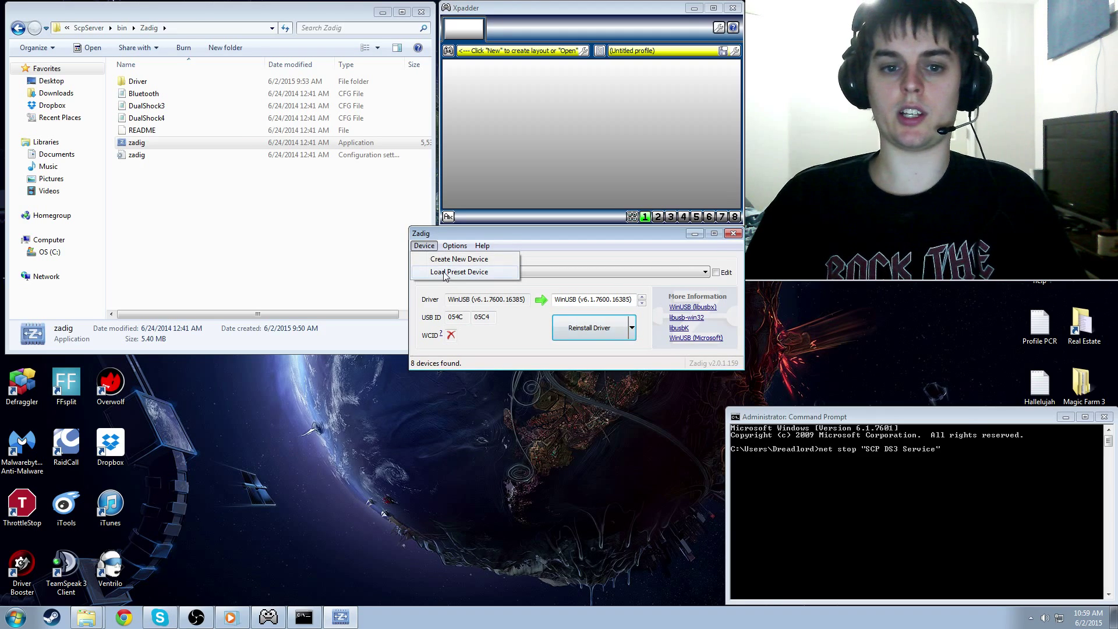
left_click(460, 272)
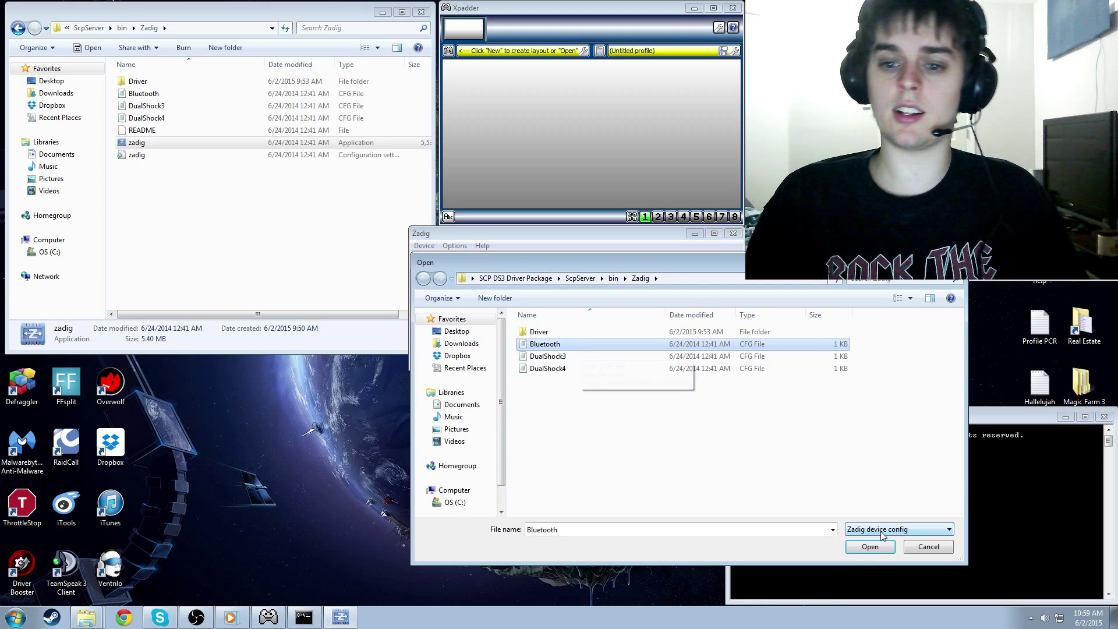
left_click(454, 245)
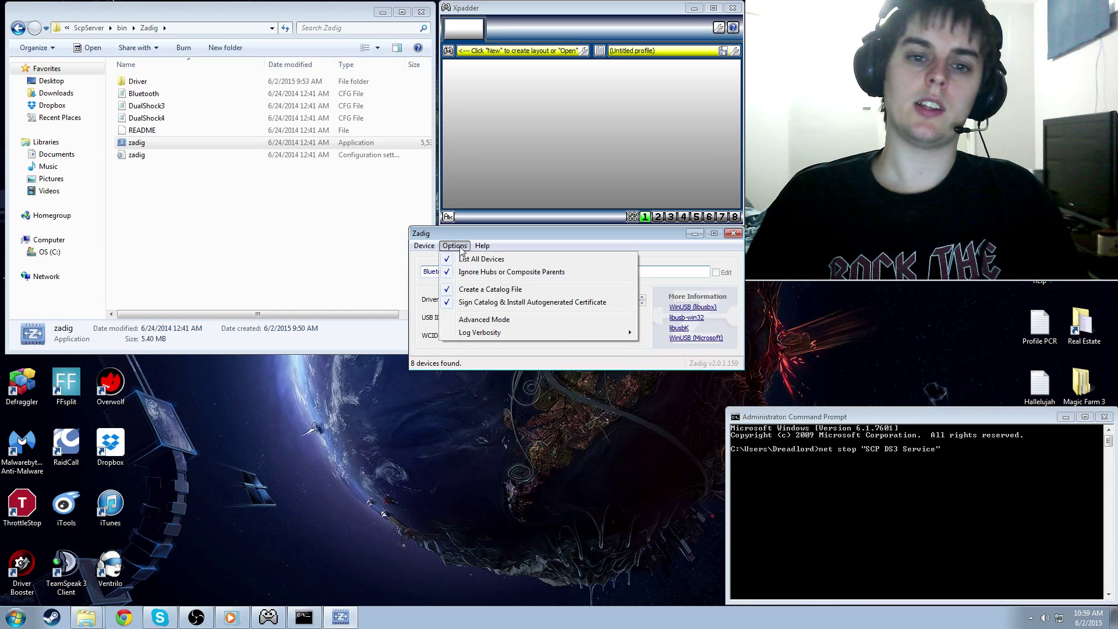
left_click(480, 259)
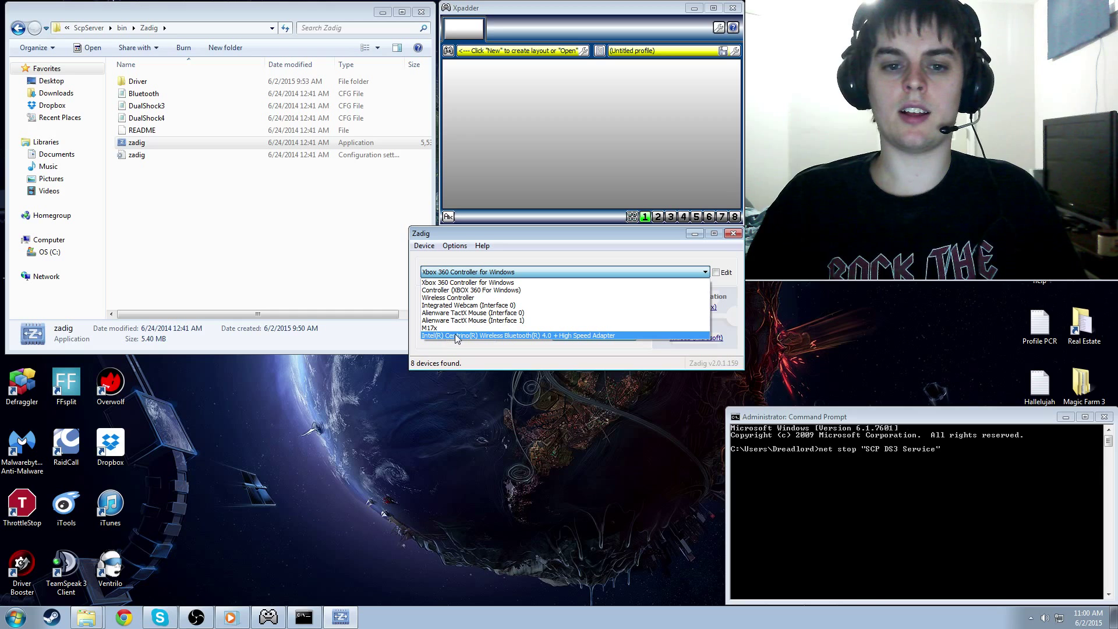
mouse_move(530, 337)
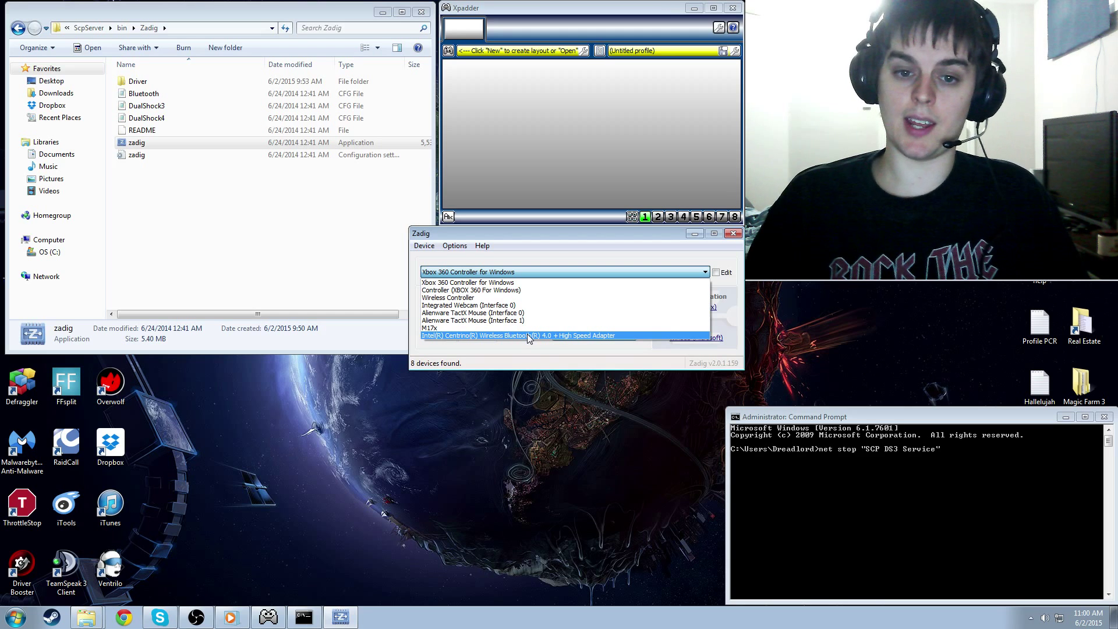
left_click(519, 335)
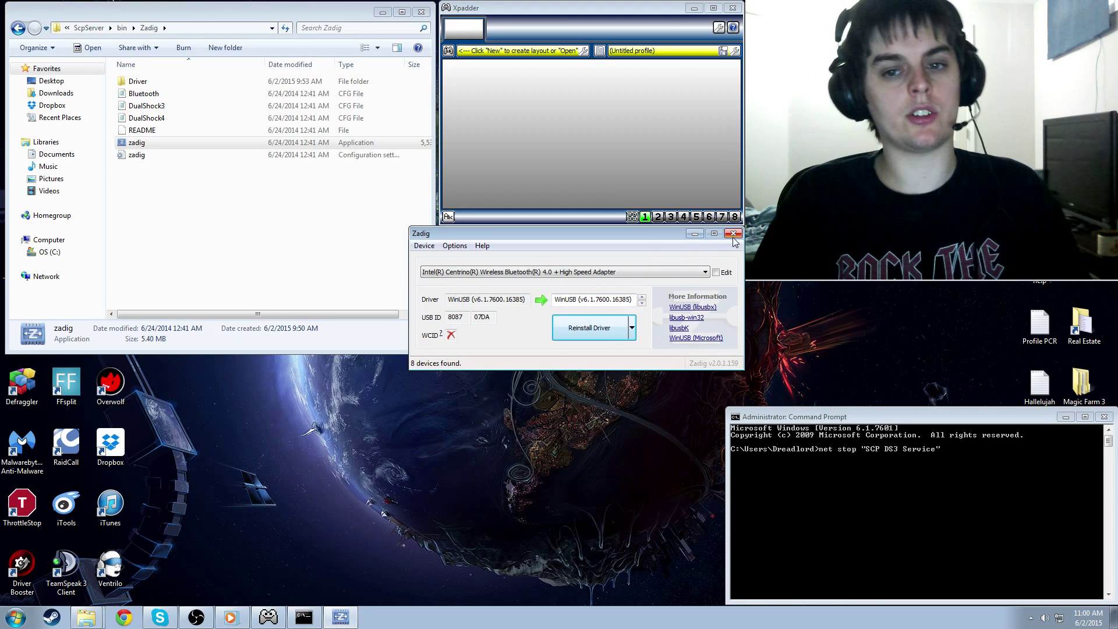
Close Zadig and launch ScpDriver from the ScpServer bin folder
left_click(732, 233)
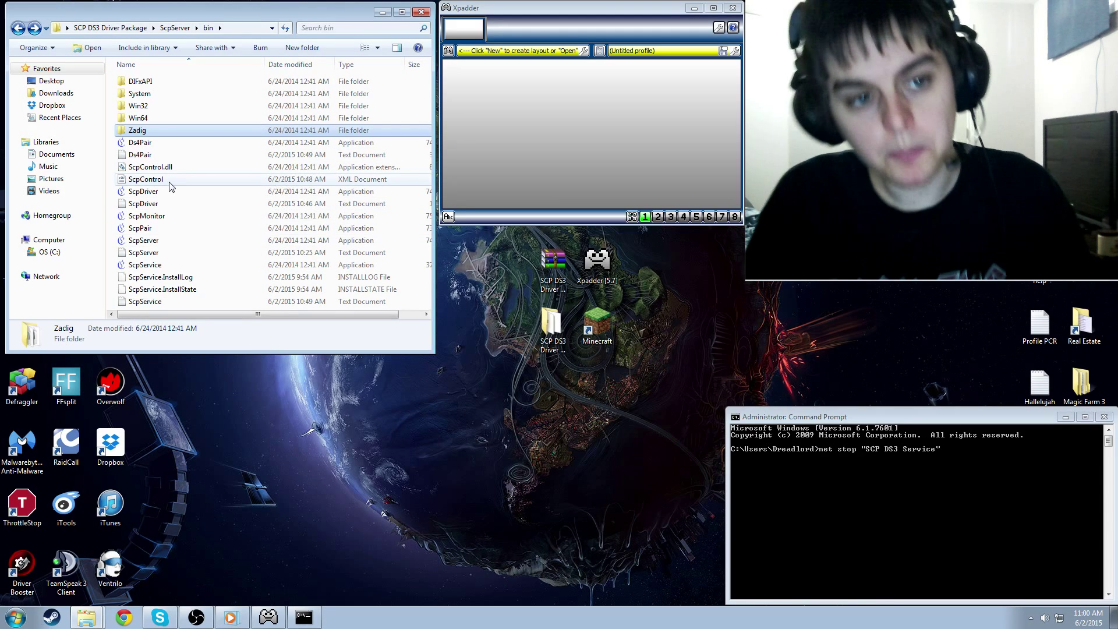
mouse_move(181, 196)
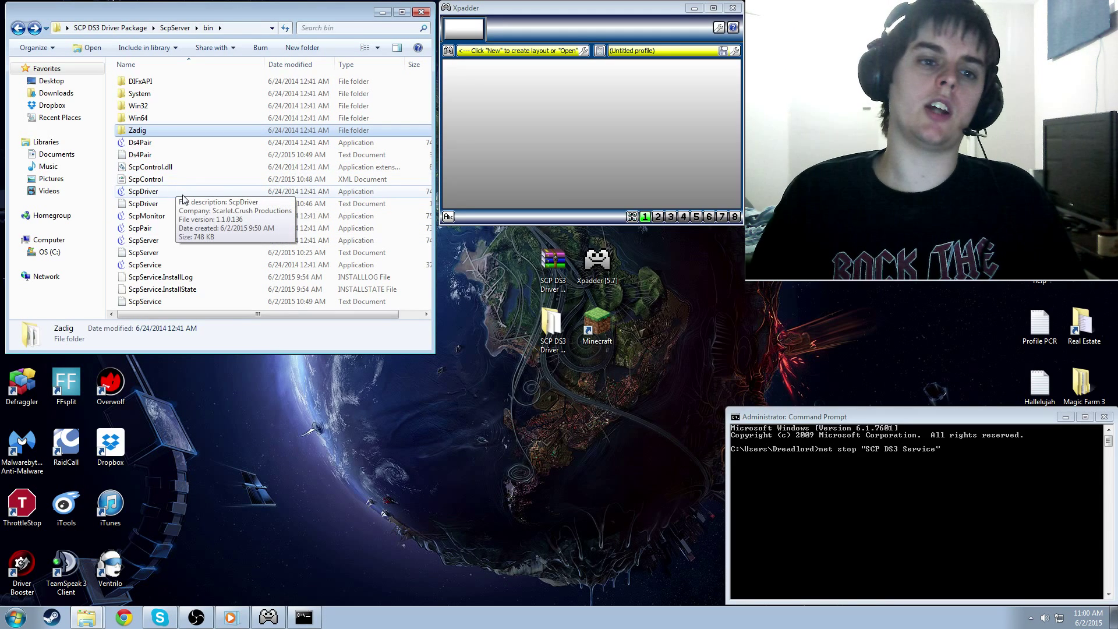
left_click(143, 190)
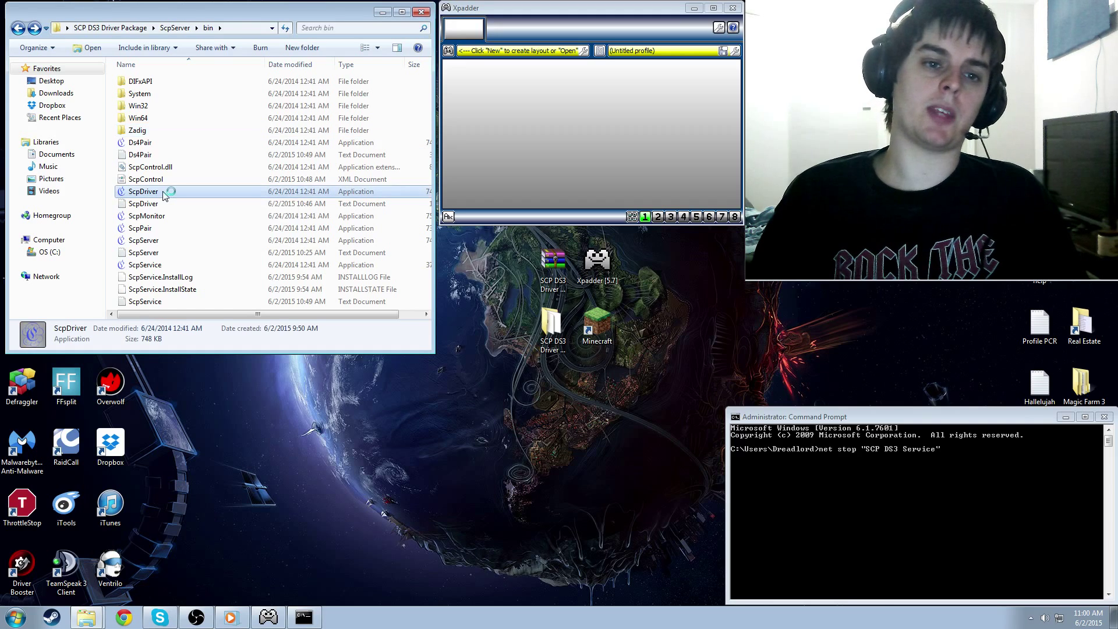
double_click(142, 191)
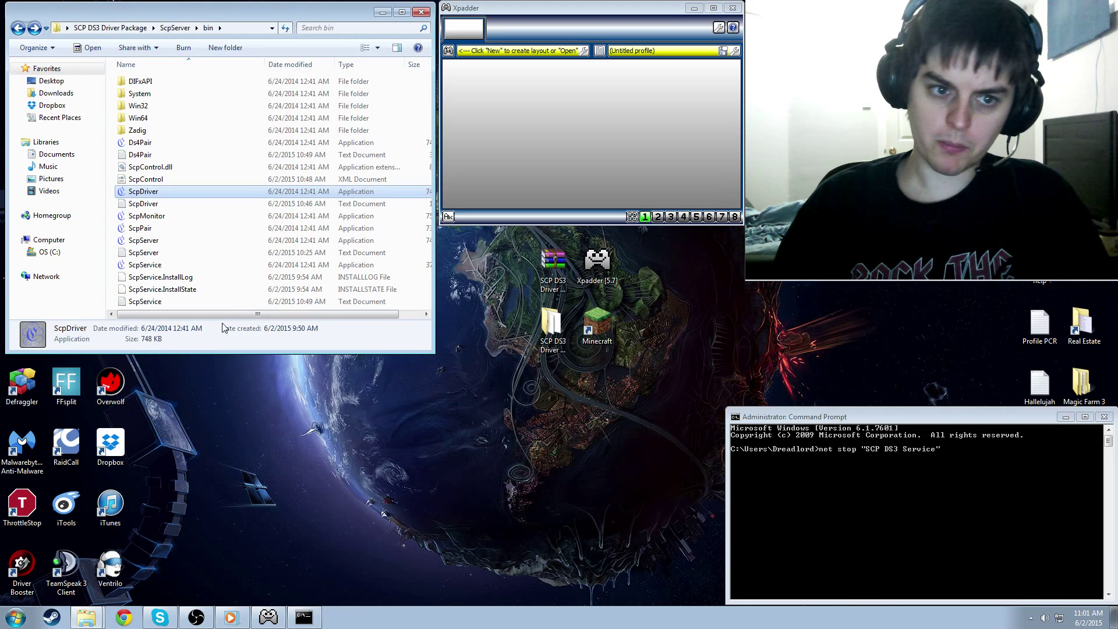
Launch ScpMonitor to show Pad 1 connected over USB and charging
left_click(146, 216)
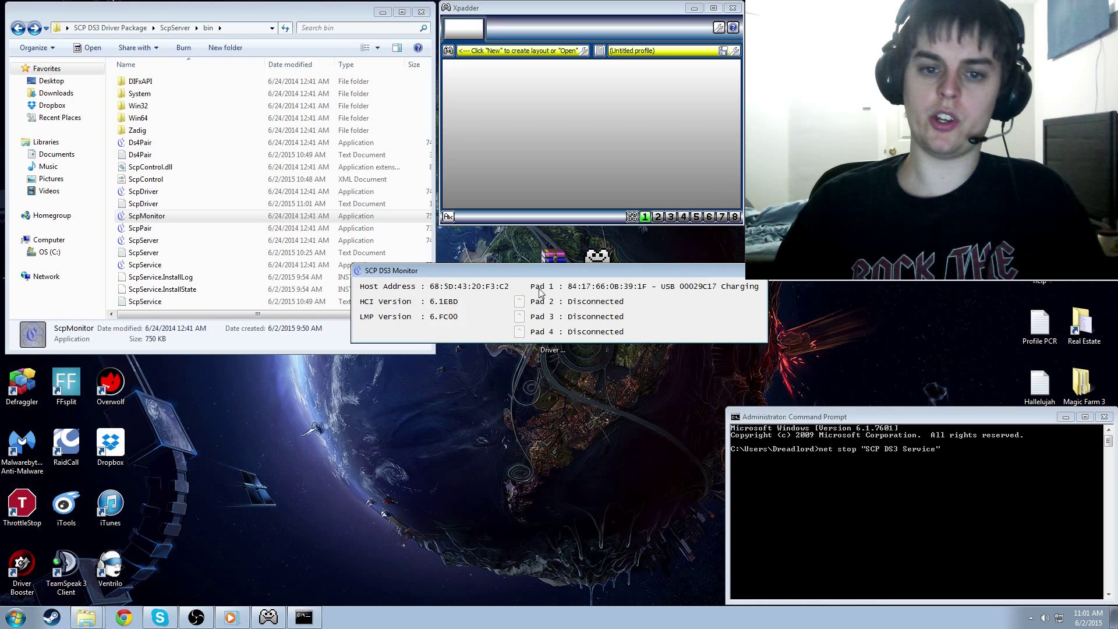
mouse_move(749, 298)
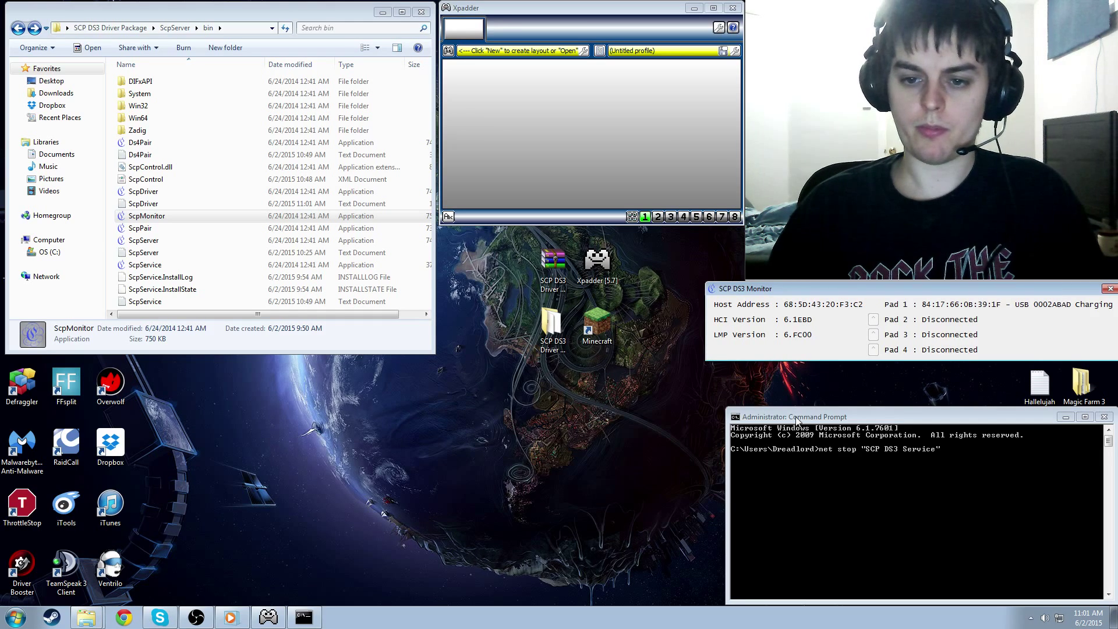
Open an administrator Command Prompt holding net stop "SCP DS3 Service"
left_click(11, 616)
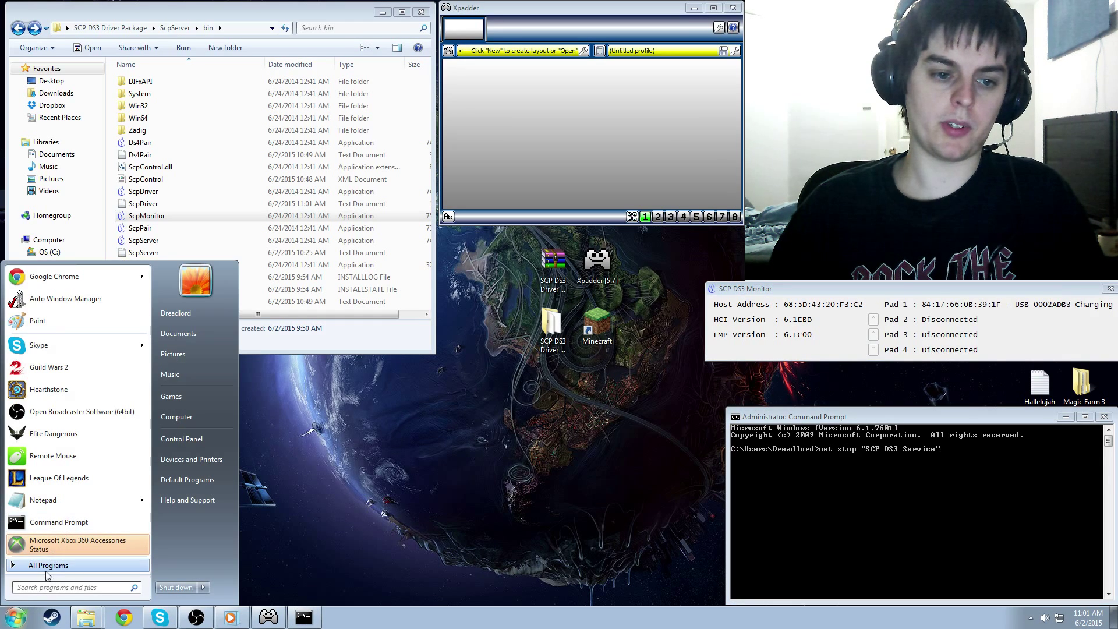
left_click(71, 587)
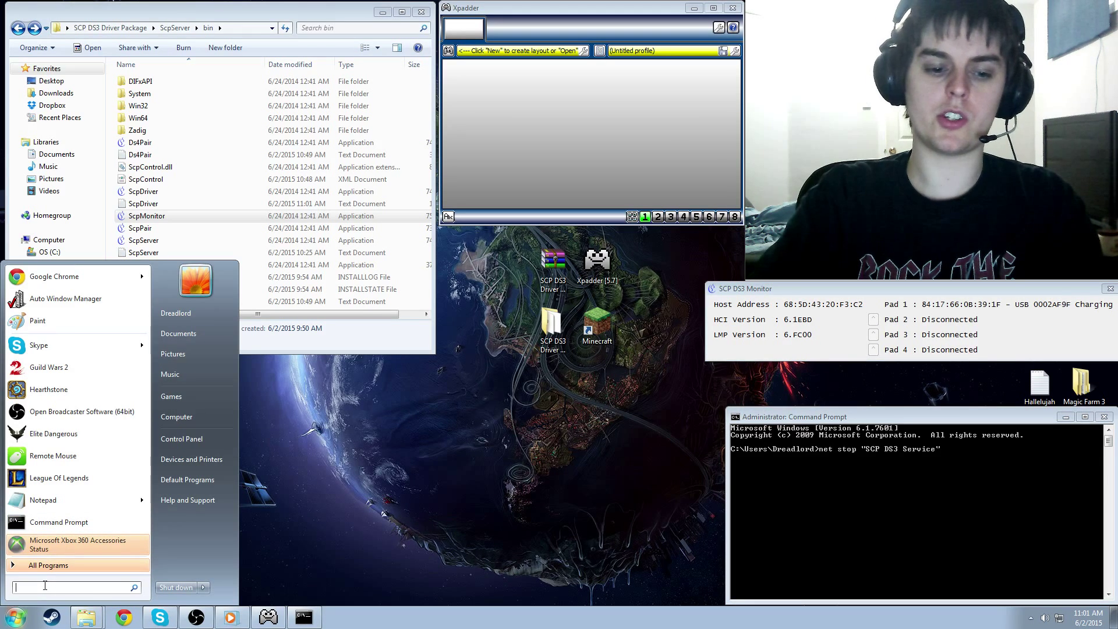
type("cmd")
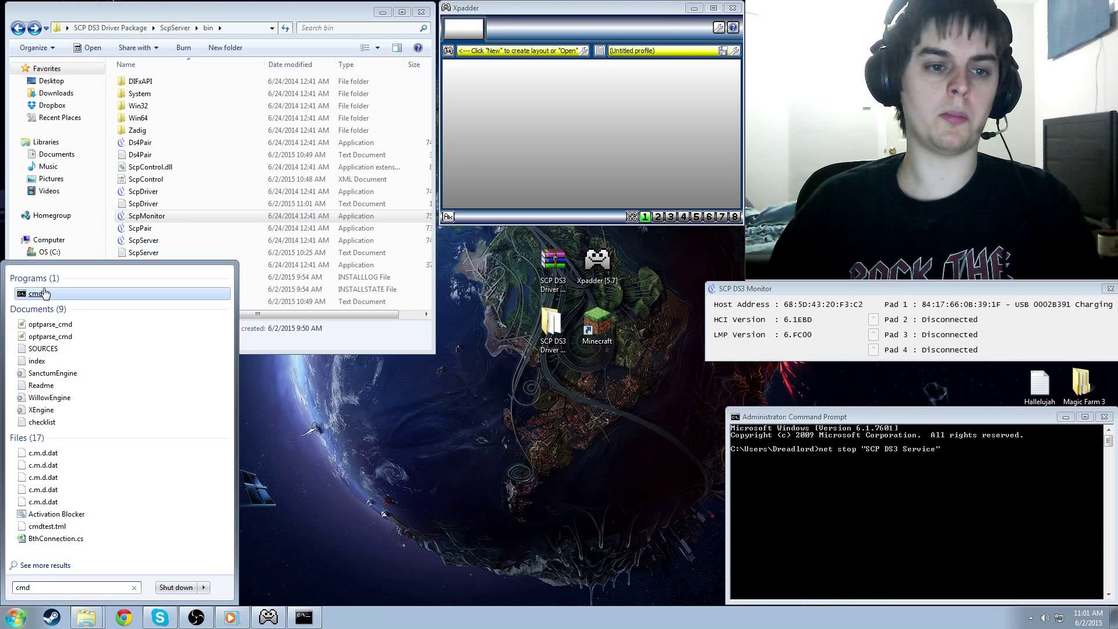
right_click(35, 293)
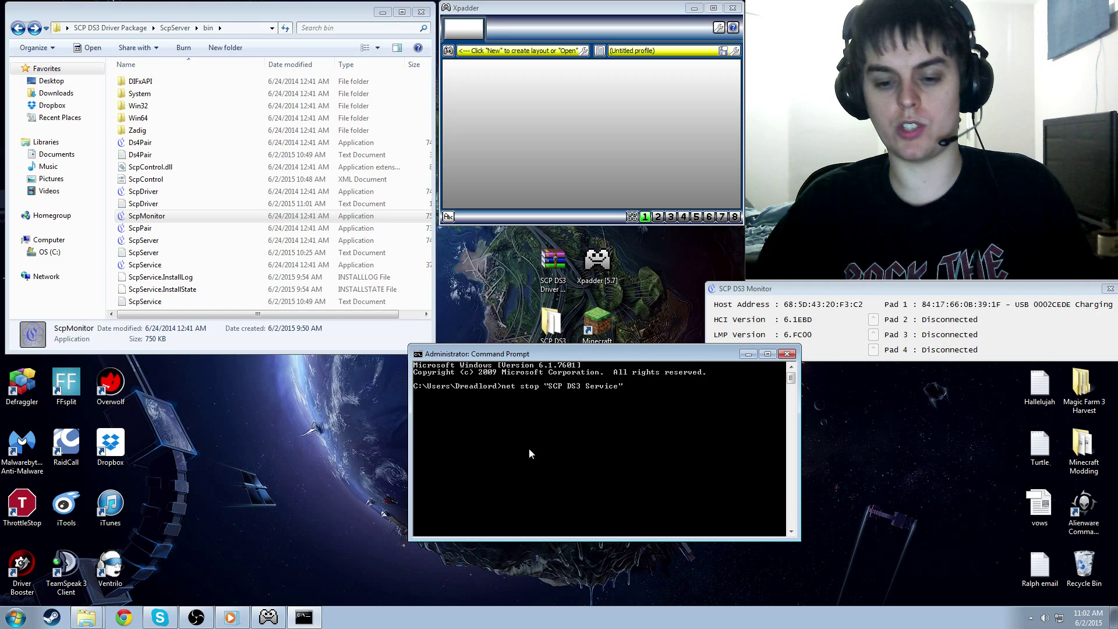
Run net stop "SCP DS3 Service" until all pads show disconnected
key("Return")
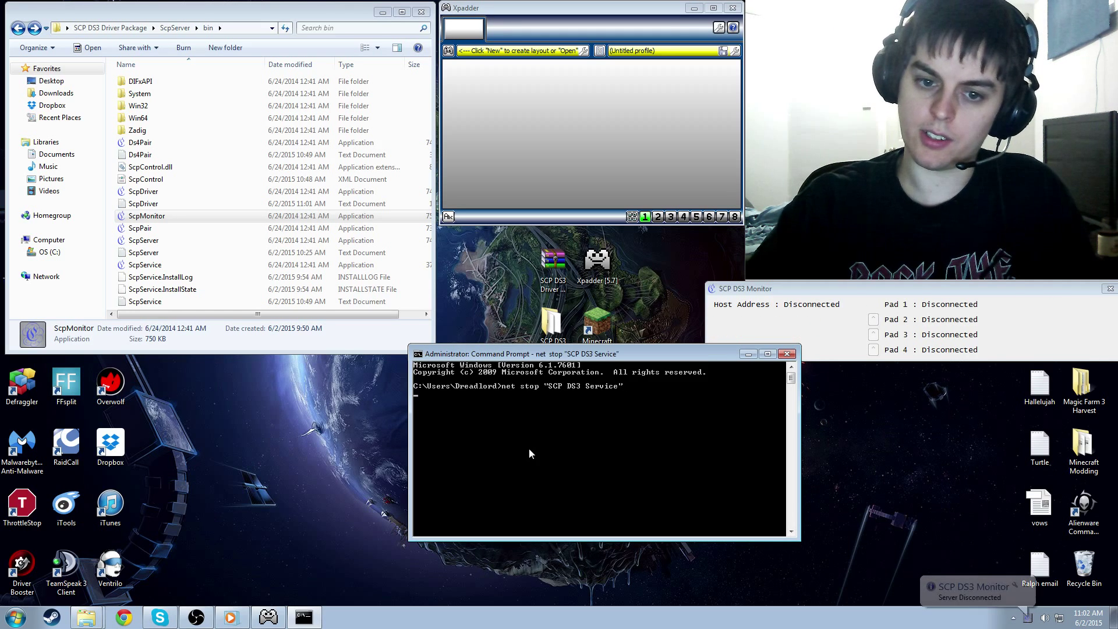
key("Return")
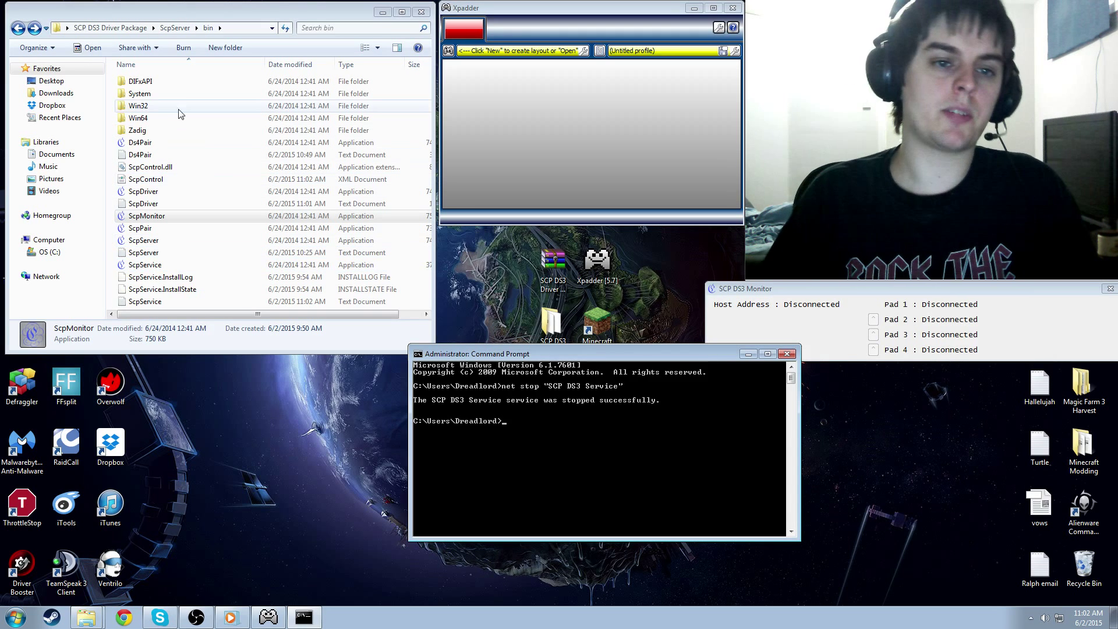
mouse_move(150, 150)
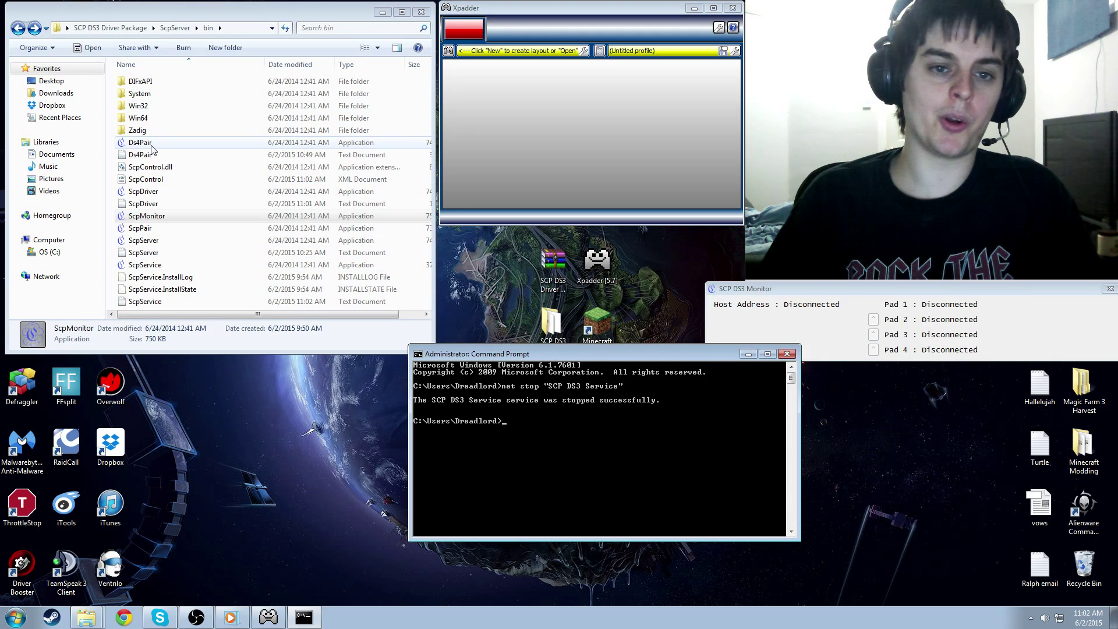
Launch Ds4Pair and start the Bluetooth scan until L2CAP connection entries appear
double_click(139, 142)
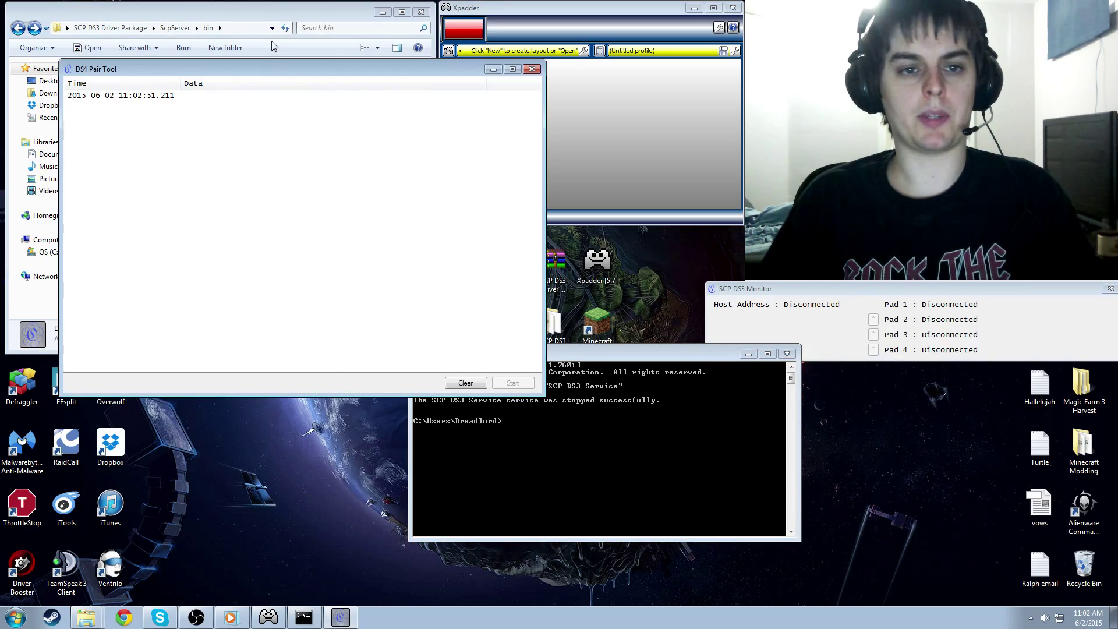
left_click(511, 383)
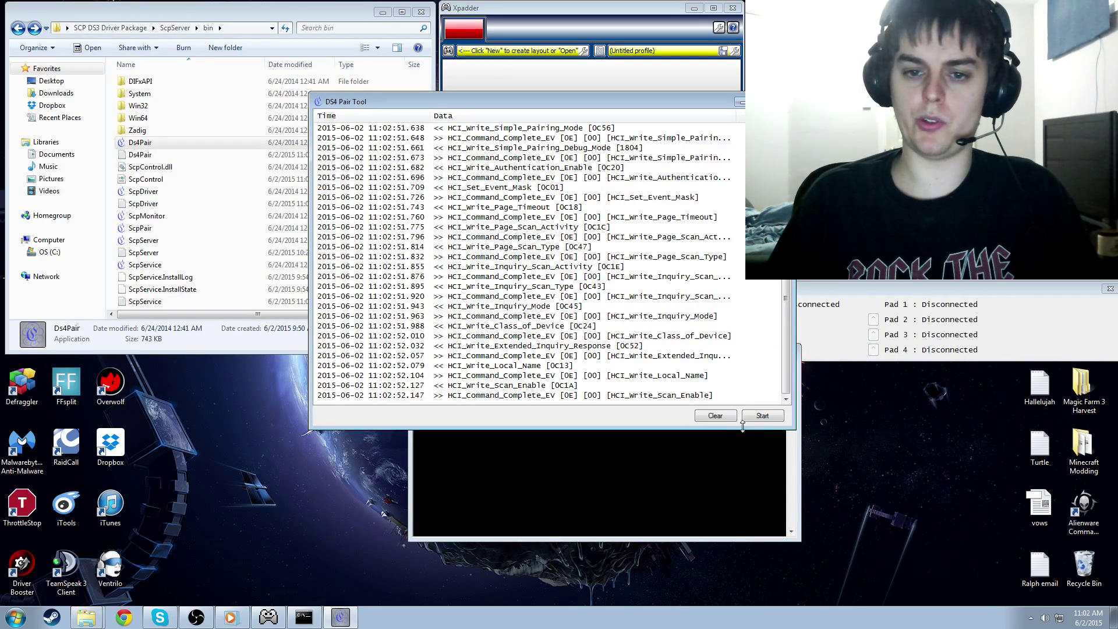
left_click(762, 415)
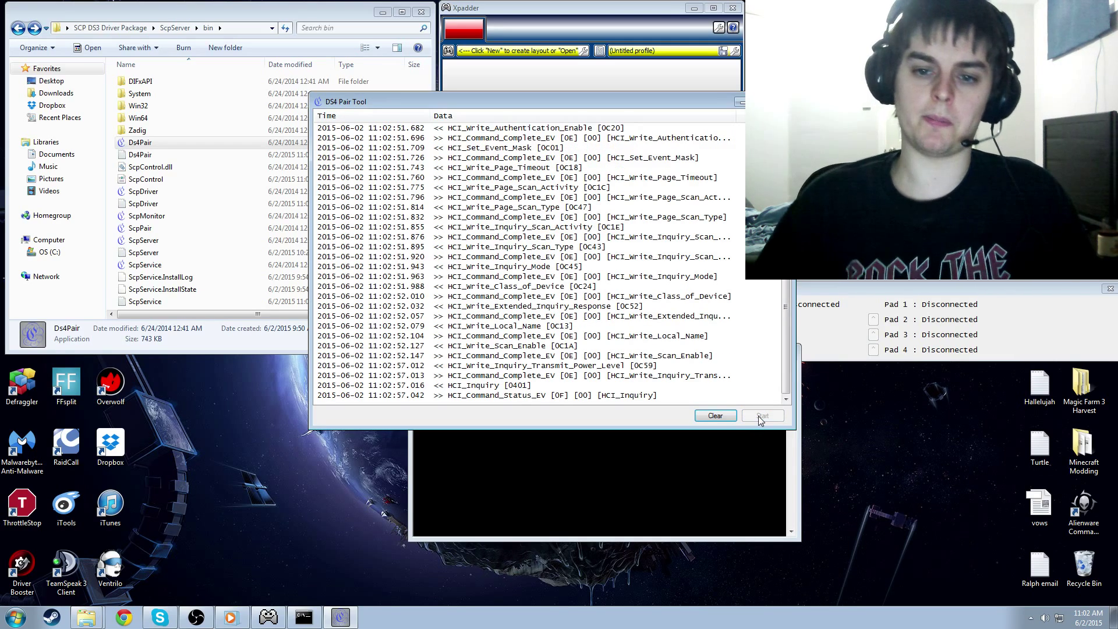
left_click(762, 416)
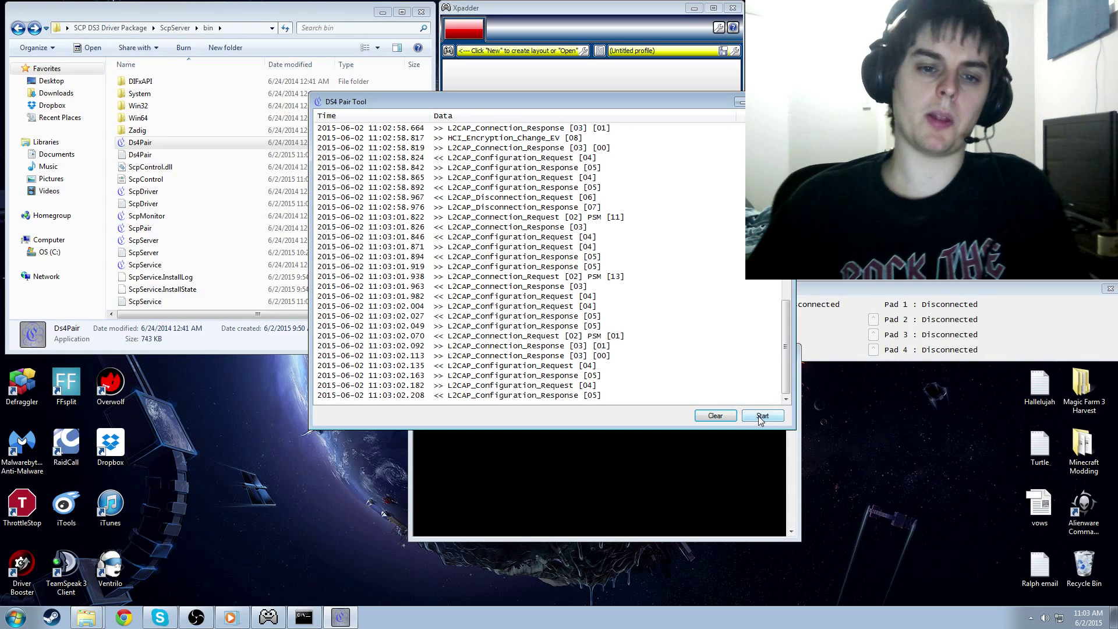
mouse_move(636, 305)
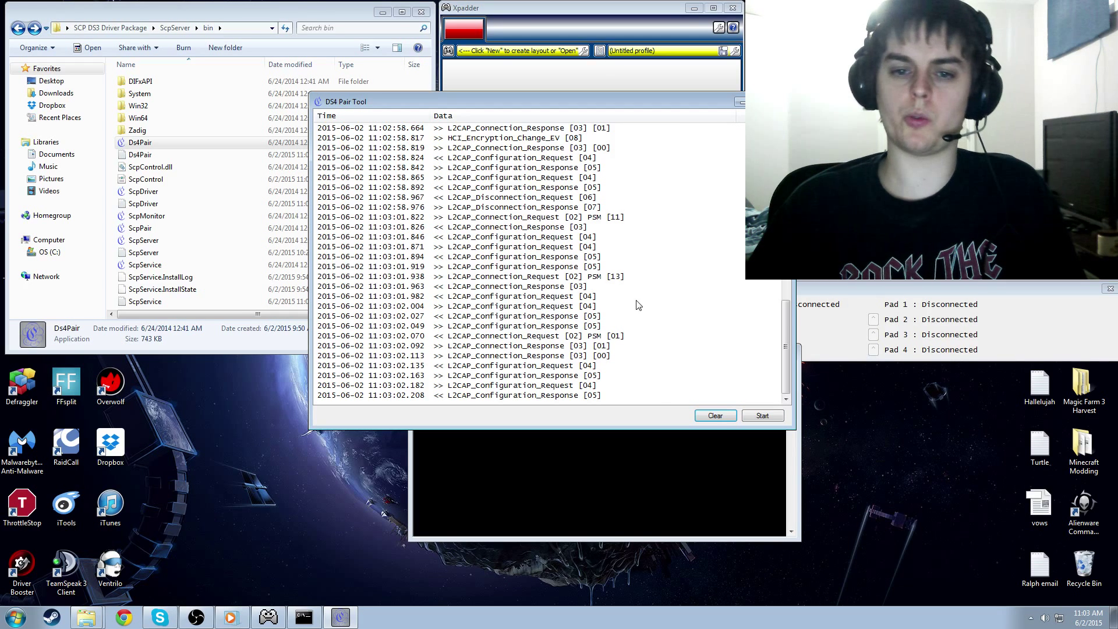
mouse_move(677, 234)
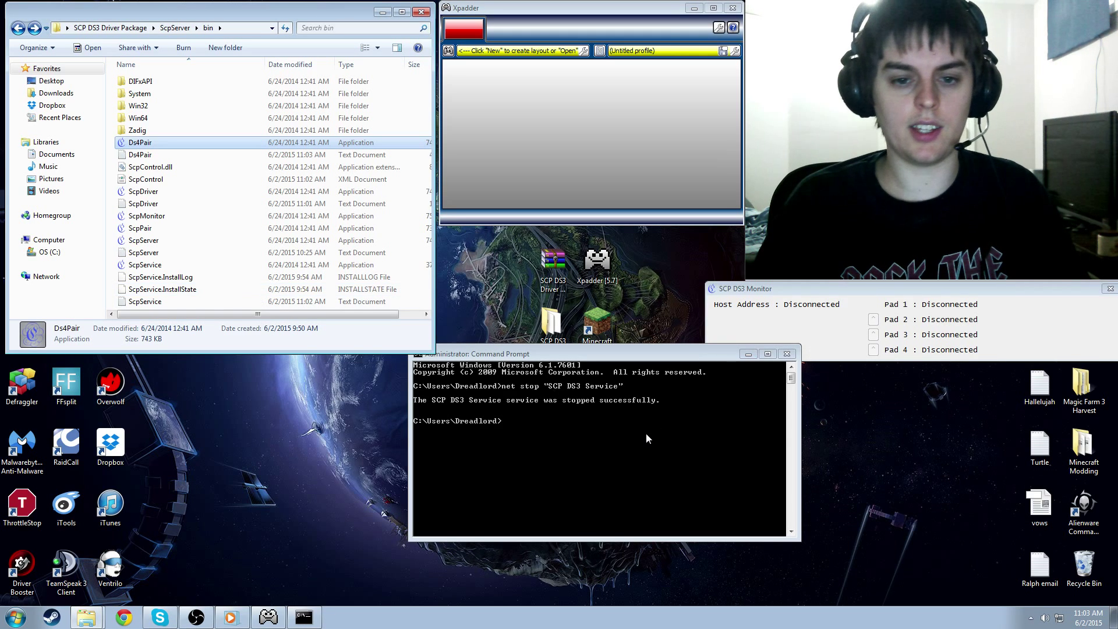
Edit the recalled net stop command into net start "SCP DS3 Service" and run it
type("n")
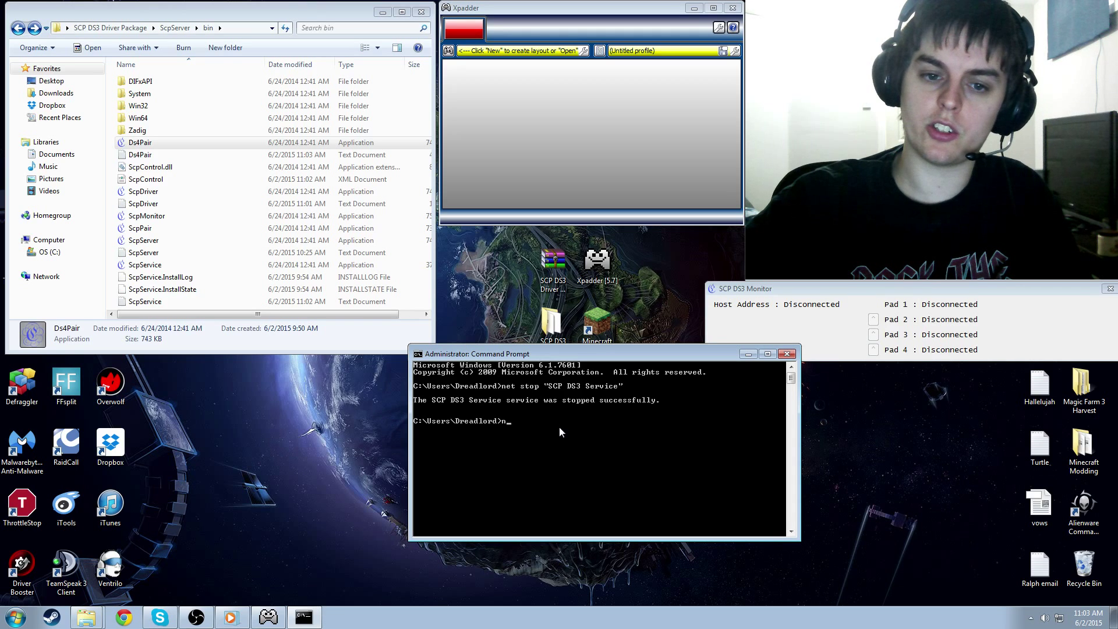
type("net stop \"SCP DS3 Service\"")
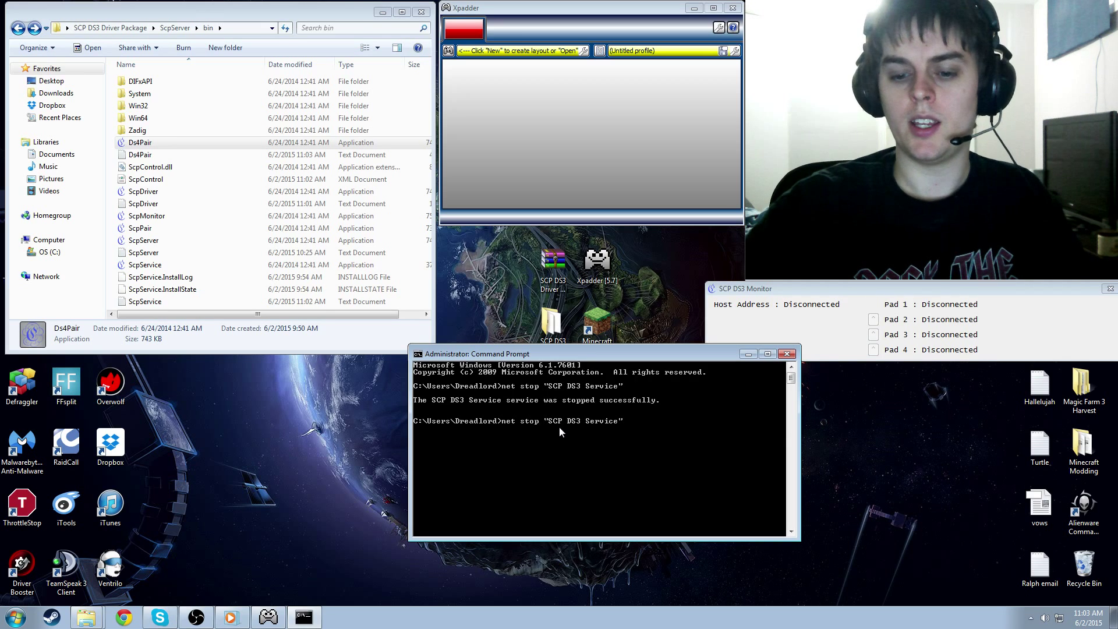
key("BackSpace")
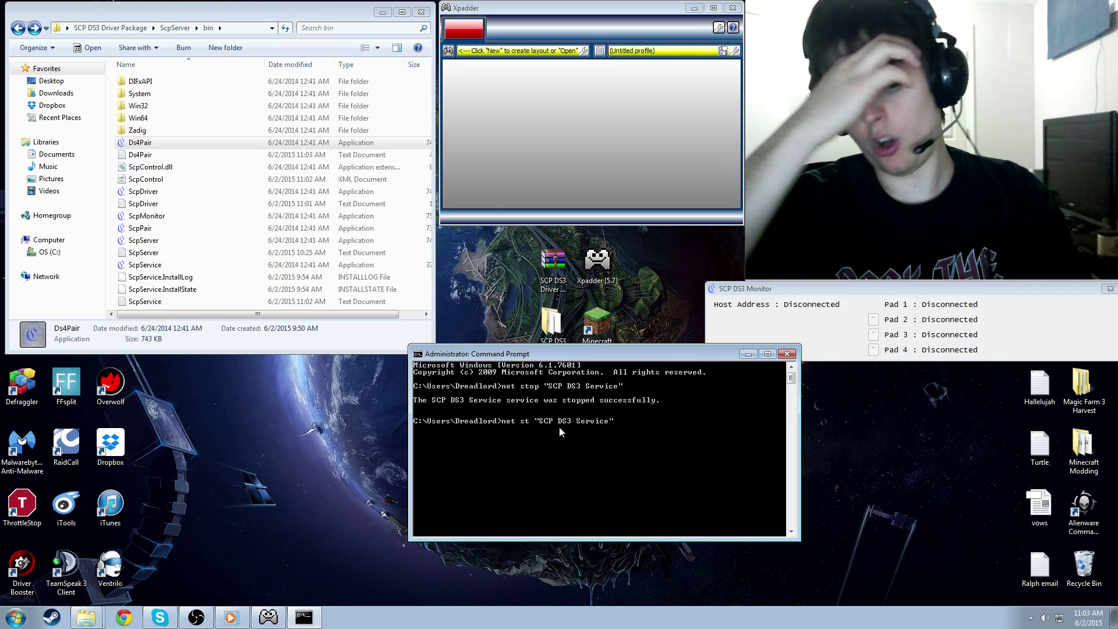
type("art")
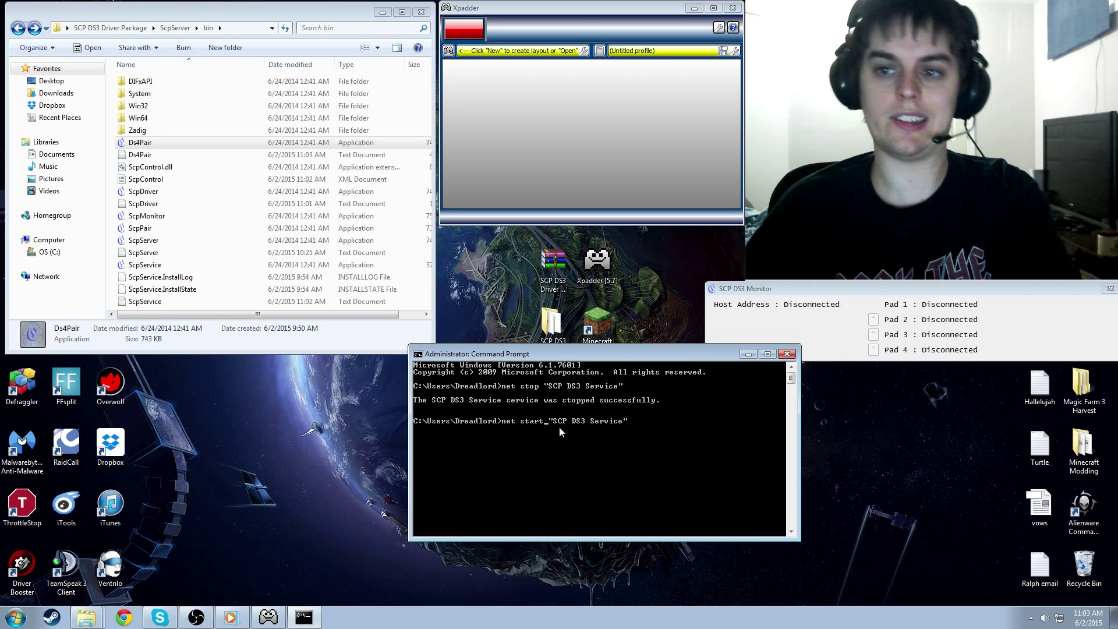
key("Return")
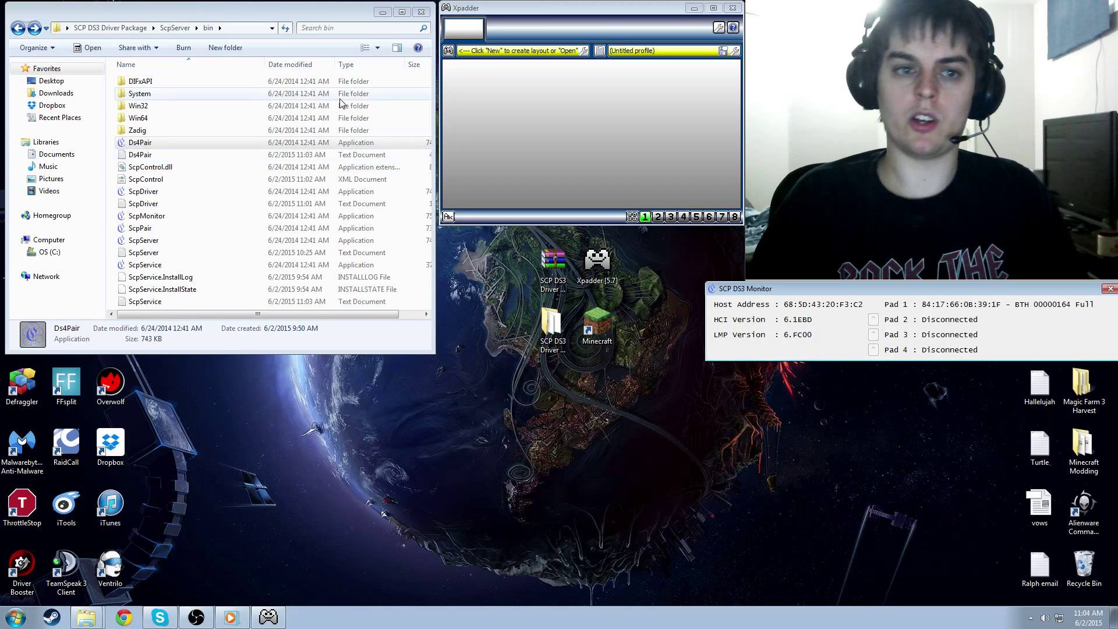
left_click(420, 12)
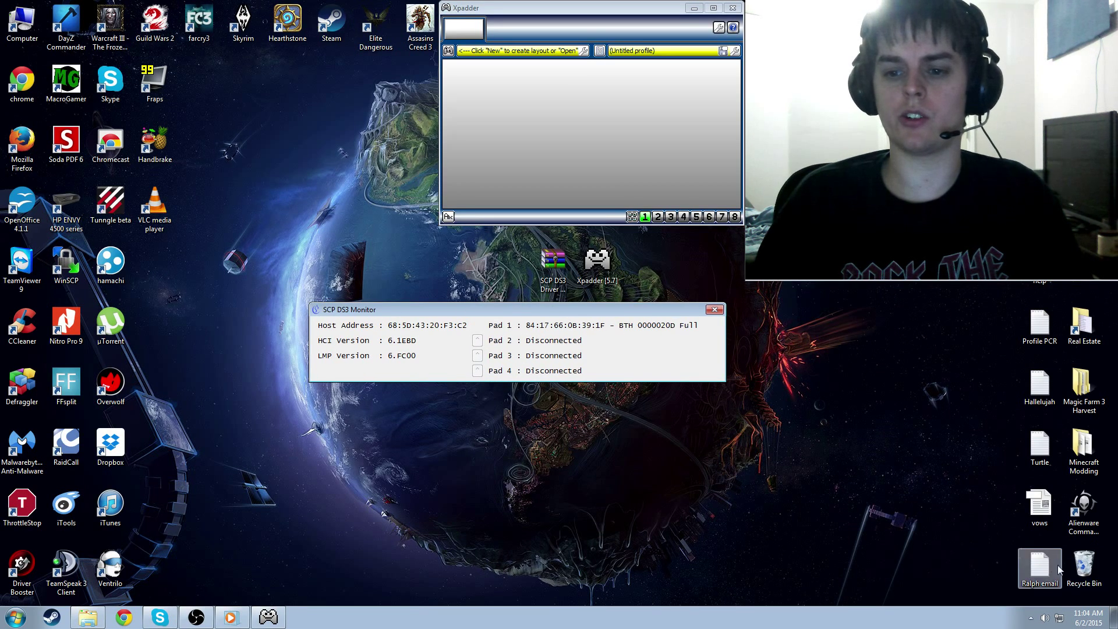
left_click(1029, 617)
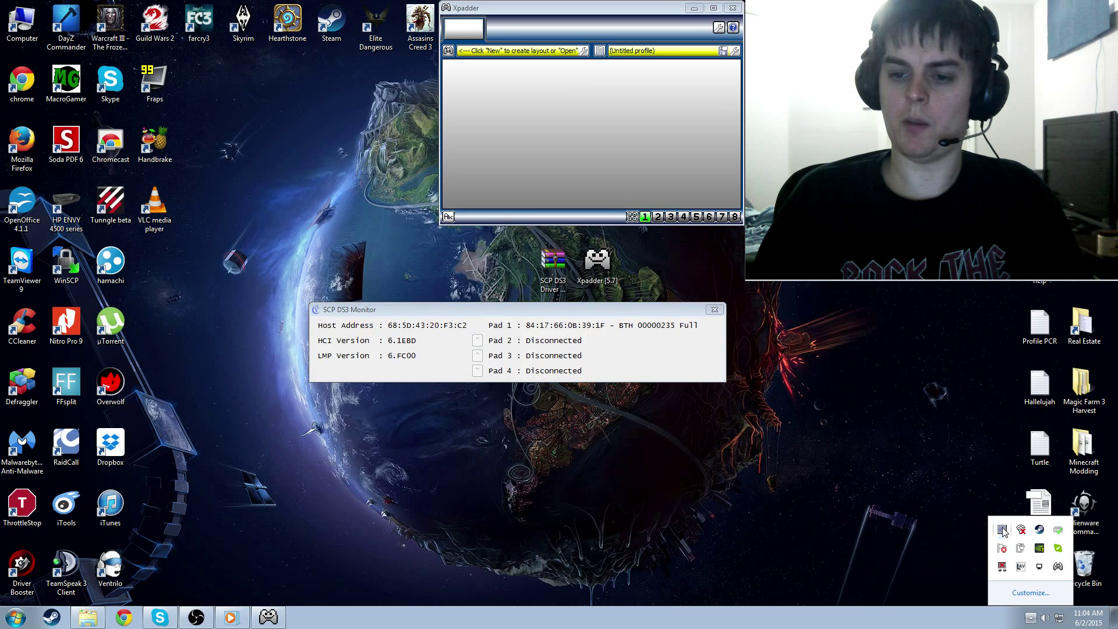
right_click(1002, 530)
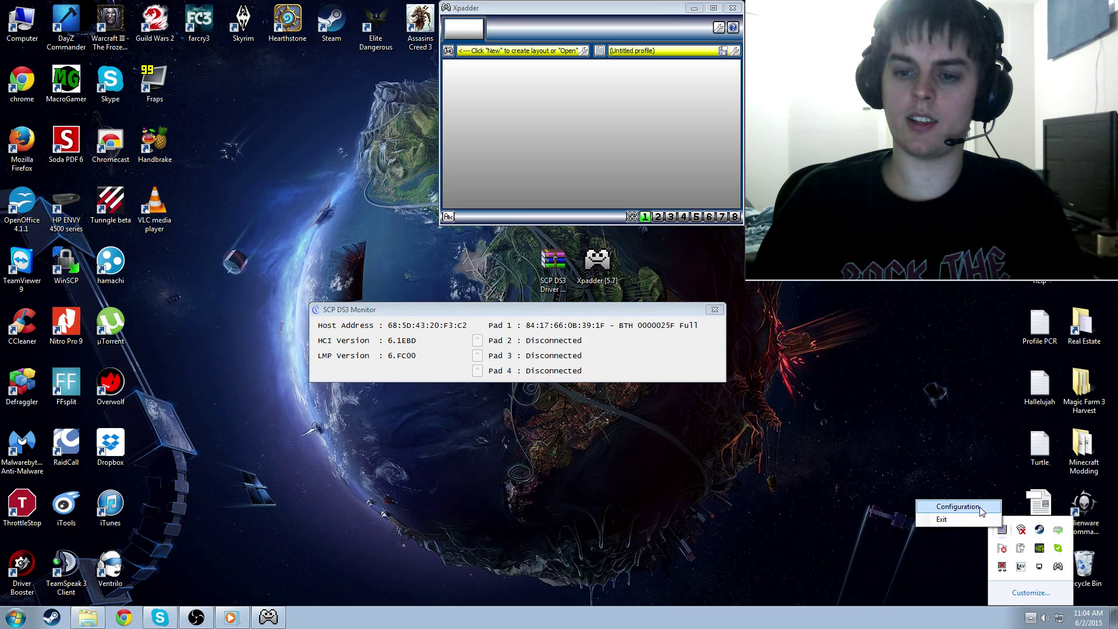
left_click(957, 506)
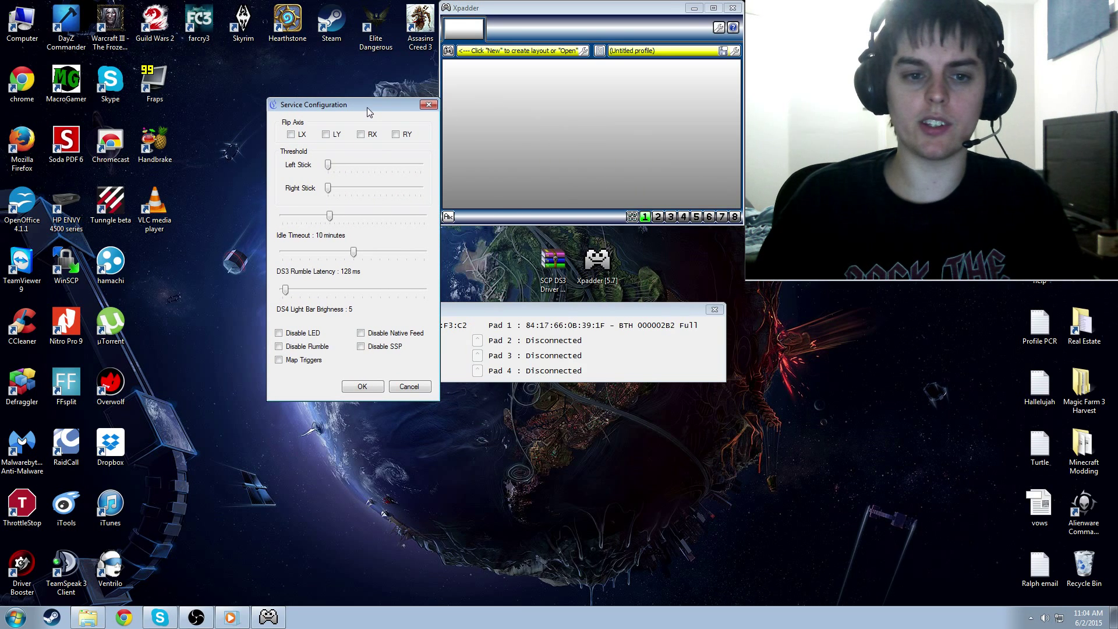
mouse_move(291, 294)
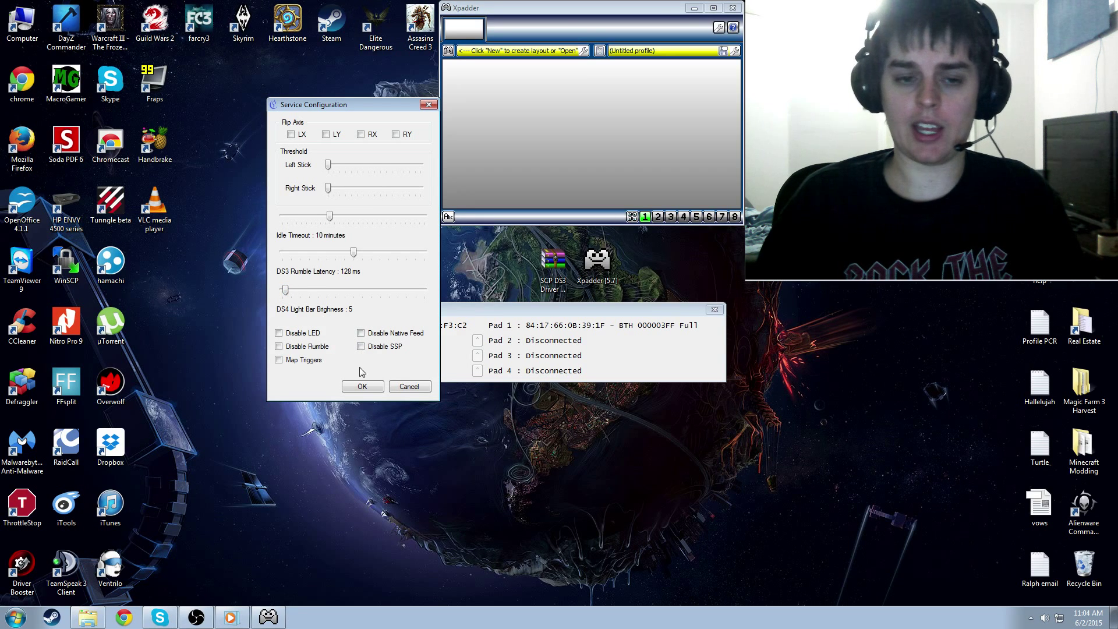
left_click(362, 385)
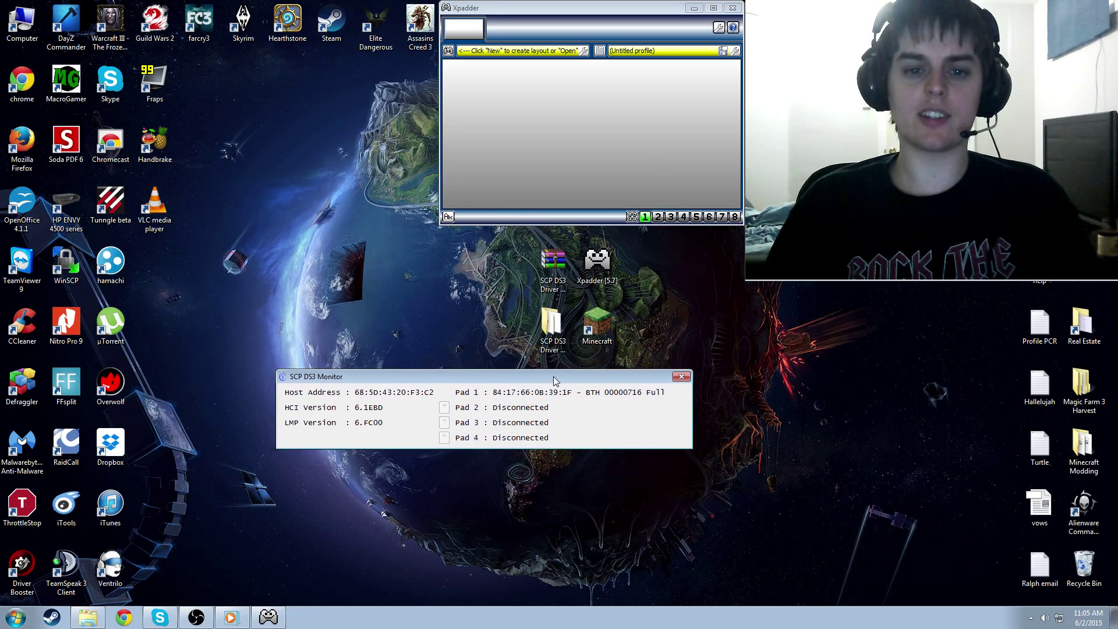
Start a new Xpadder layout and enable Stick 1, Stick 2 and the DPad
left_click(680, 376)
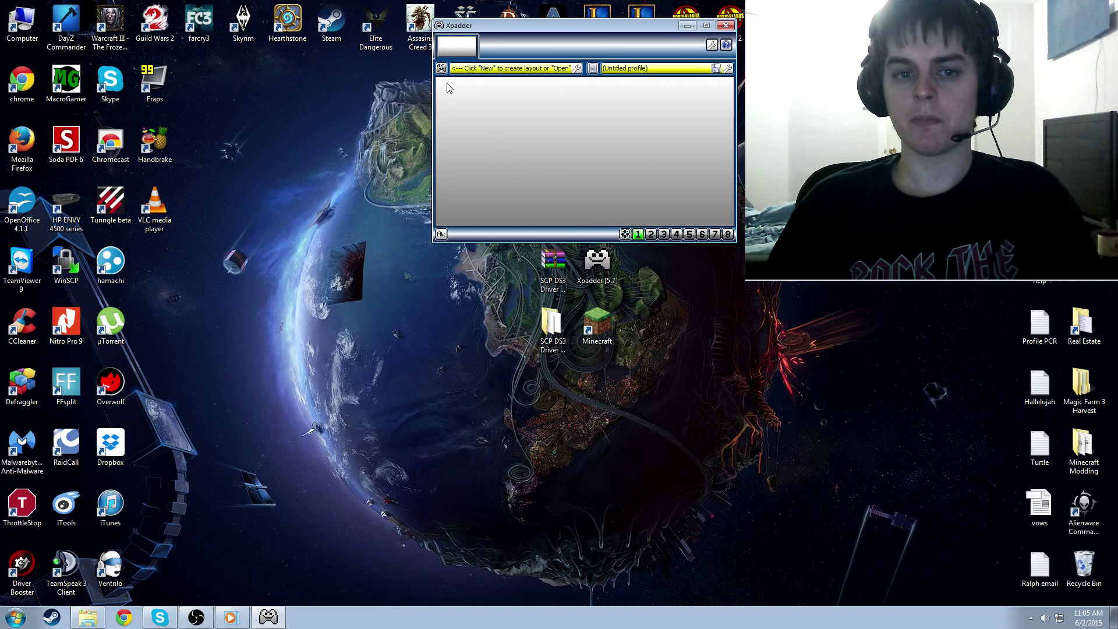
left_click(442, 67)
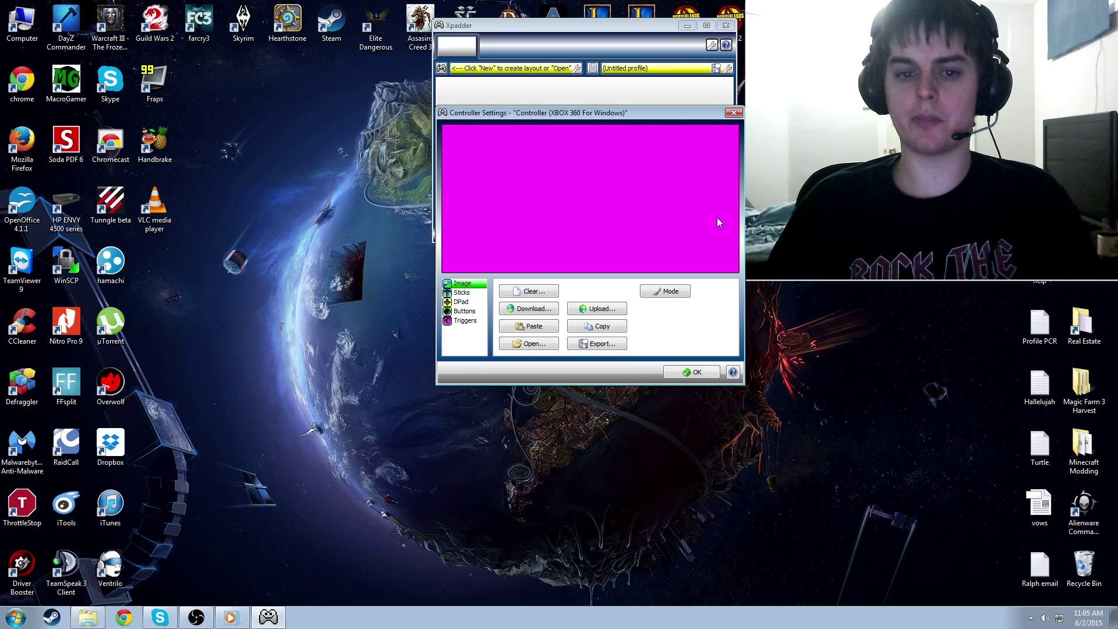
left_click_drag(534, 113, 542, 259)
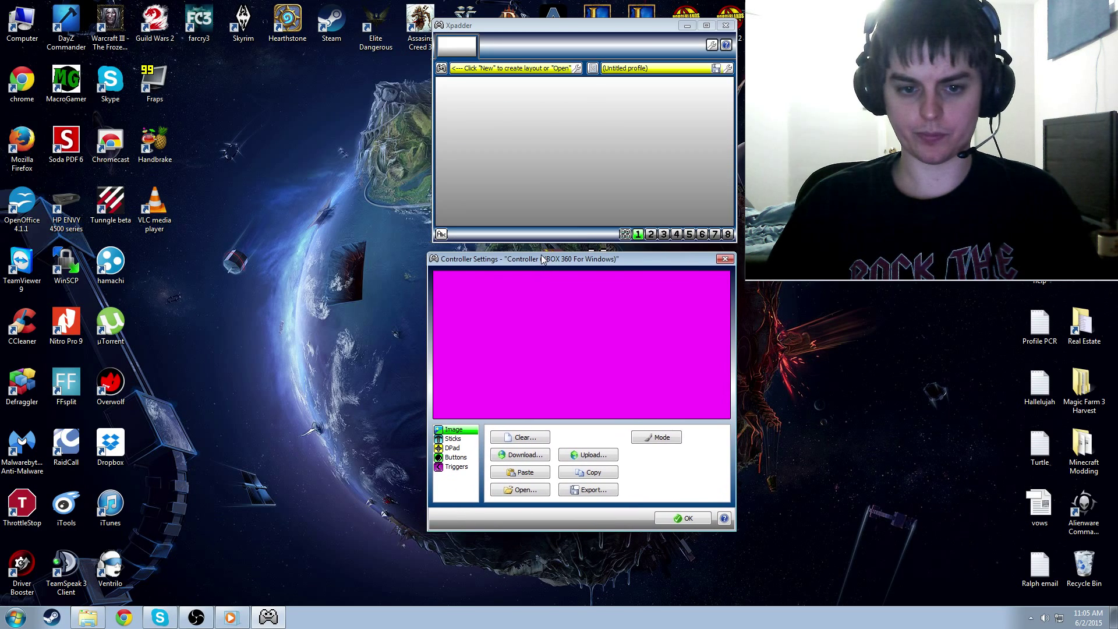
left_click(454, 438)
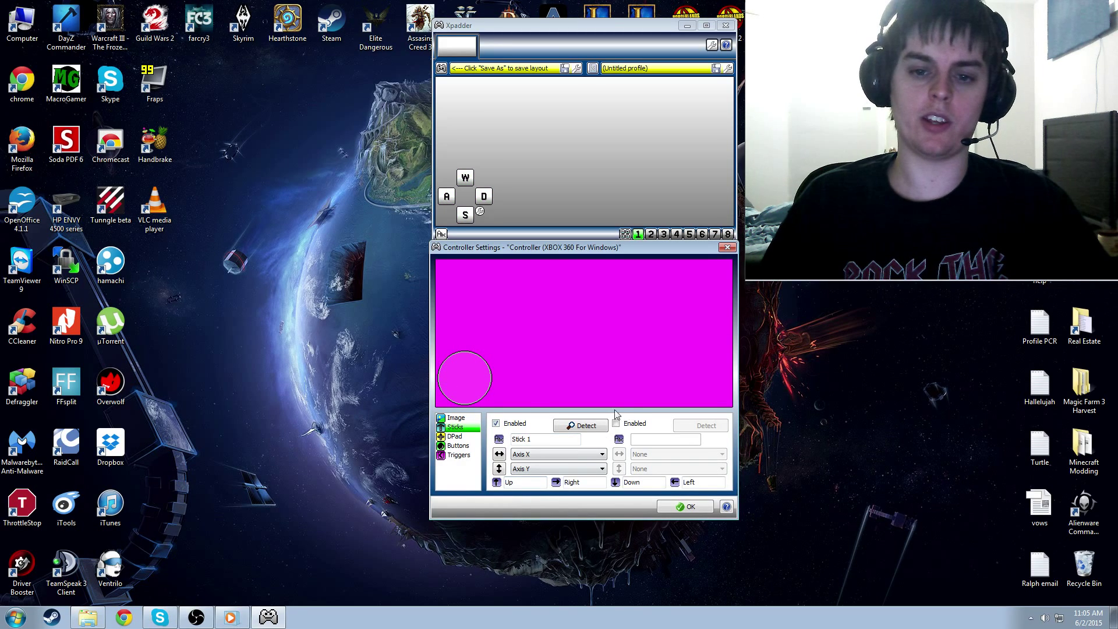
left_click(701, 425)
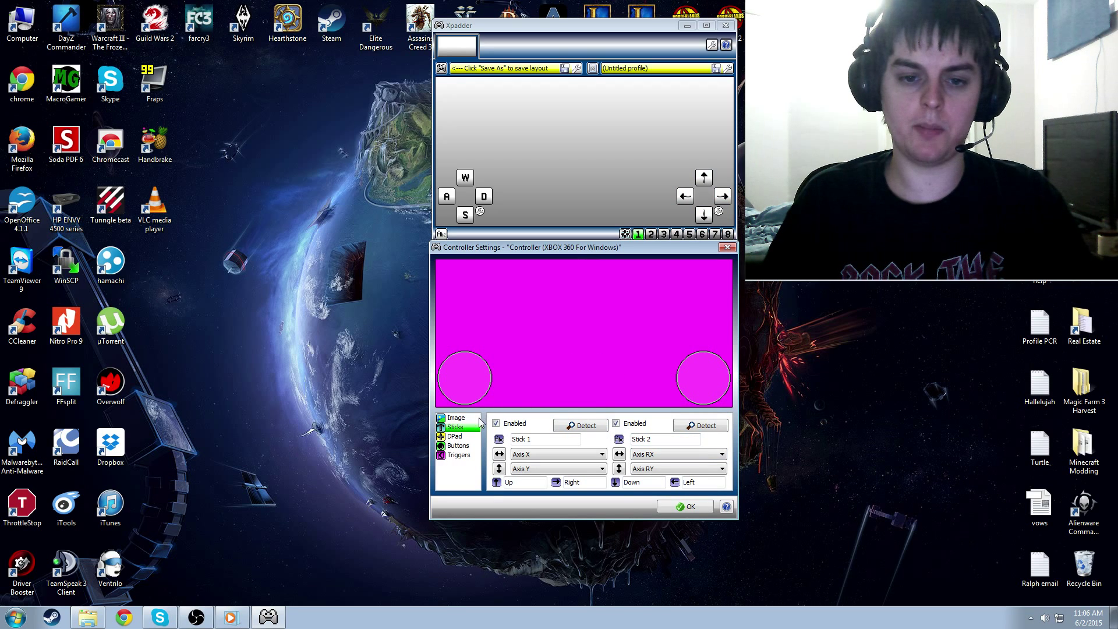
left_click(454, 435)
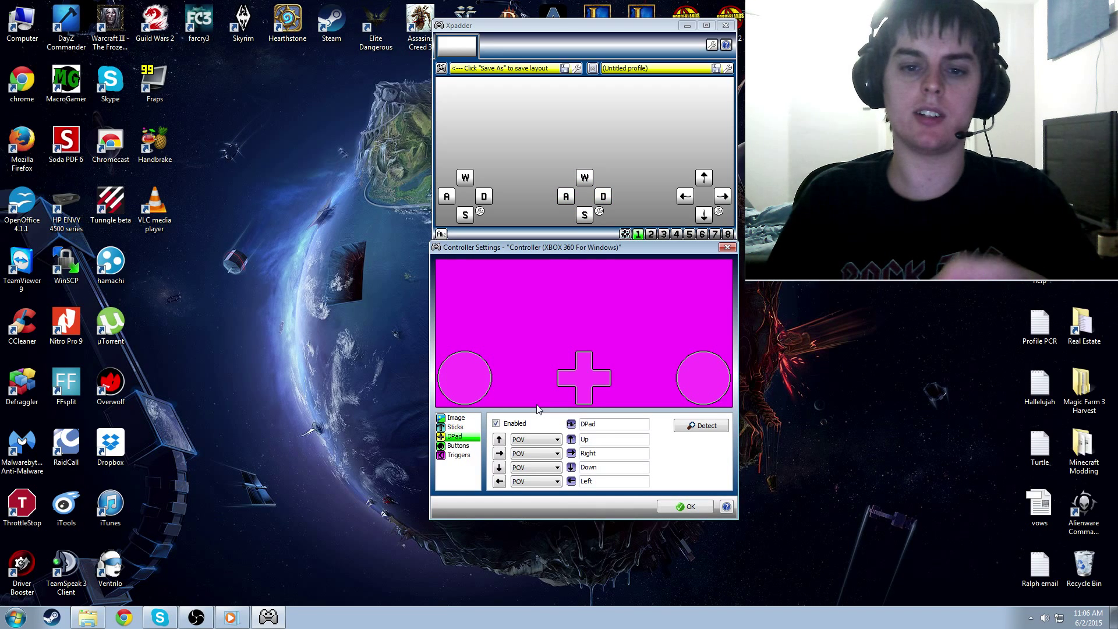
Add the face, shoulder, menu and stick-click buttons and position them on the image
left_click(458, 445)
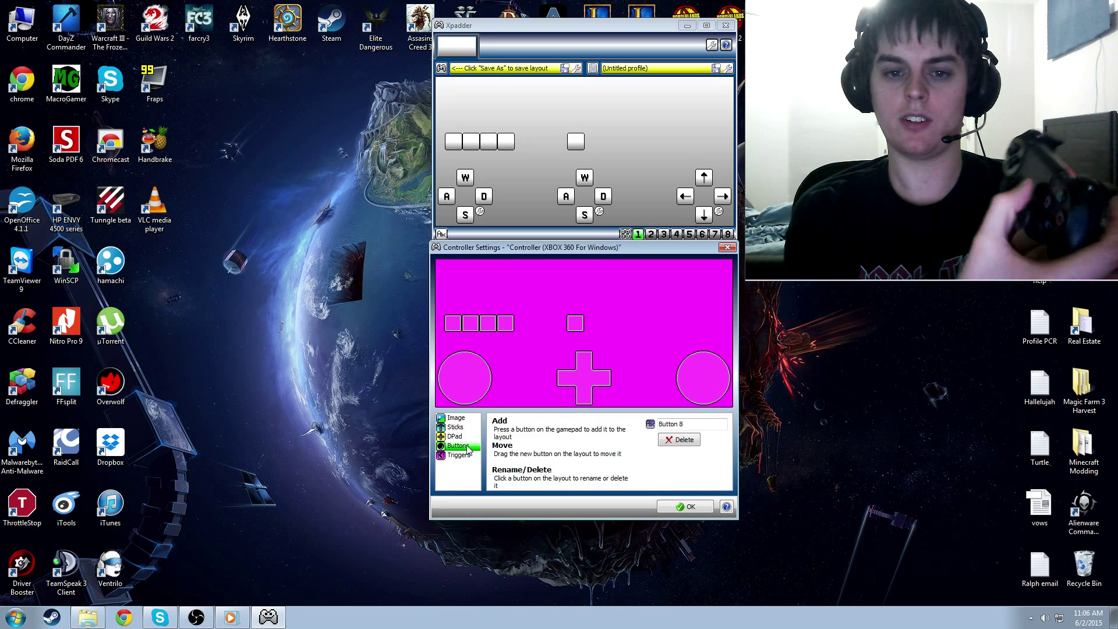
left_click(726, 506)
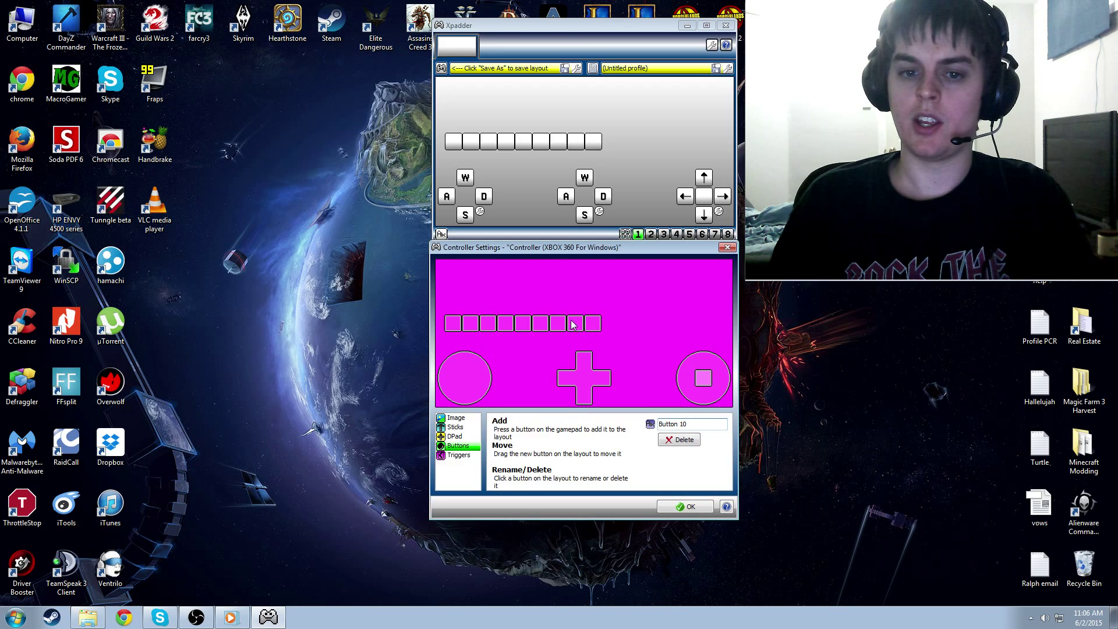
left_click(464, 378)
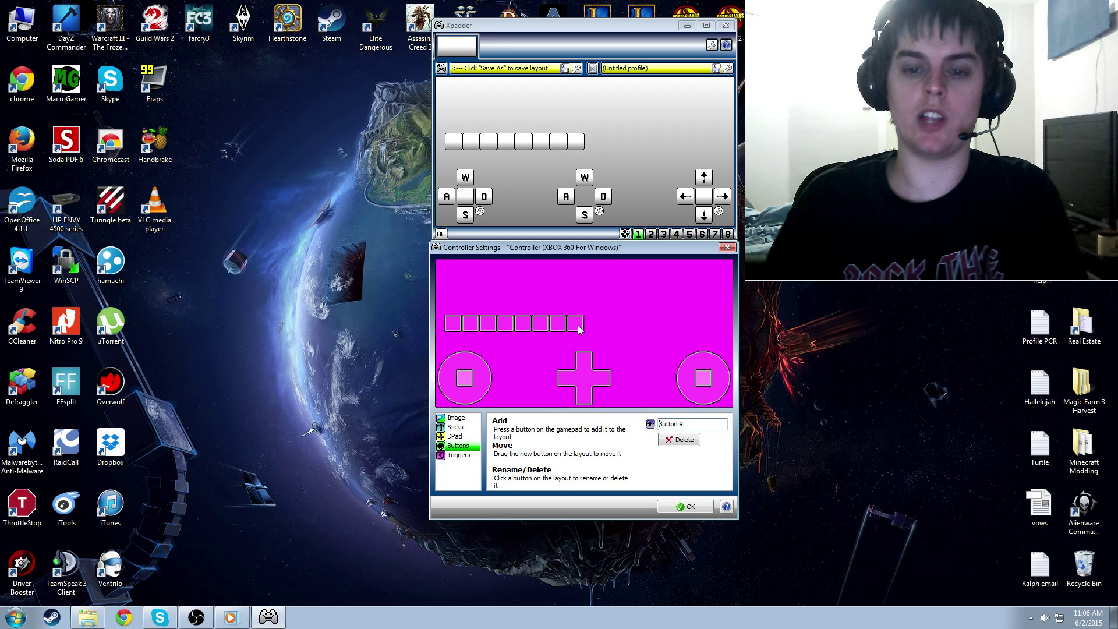
left_click(505, 325)
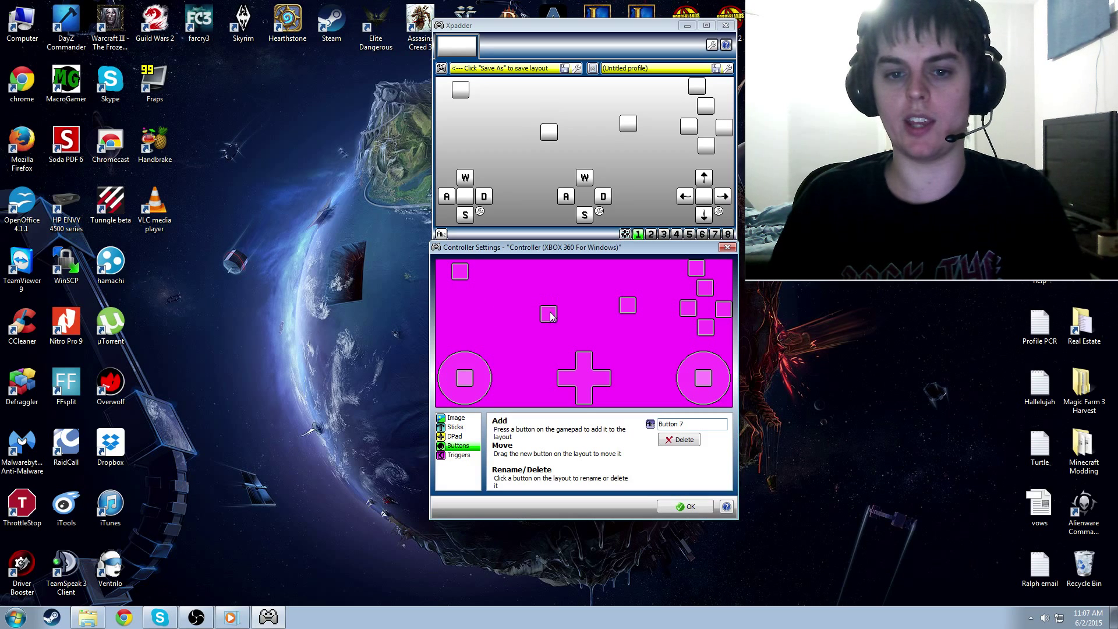
left_click(457, 455)
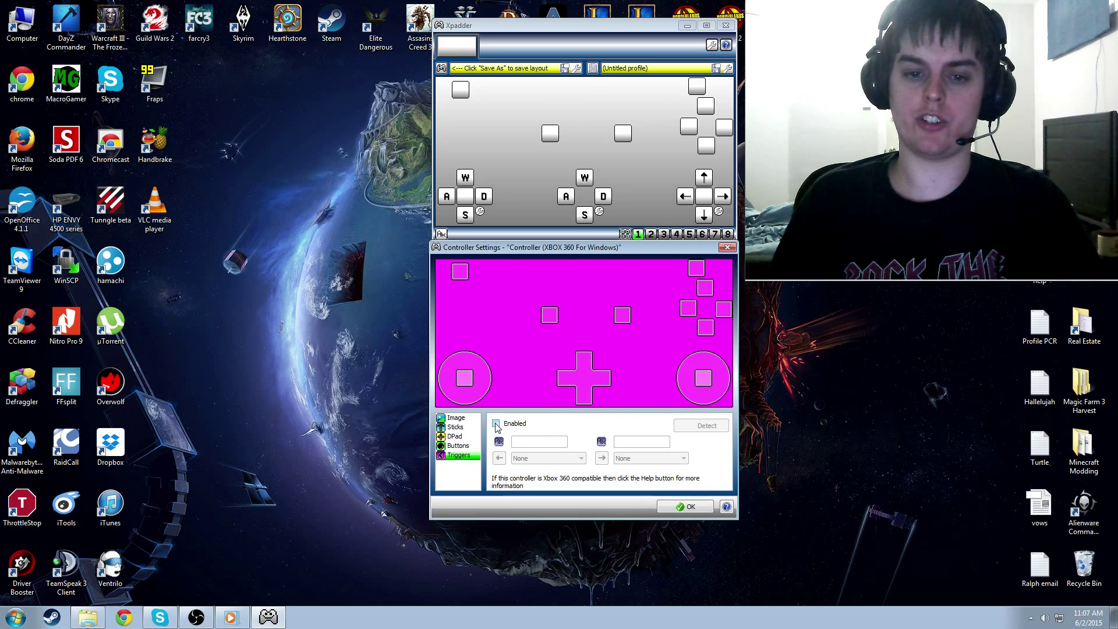
Enable both triggers, stack the top-left shoulder buttons, and move the D-pad above the left stick
left_click(700, 425)
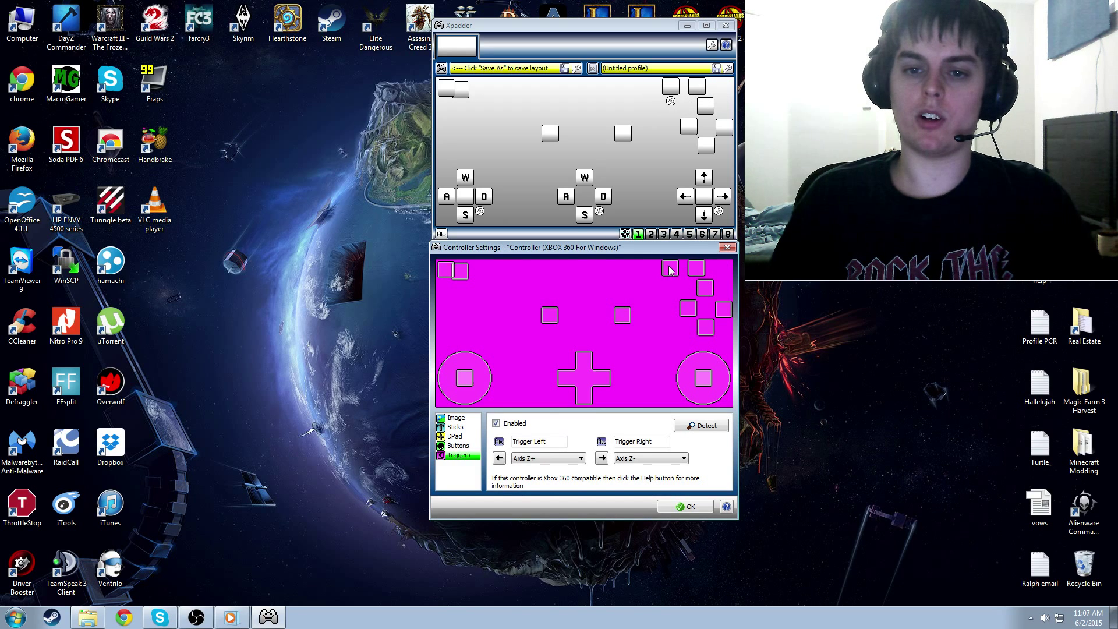
left_click(457, 445)
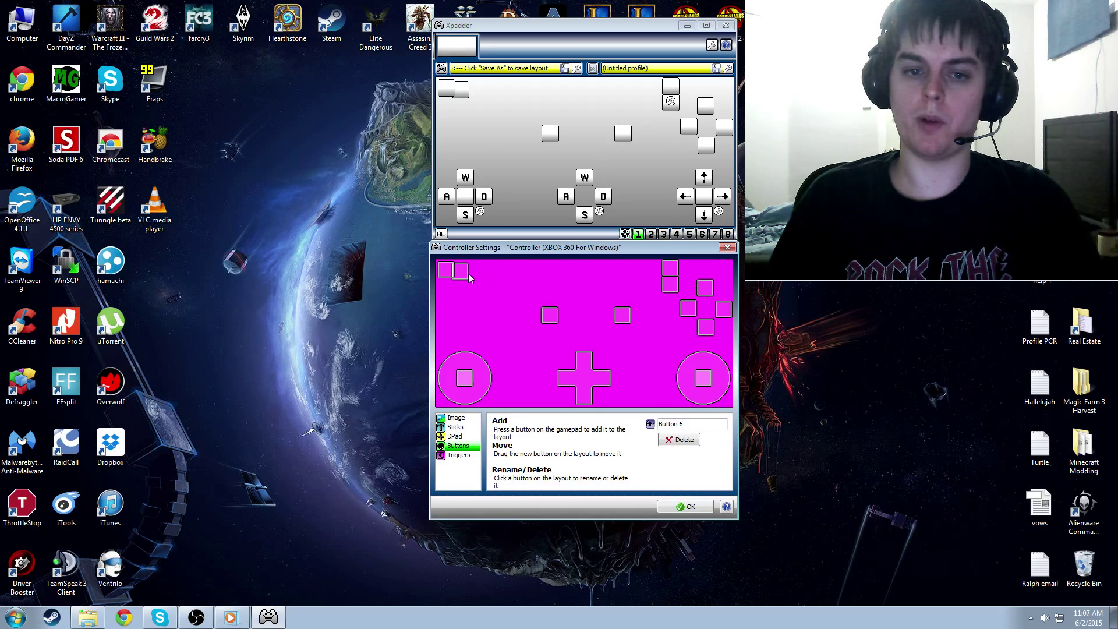
left_click(455, 271)
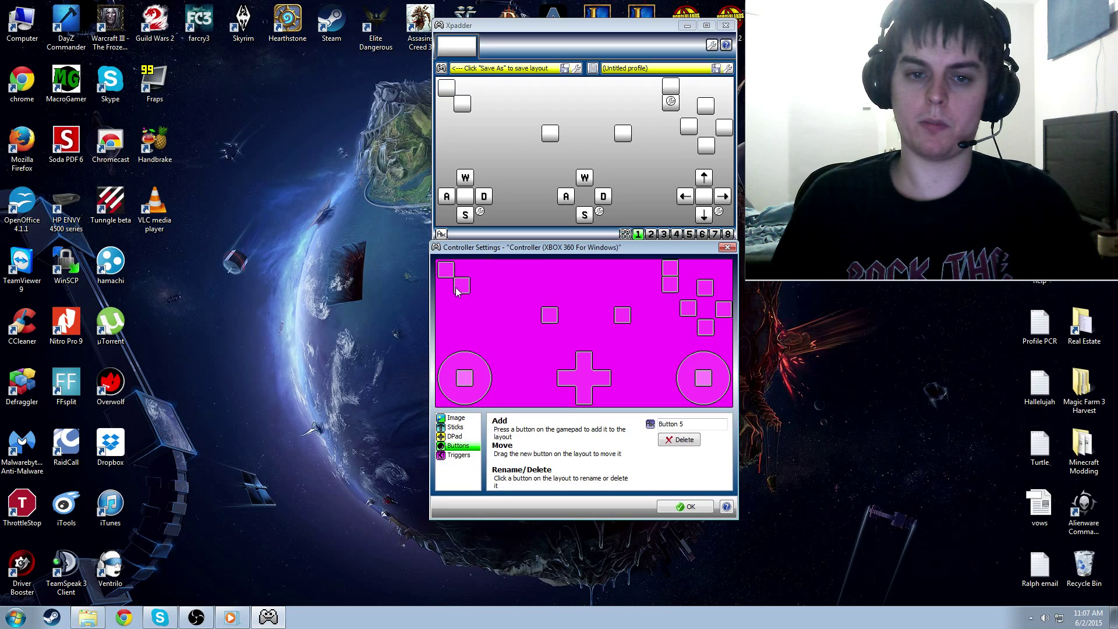
left_click(457, 279)
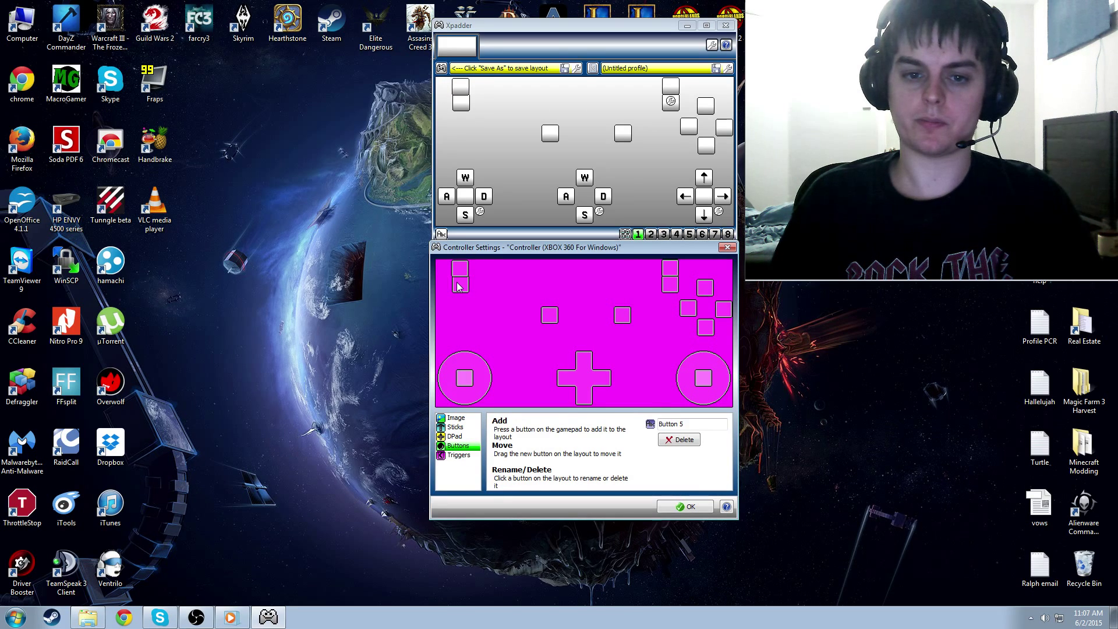
left_click(454, 435)
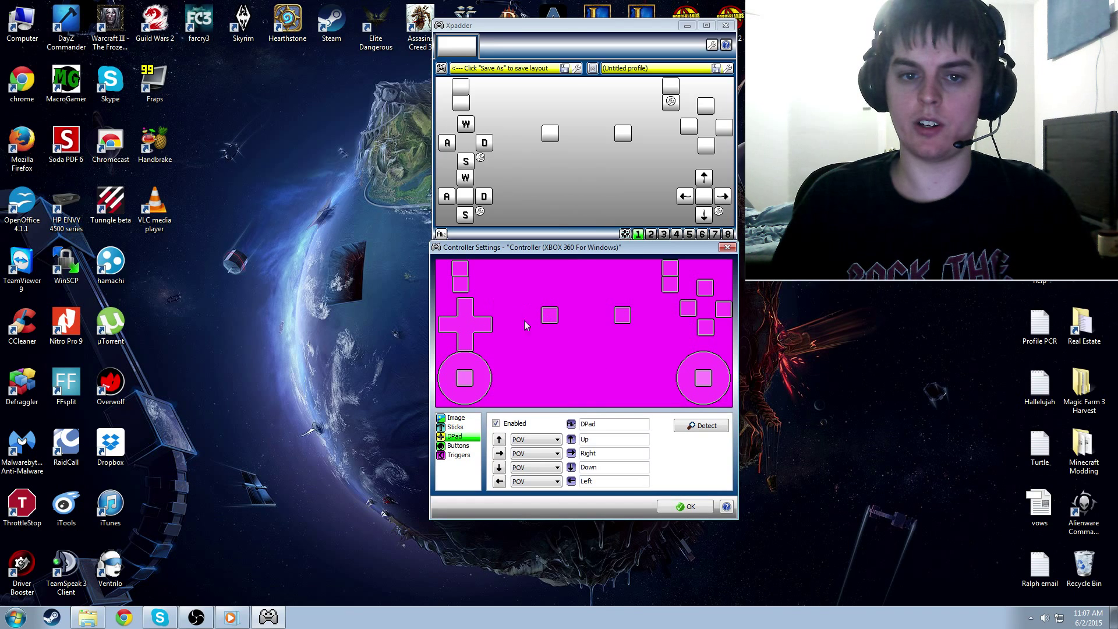
left_click(458, 445)
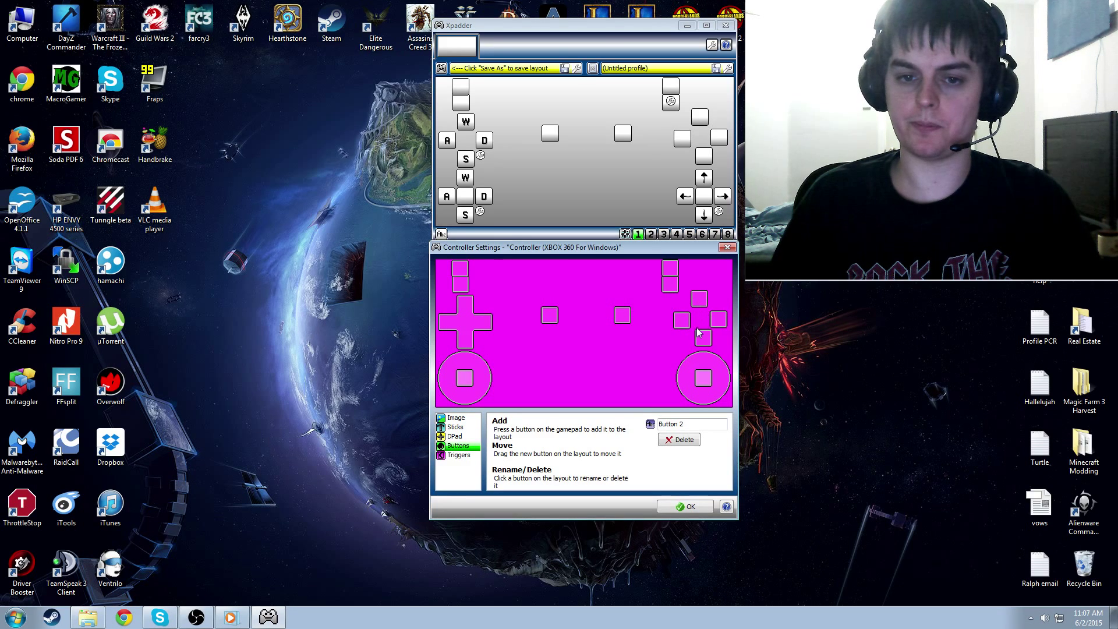
mouse_move(689, 327)
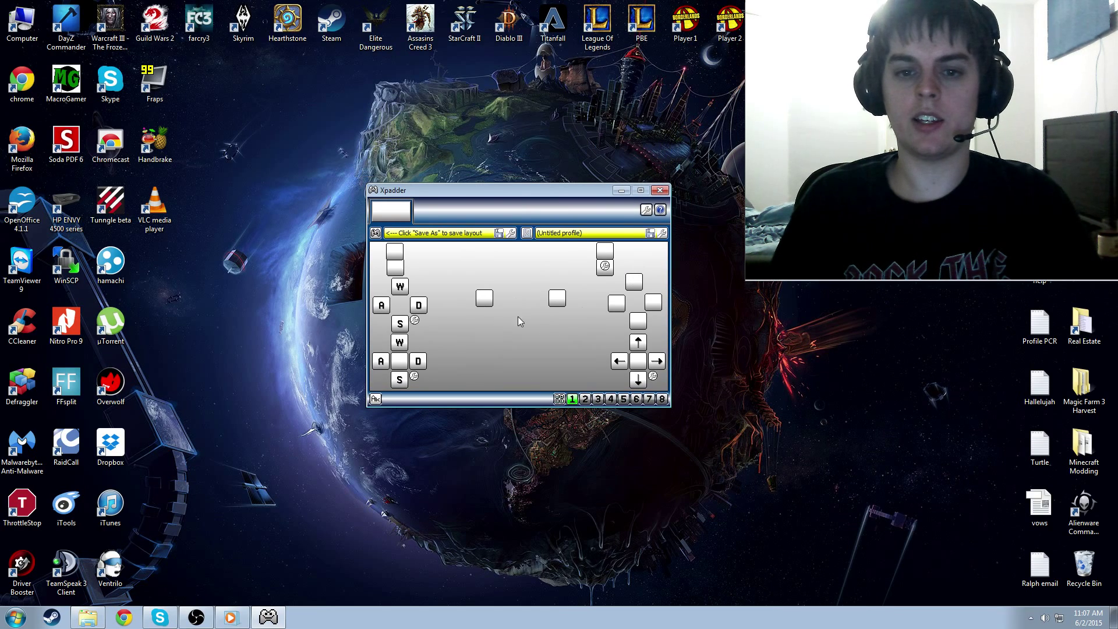
mouse_move(634, 280)
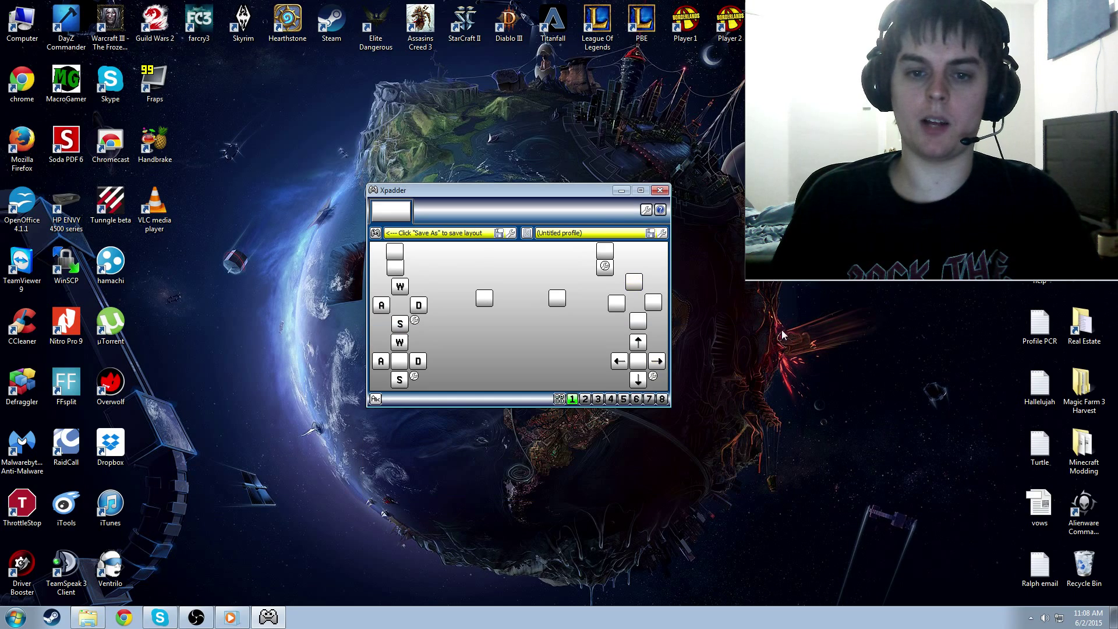
mouse_move(488, 291)
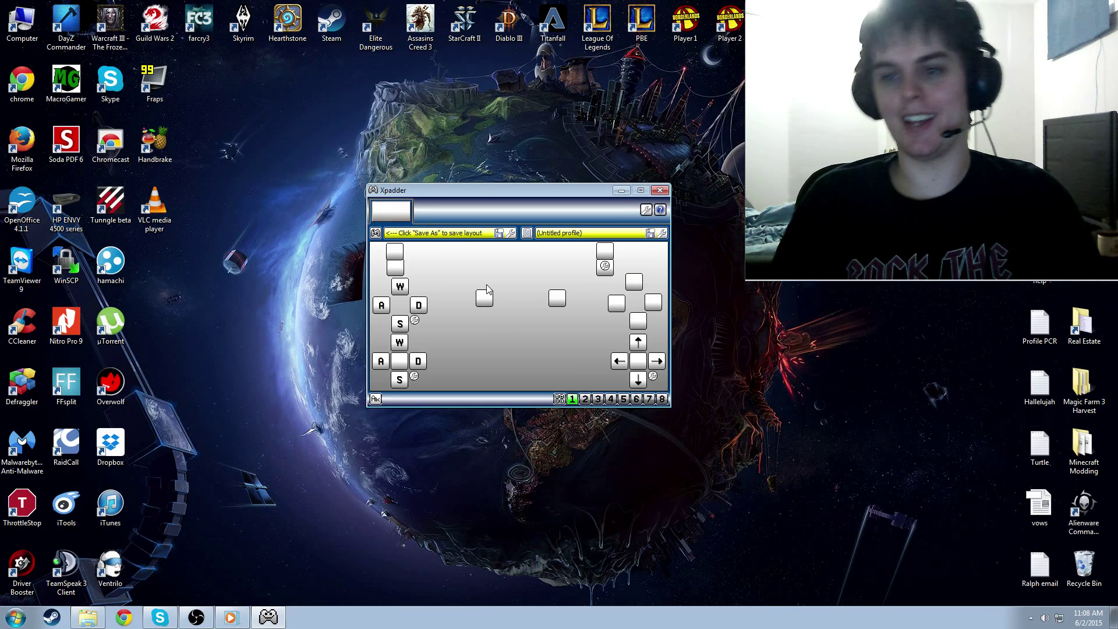
mouse_move(449, 333)
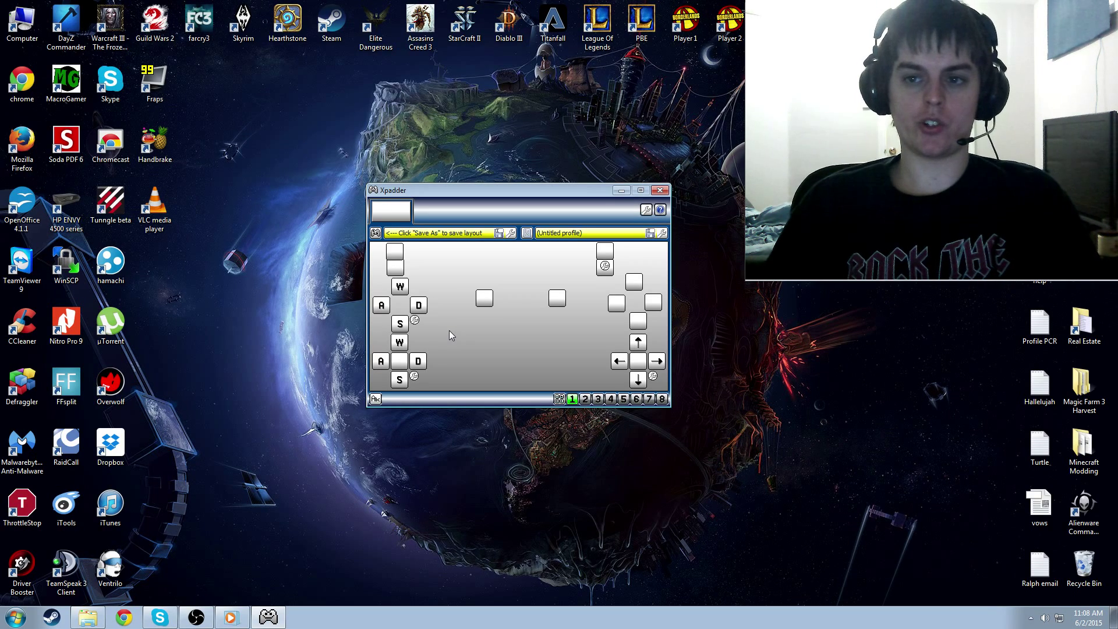
left_click(394, 257)
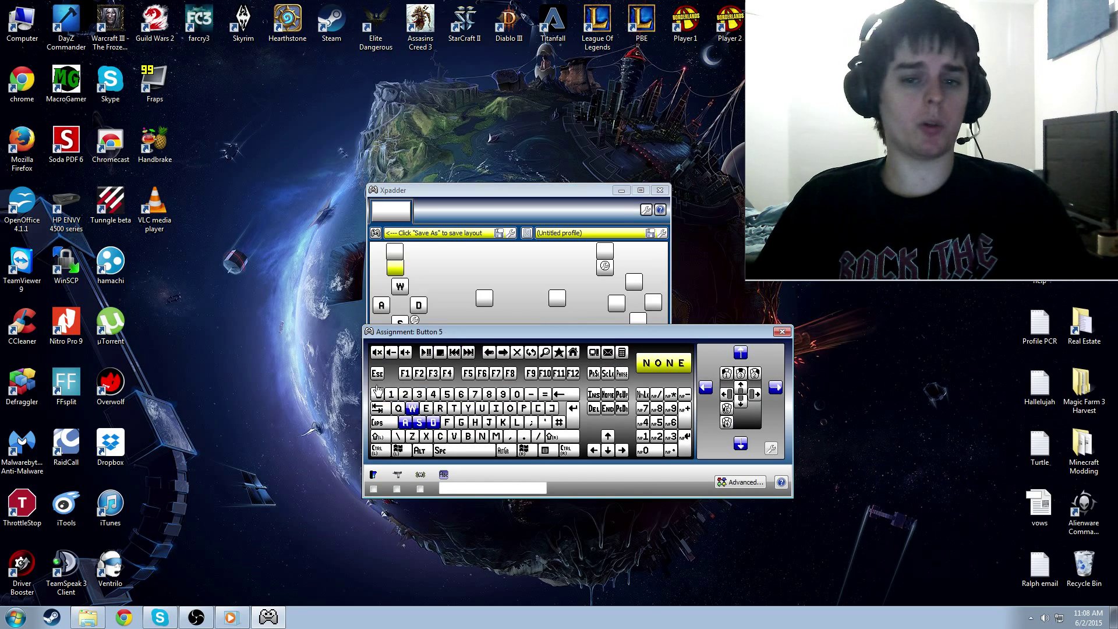
left_click(727, 383)
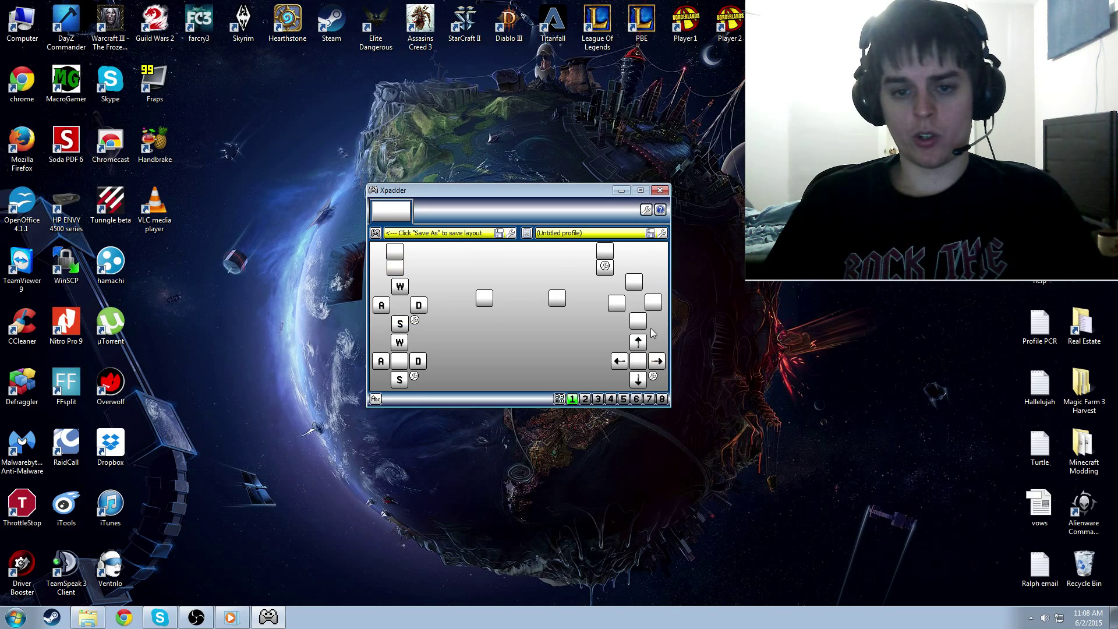
mouse_move(618, 363)
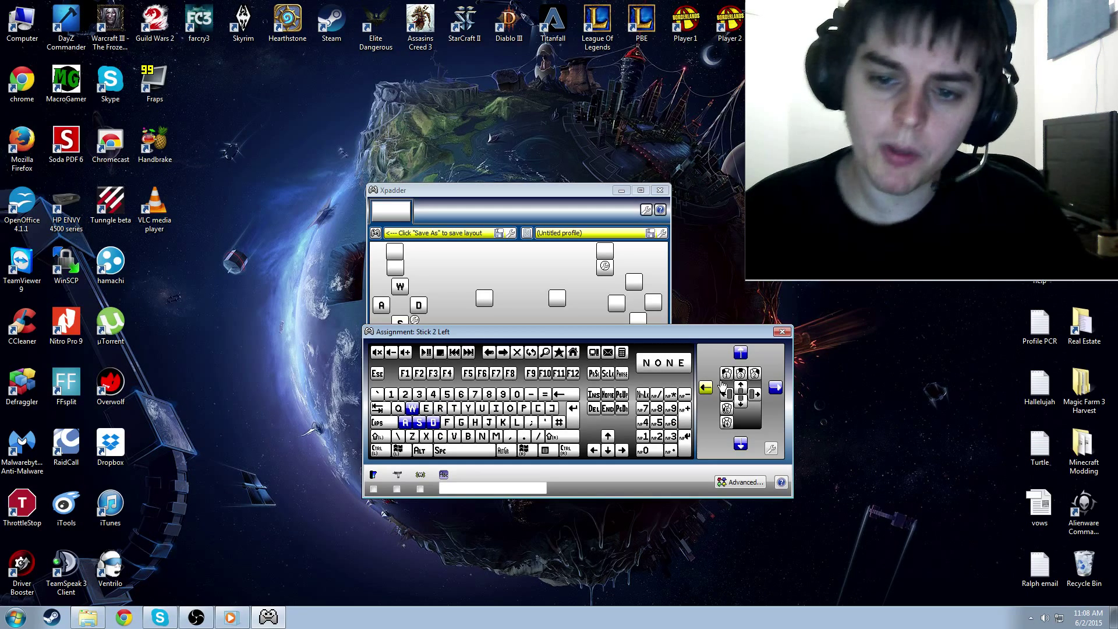
left_click(706, 387)
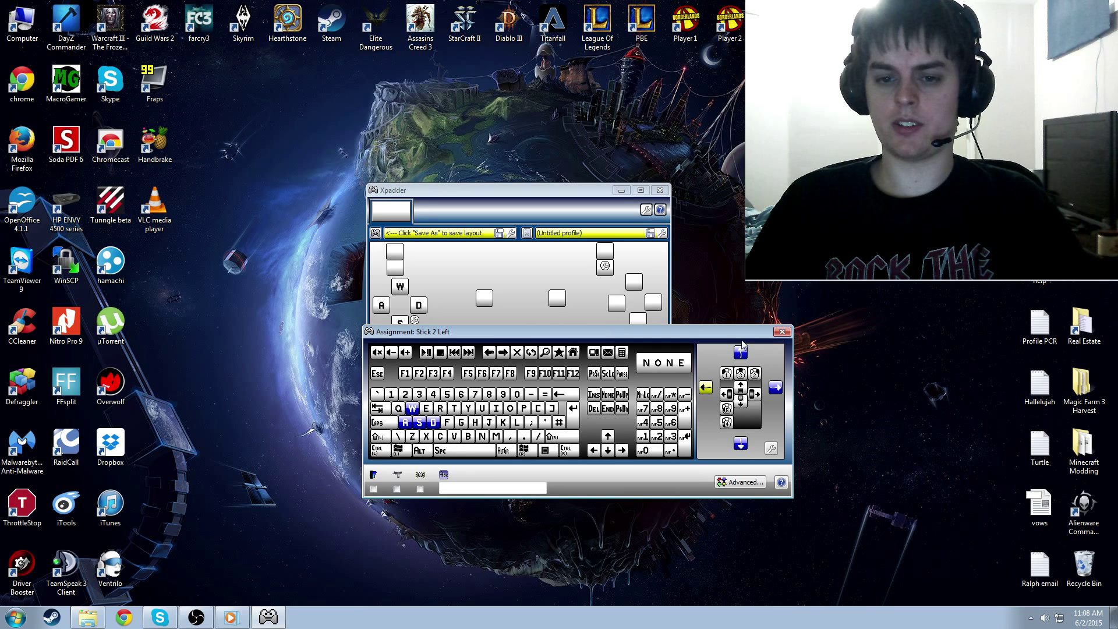
left_click(706, 388)
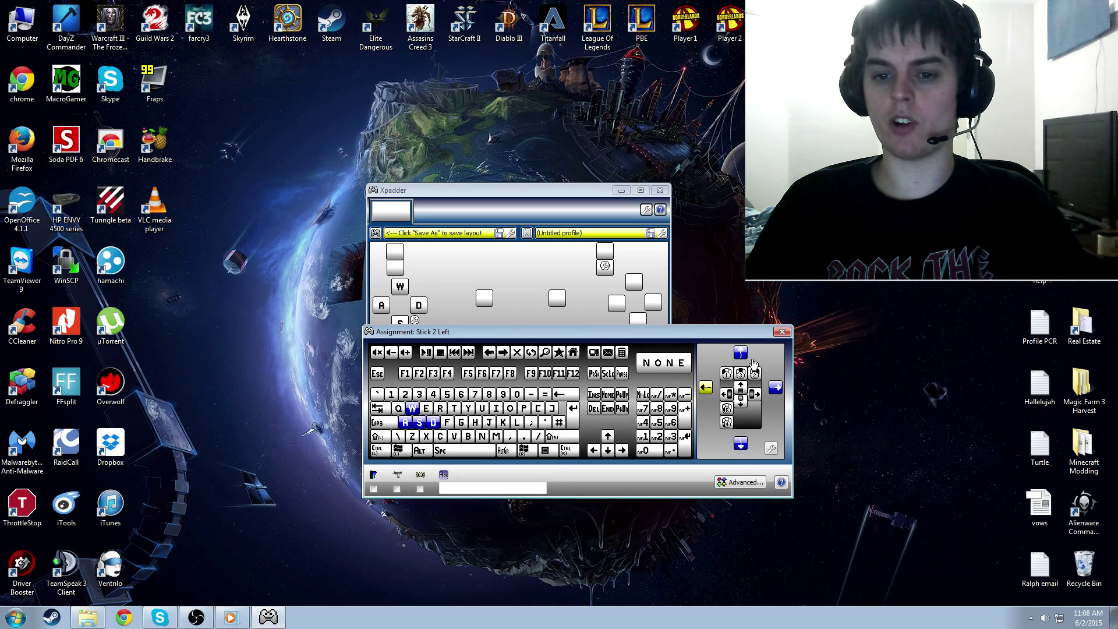
left_click(740, 445)
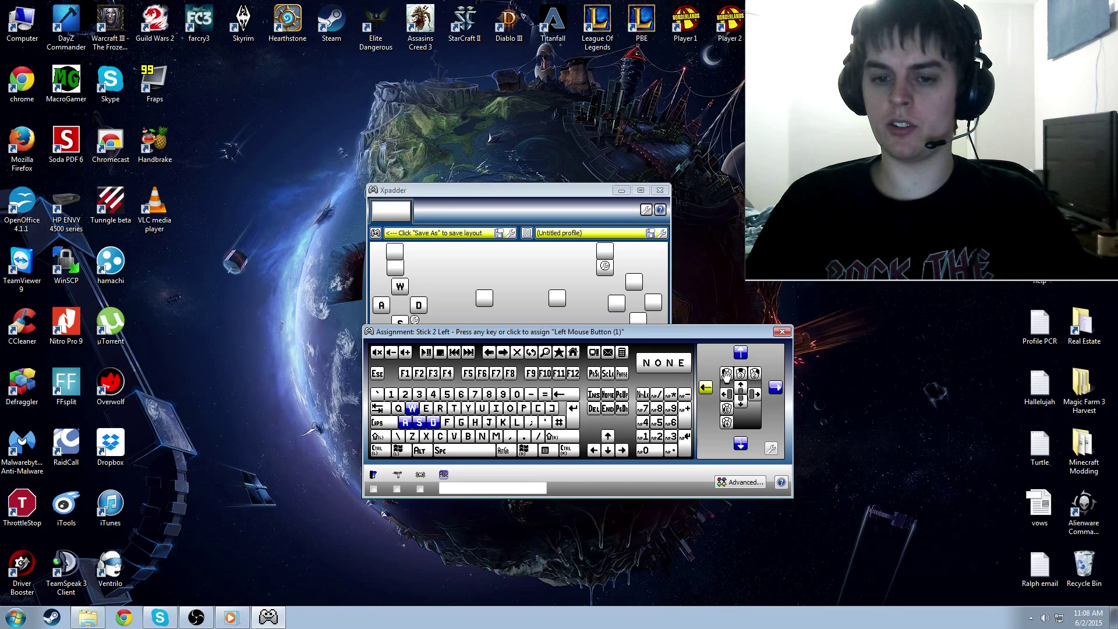
left_click(740, 428)
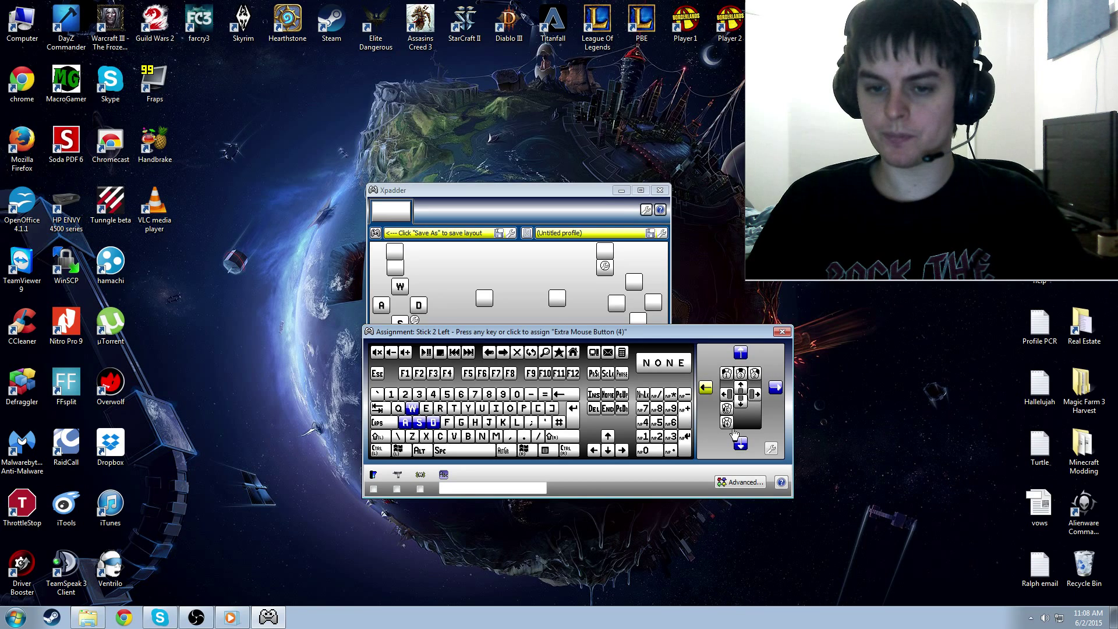
left_click(726, 407)
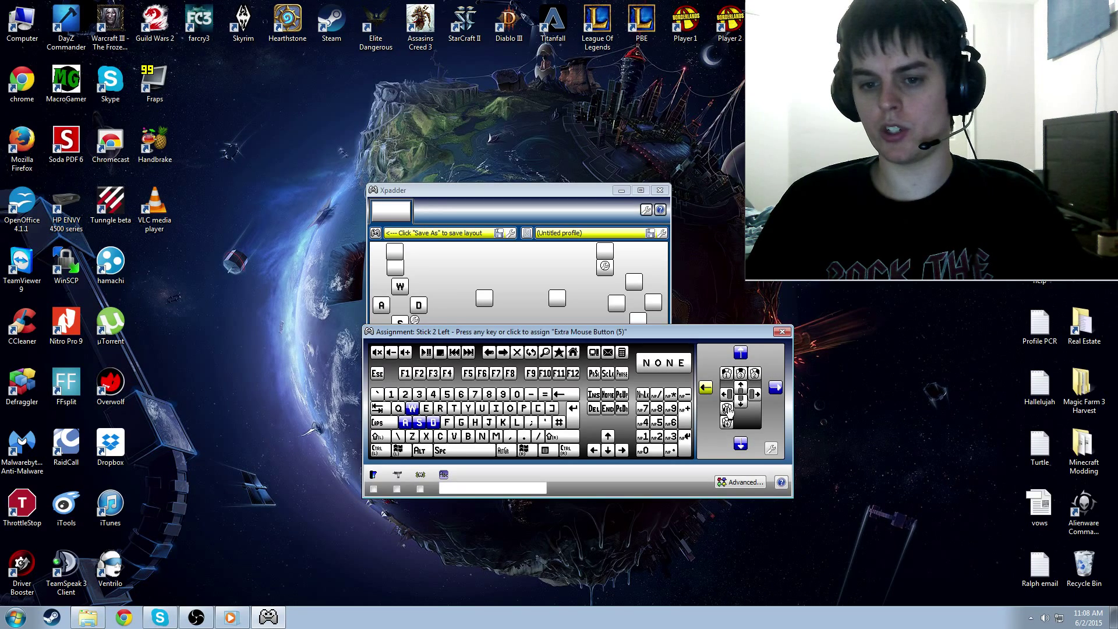
left_click(727, 420)
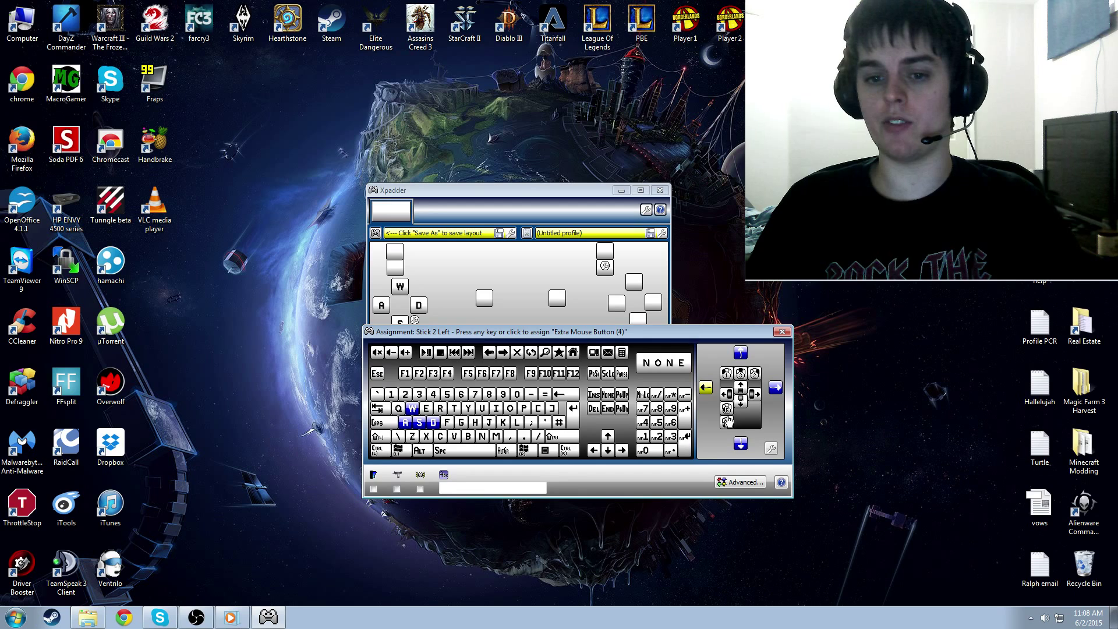
left_click(560, 435)
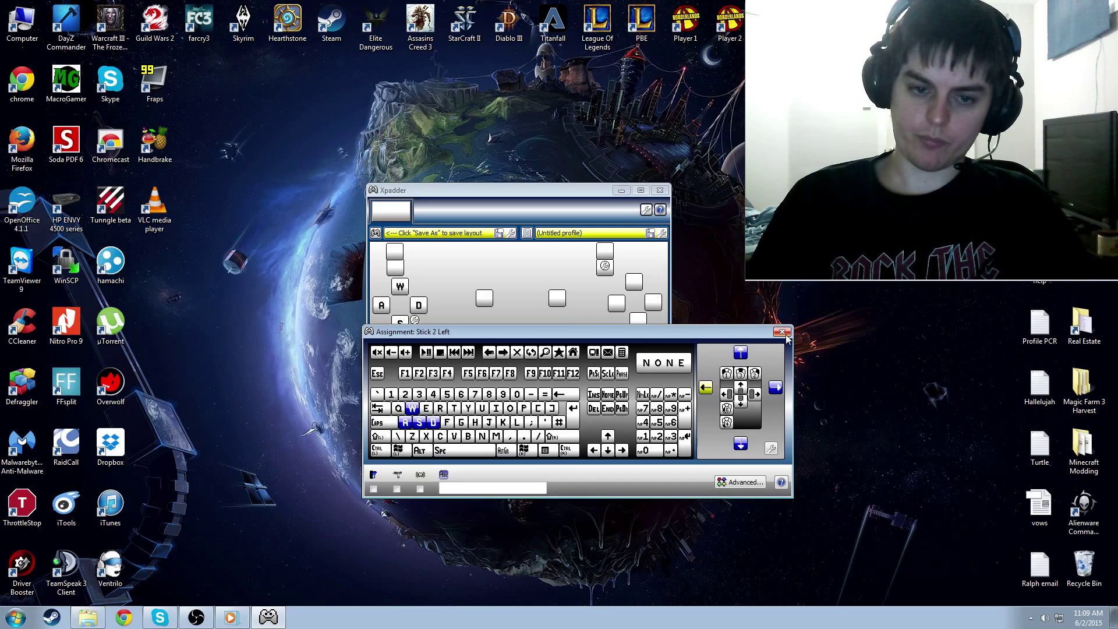
left_click(782, 330)
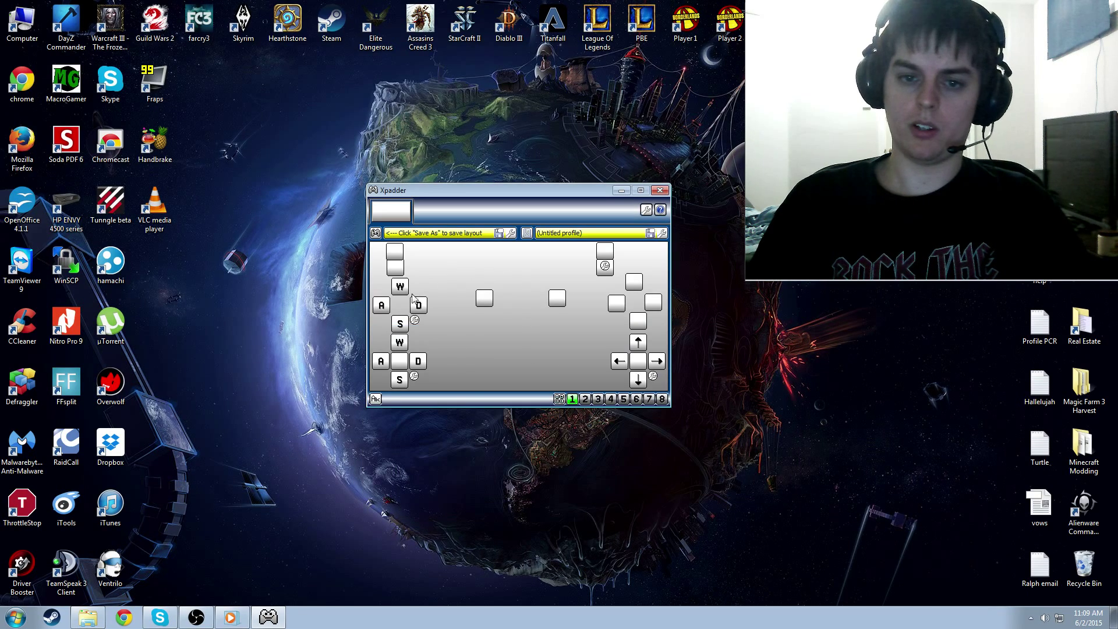
mouse_move(502, 300)
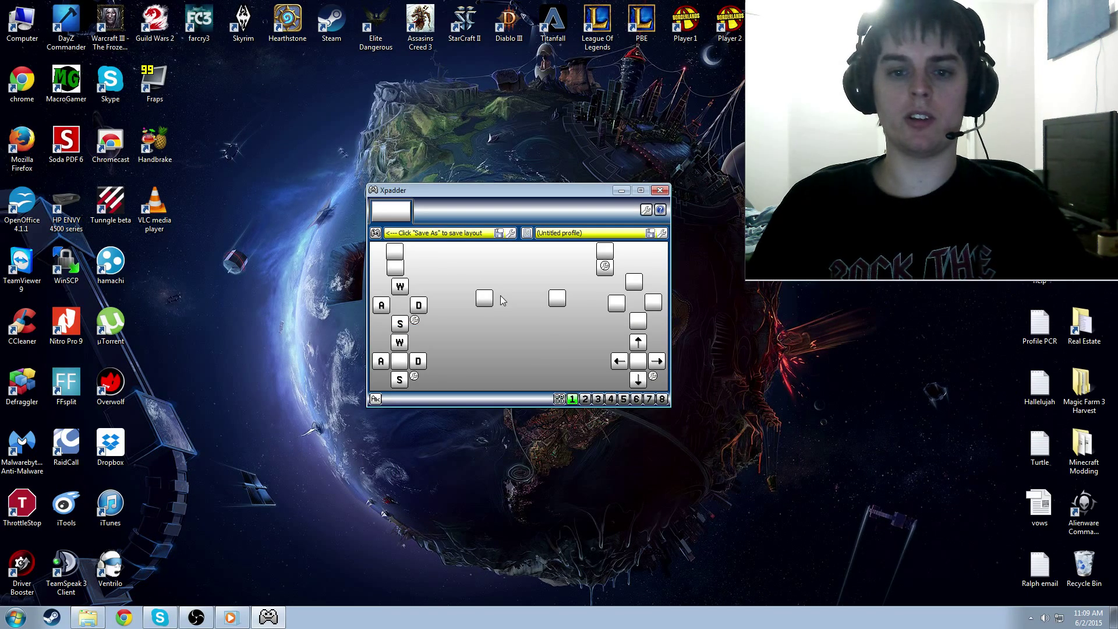
mouse_move(536, 260)
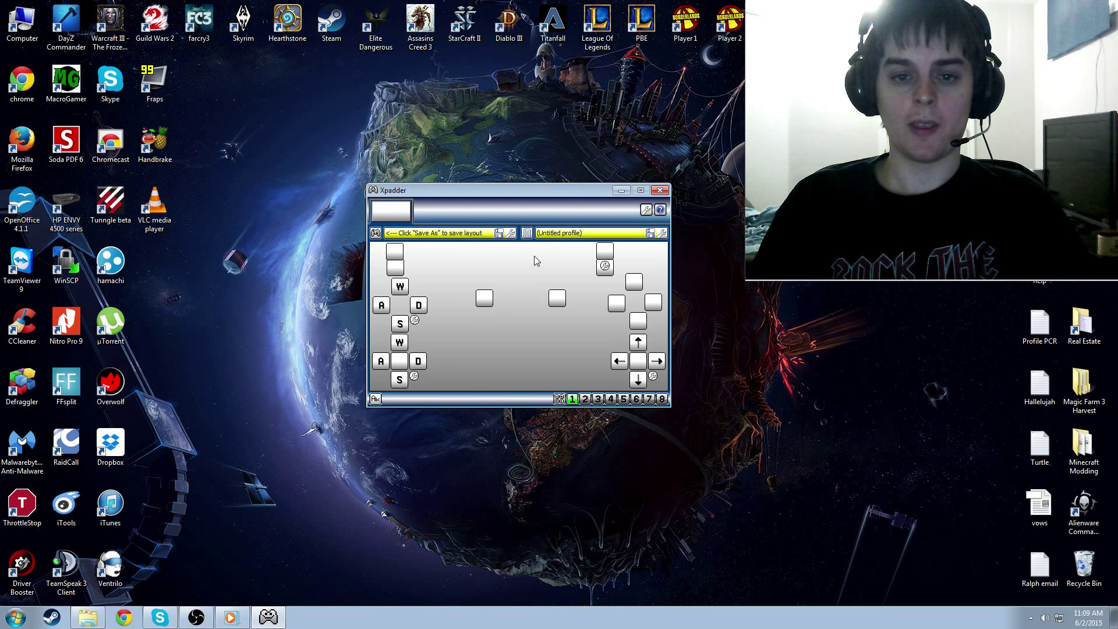
Save the controller layout as 'Random' and dismiss the auto-load notice
left_click(376, 232)
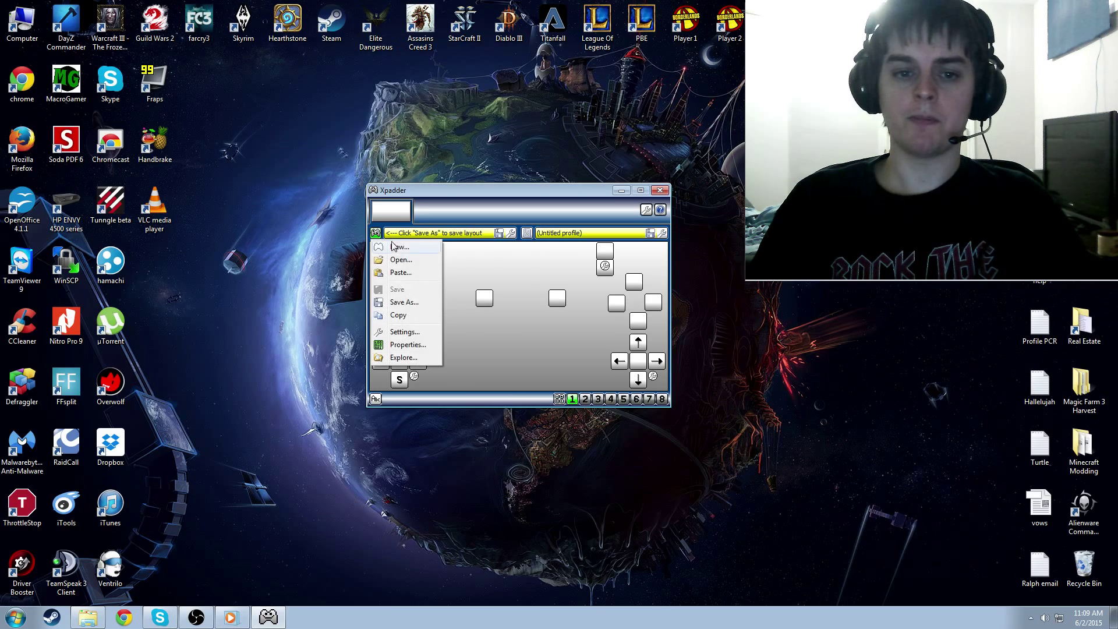
left_click(403, 301)
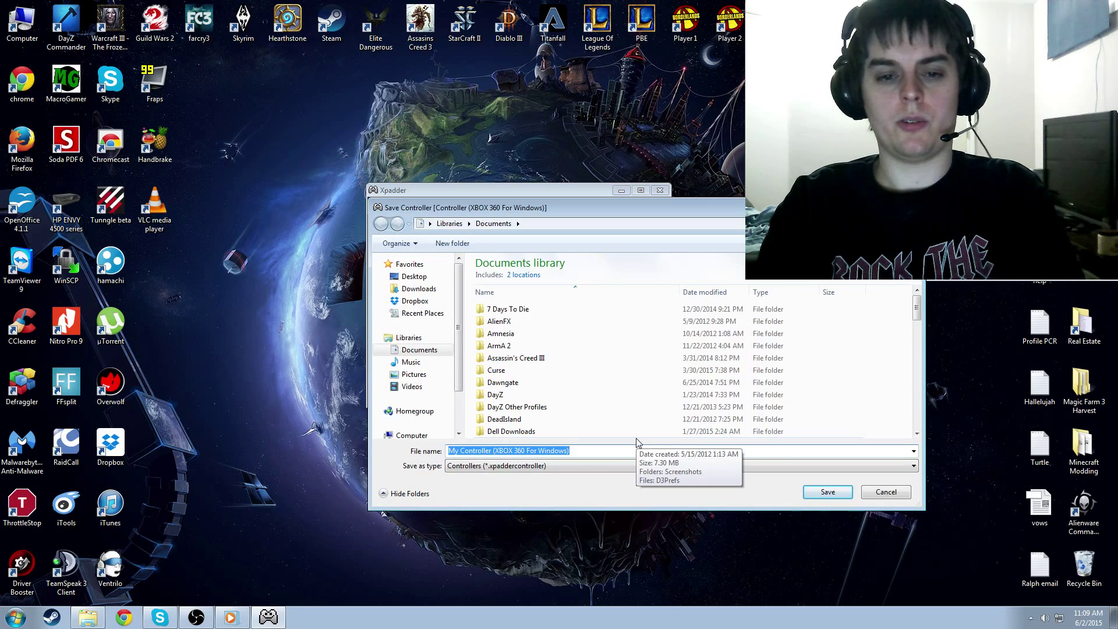
left_click(826, 492)
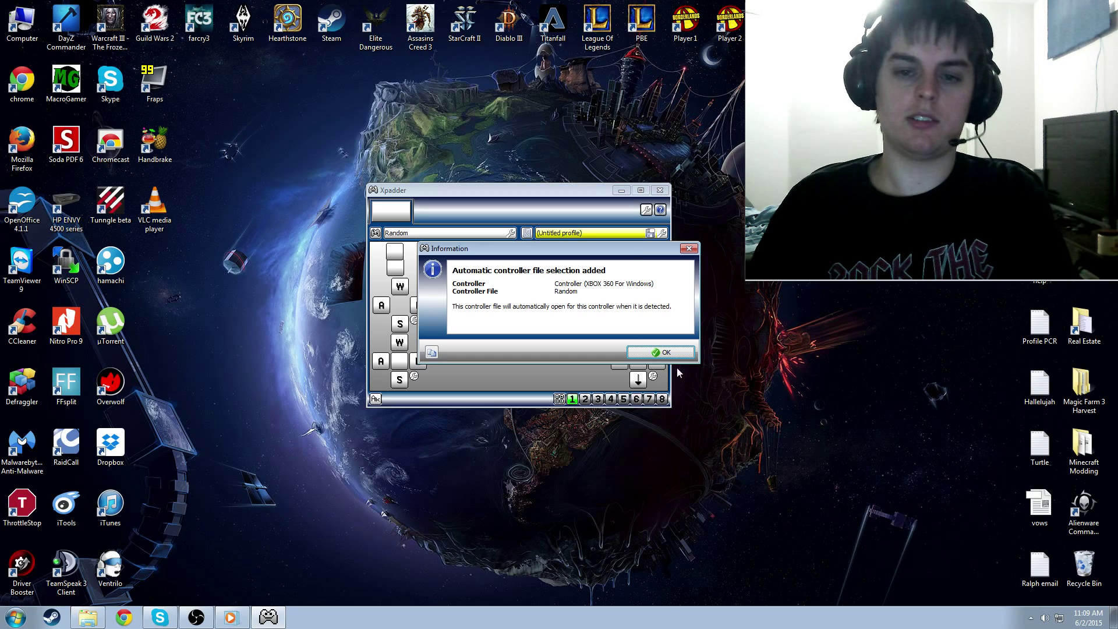
left_click(661, 352)
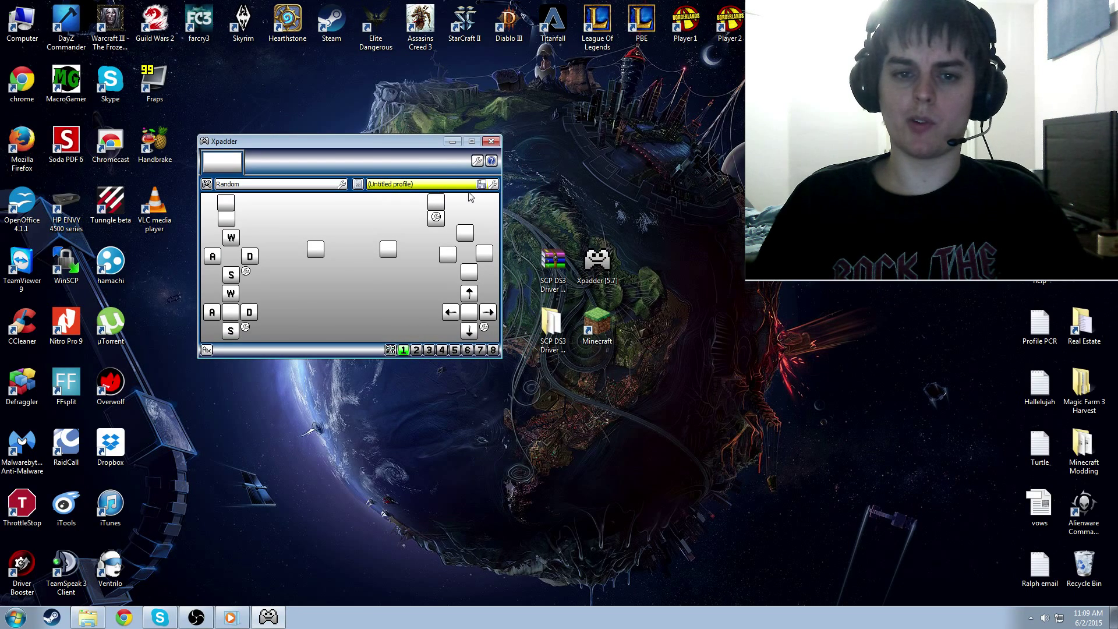
mouse_move(611, 296)
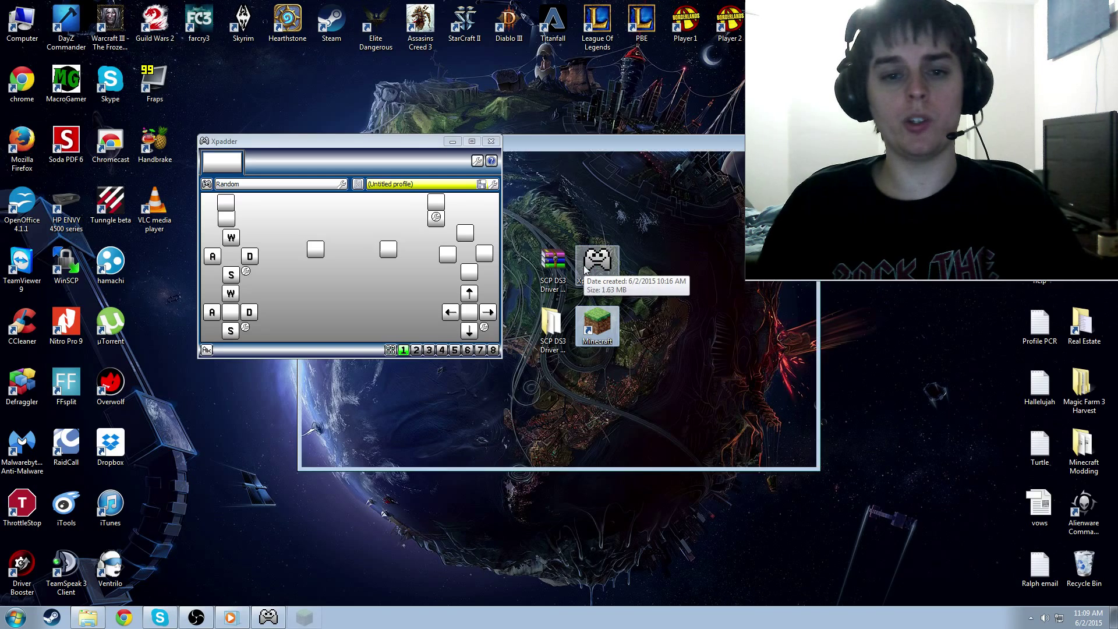
Launch Minecraft 1.8.6 from the desktop shortcut to reach Select World
double_click(597, 324)
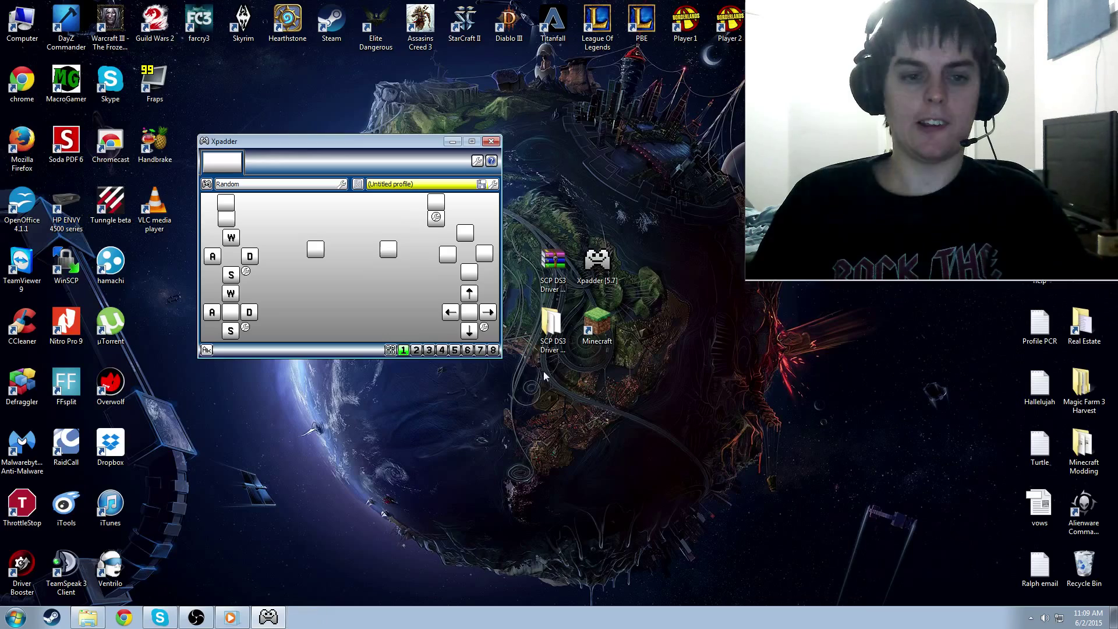
mouse_move(645, 308)
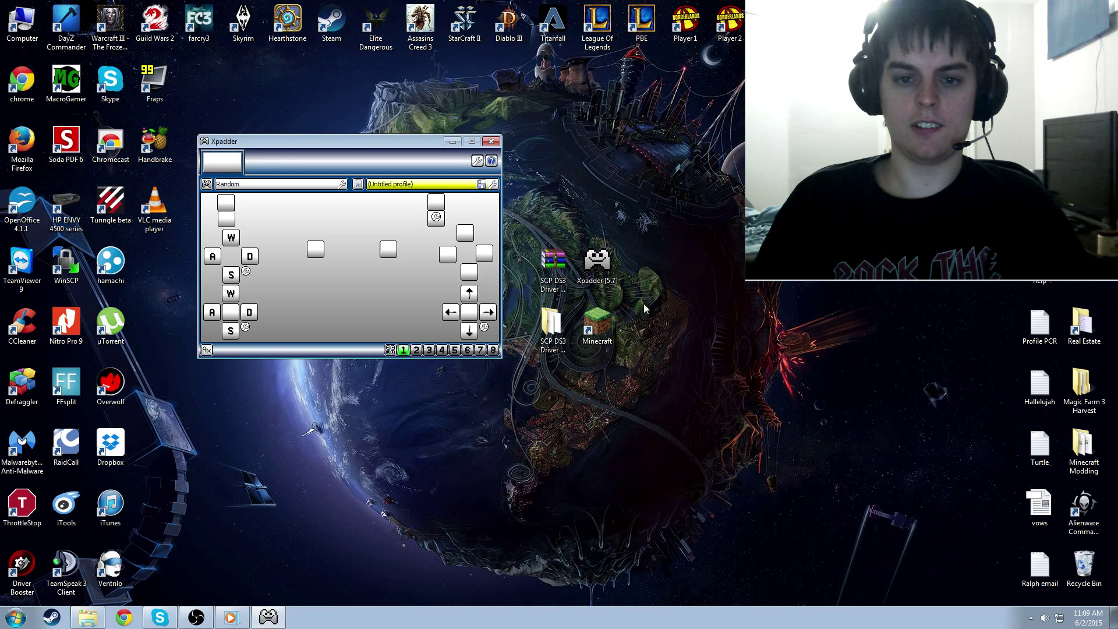
double_click(597, 321)
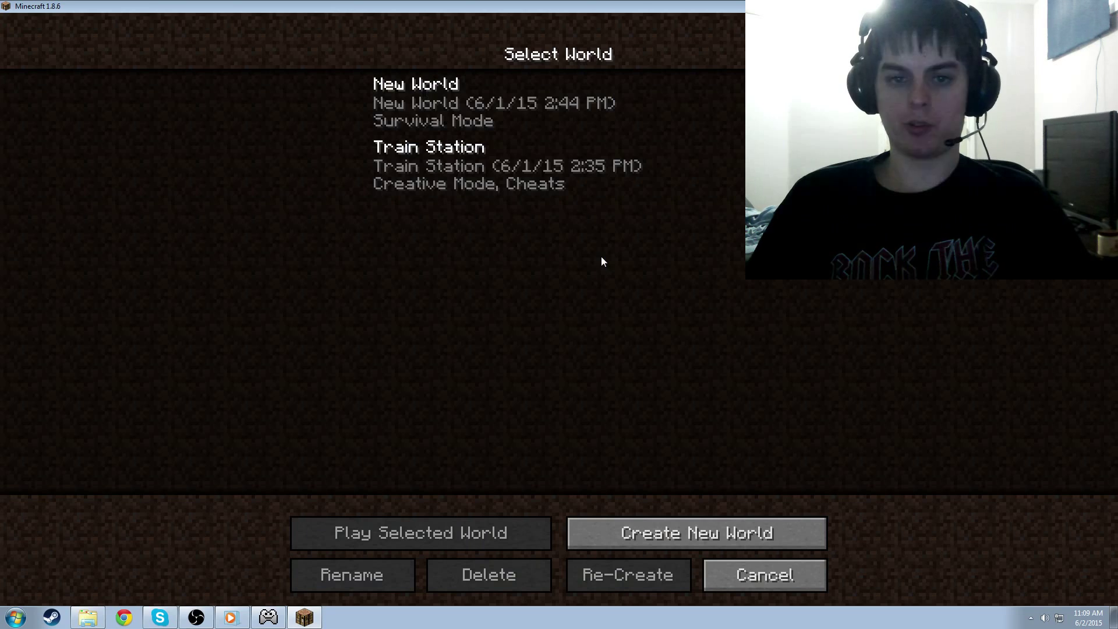
Load a saved world from the Select World list
left_click(422, 531)
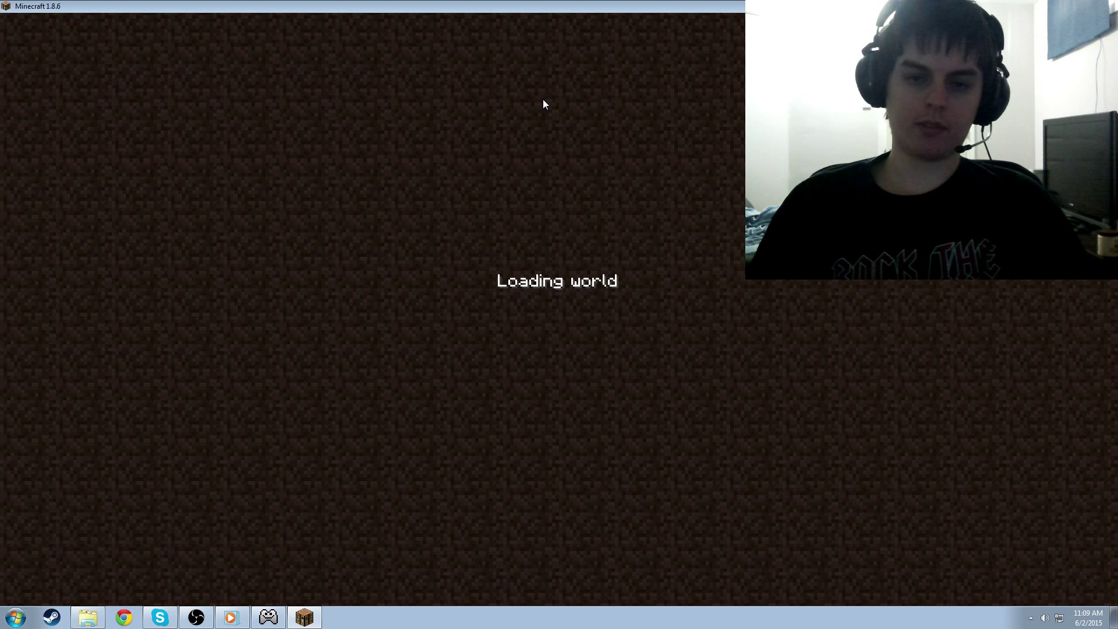